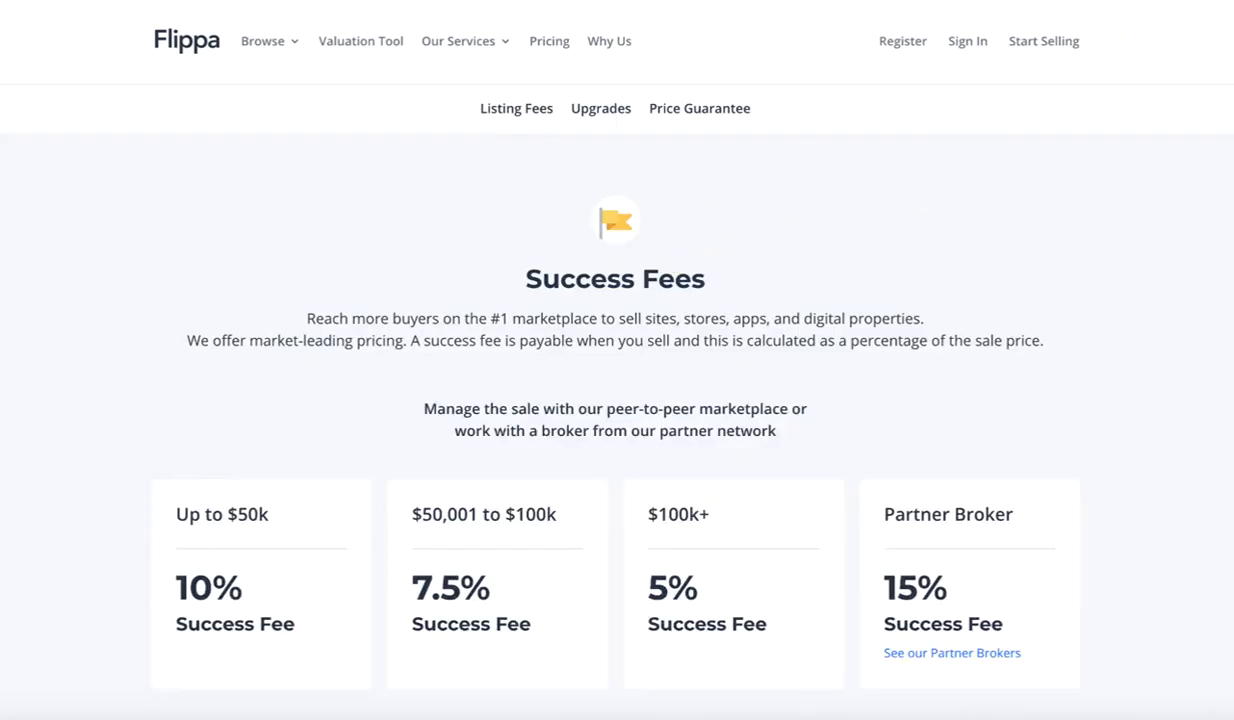
pyautogui.moveTo(862, 191)
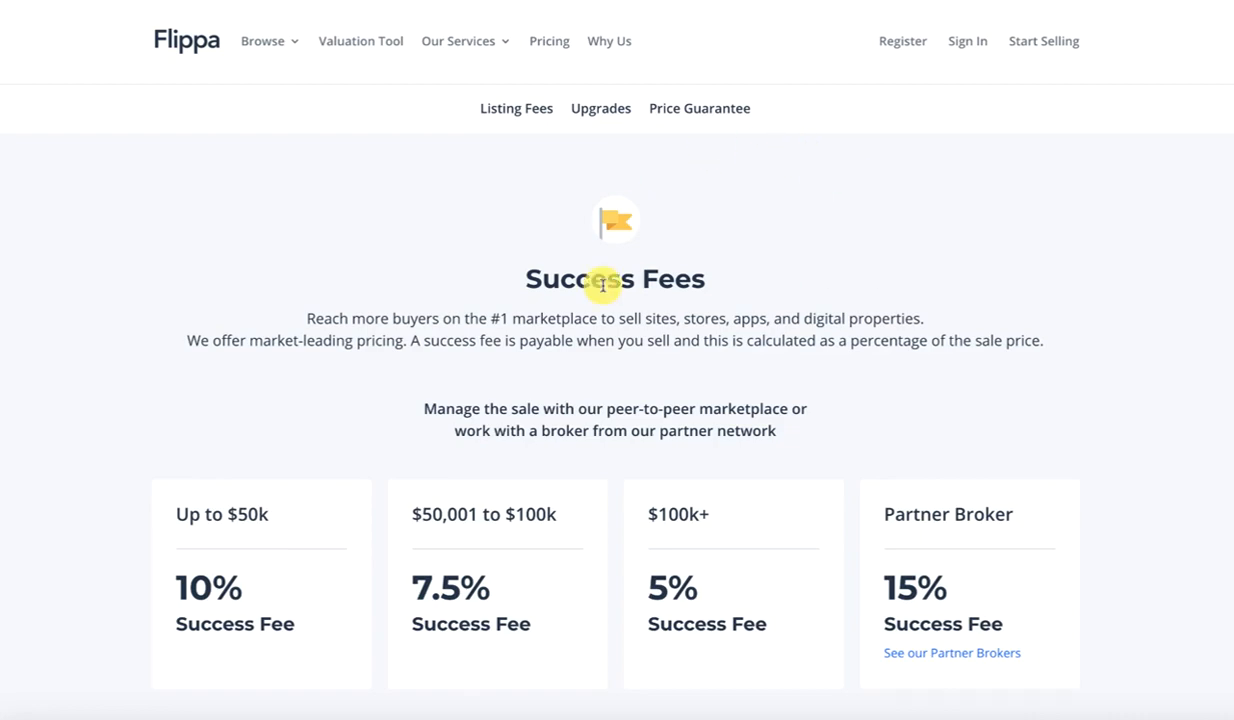
# Scroll the Pricing page past the success fee tiers to the $10 Domains listing fee.
pyautogui.click(516, 108)
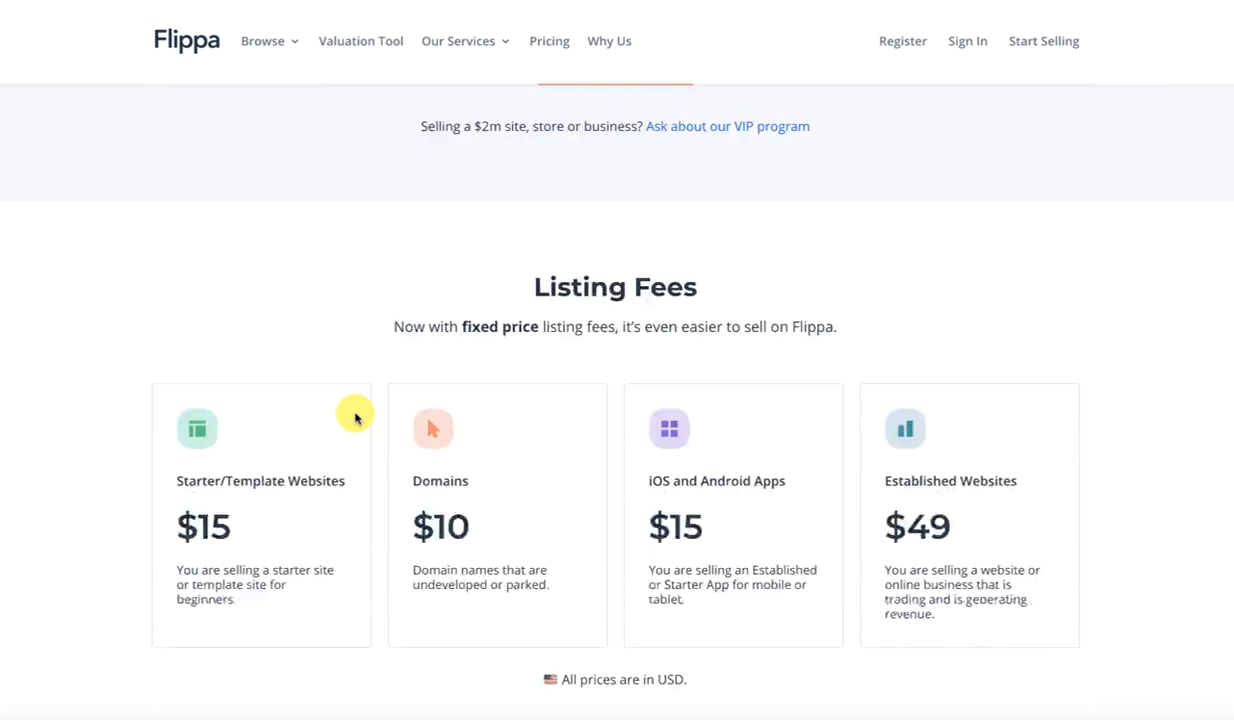
pyautogui.scroll(-3)
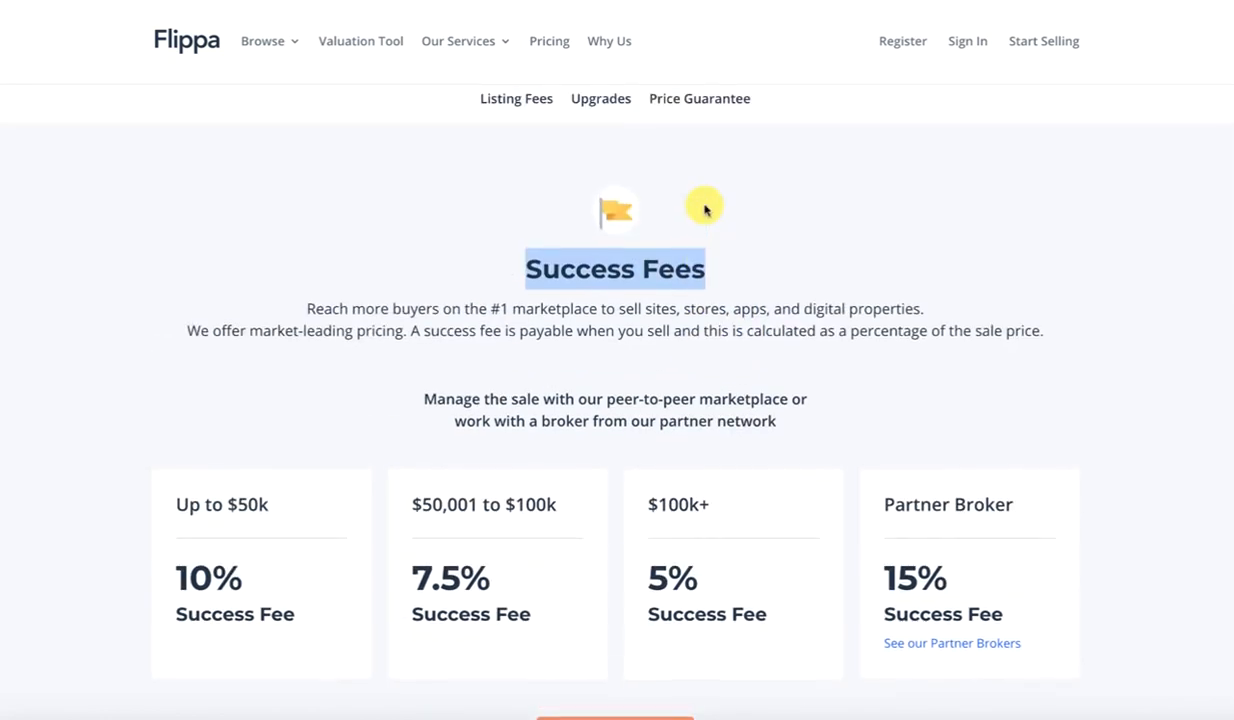
pyautogui.scroll(-3)
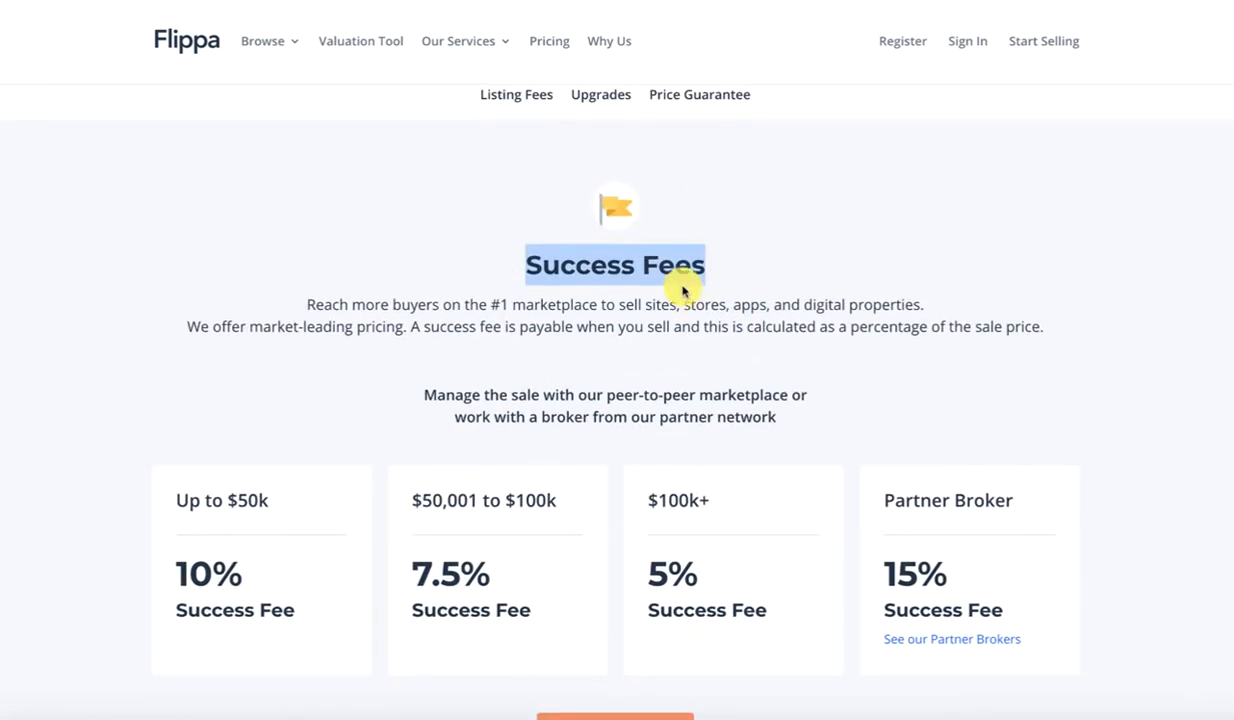
pyautogui.scroll(-3)
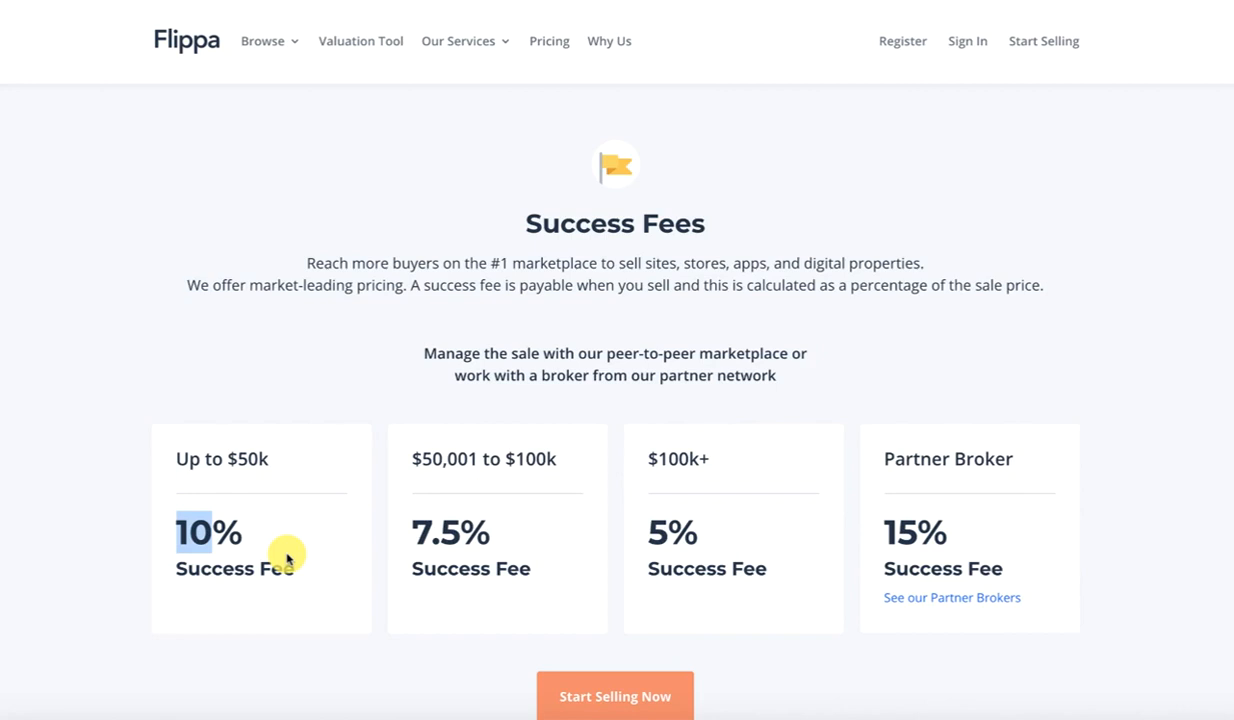
pyautogui.moveTo(508, 455)
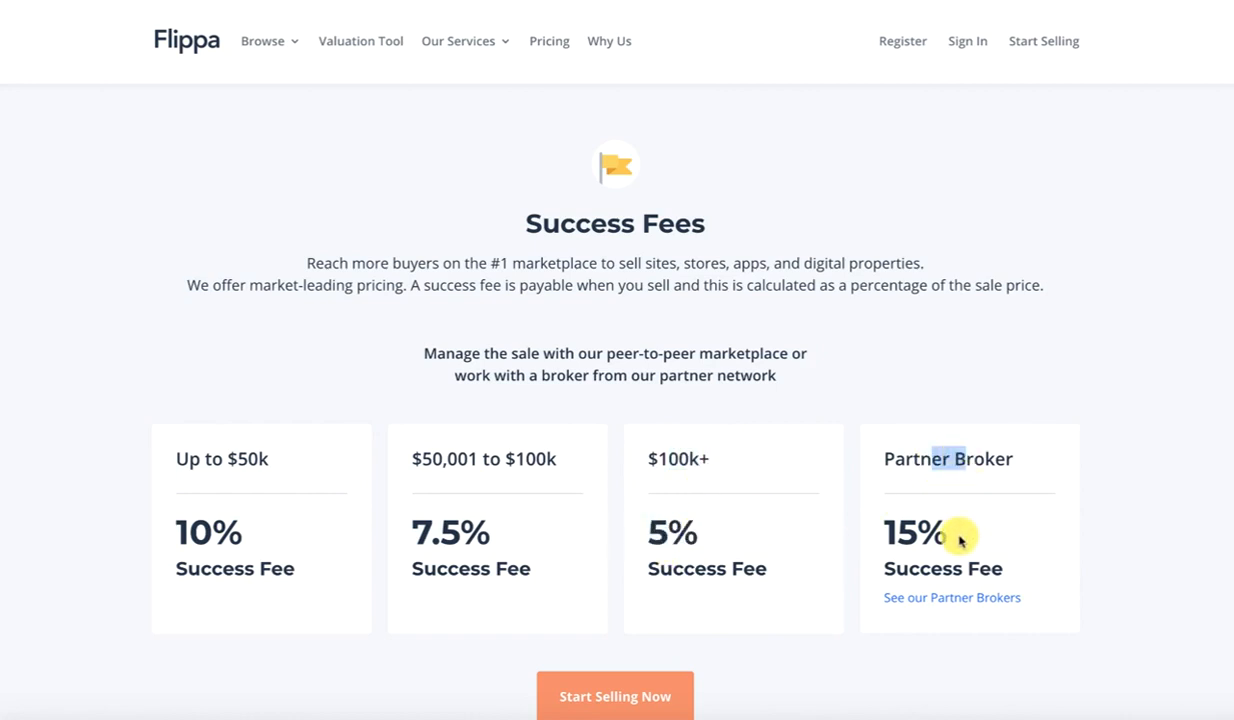
pyautogui.moveTo(945, 540)
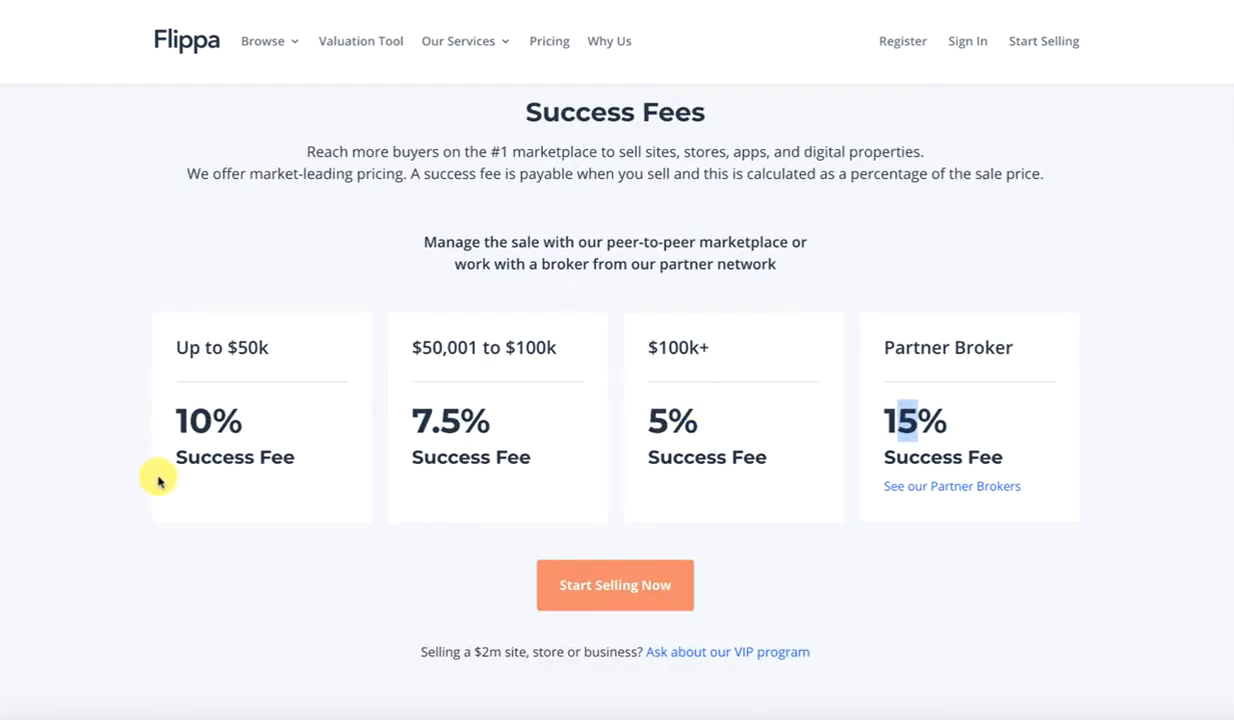
pyautogui.moveTo(185, 425)
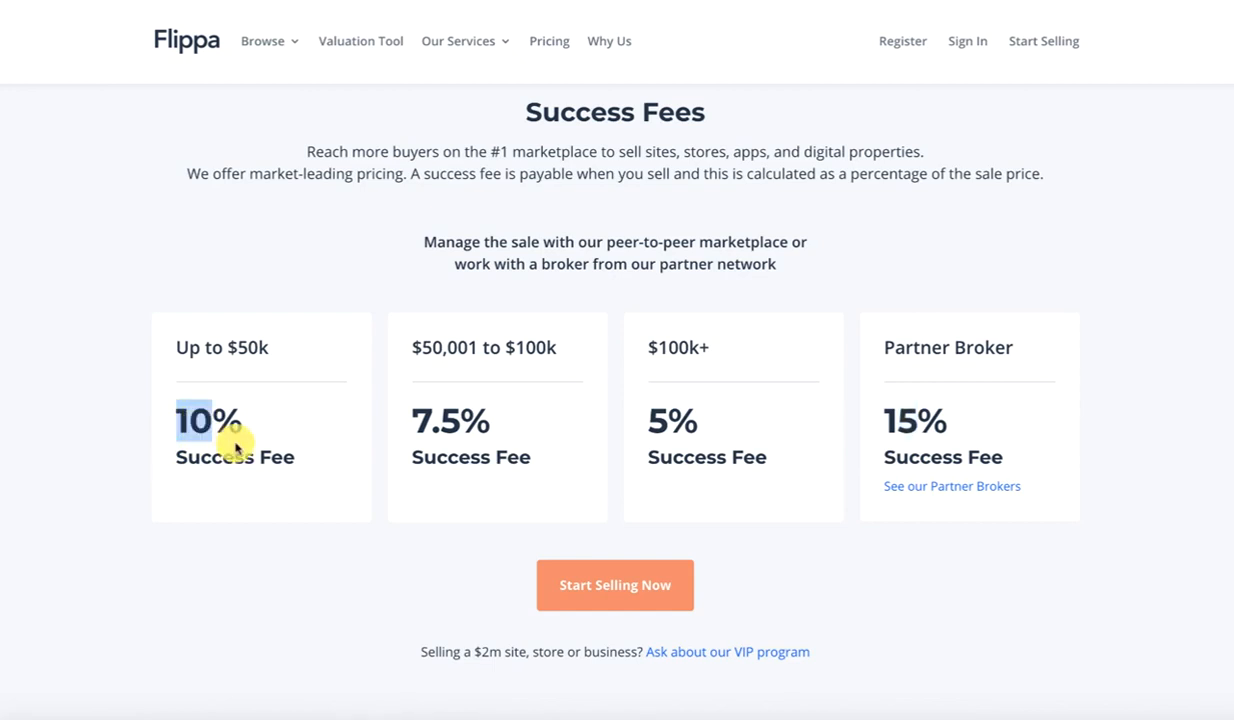
pyautogui.moveTo(238, 444)
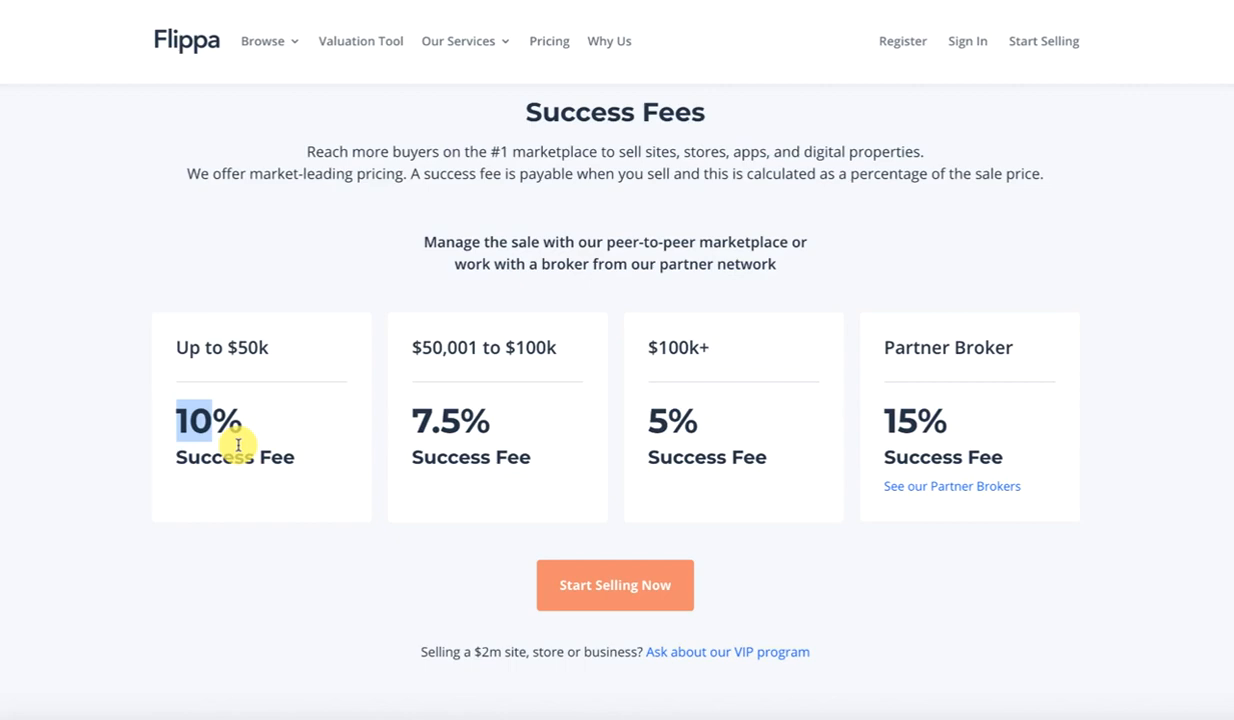
pyautogui.moveTo(574, 464)
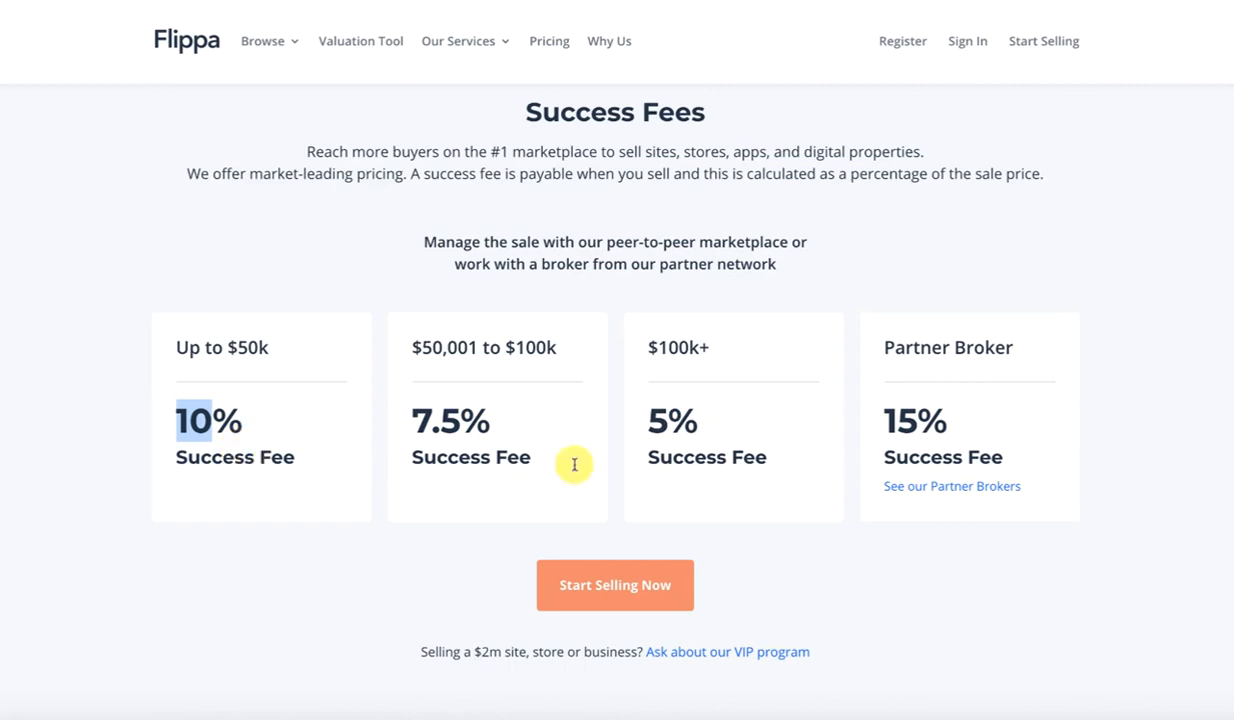
pyautogui.scroll(-3)
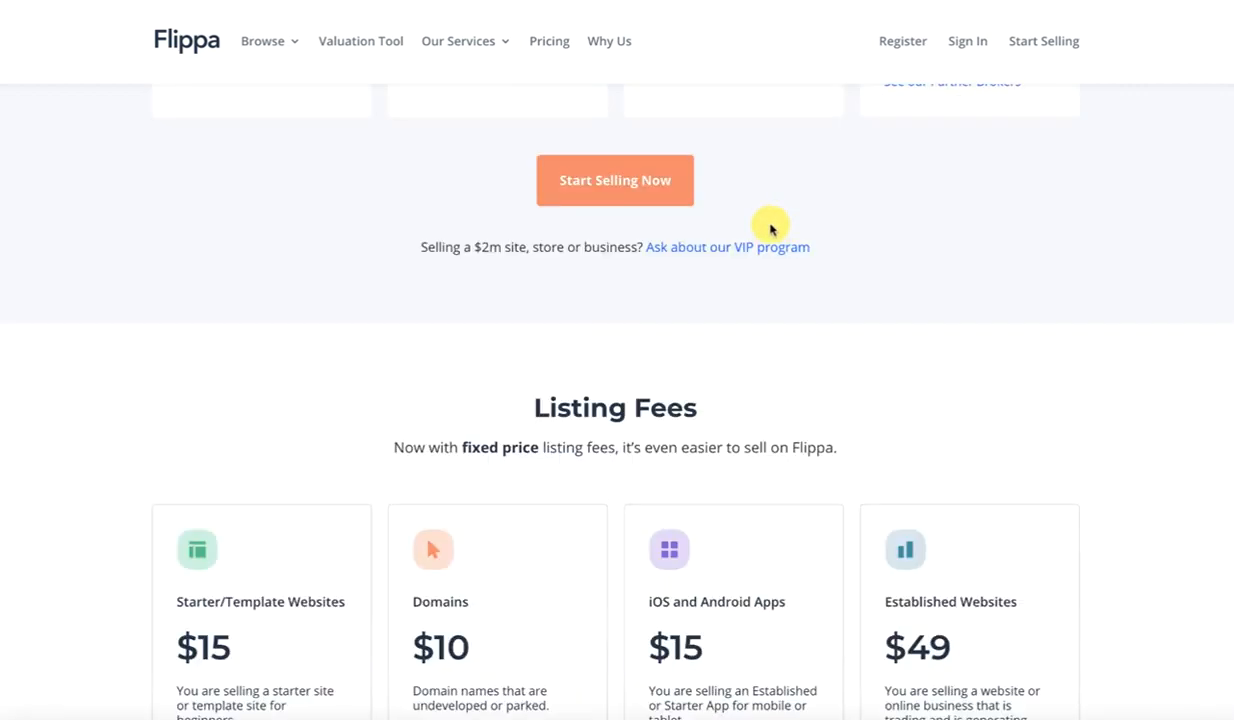
pyautogui.scroll(-3)
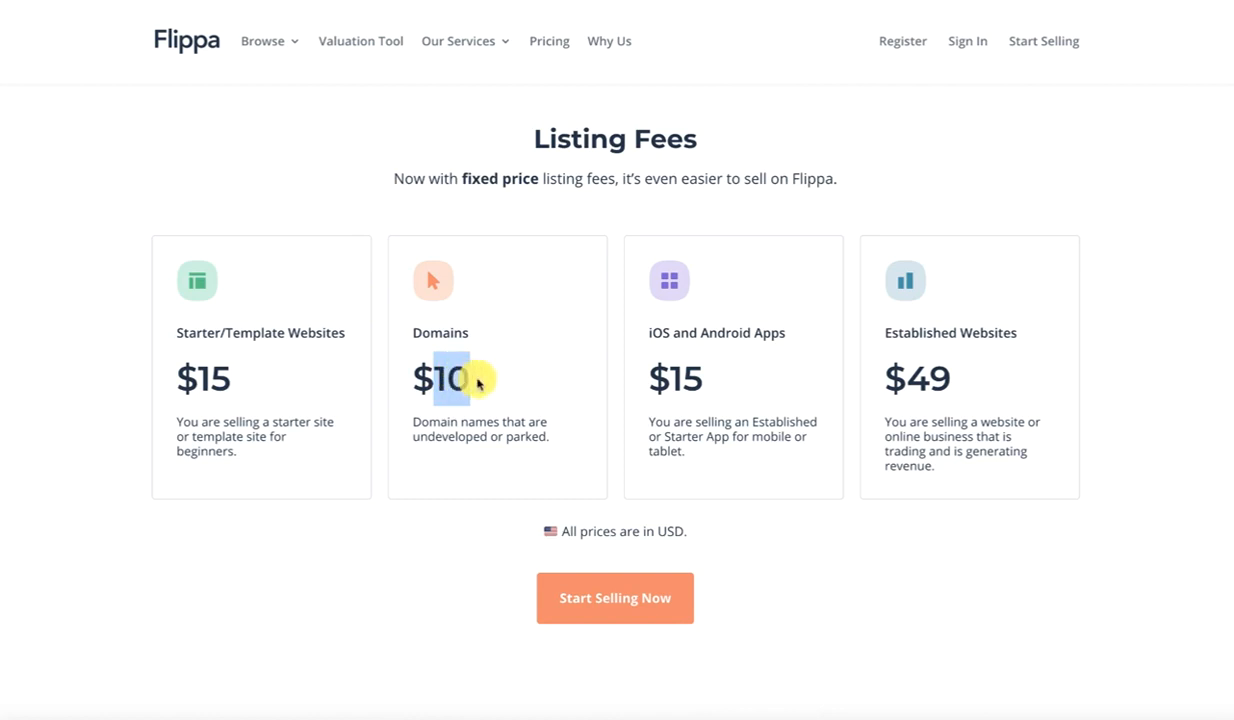
pyautogui.moveTo(507, 382)
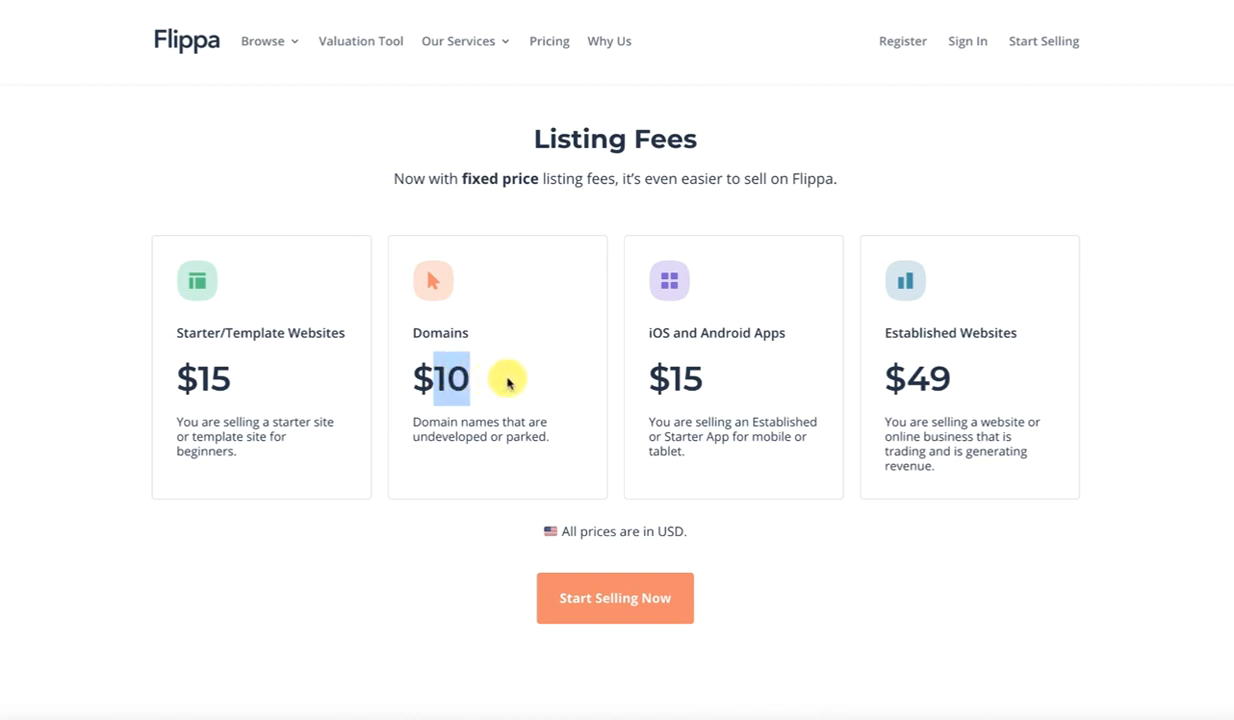
pyautogui.moveTo(478, 408)
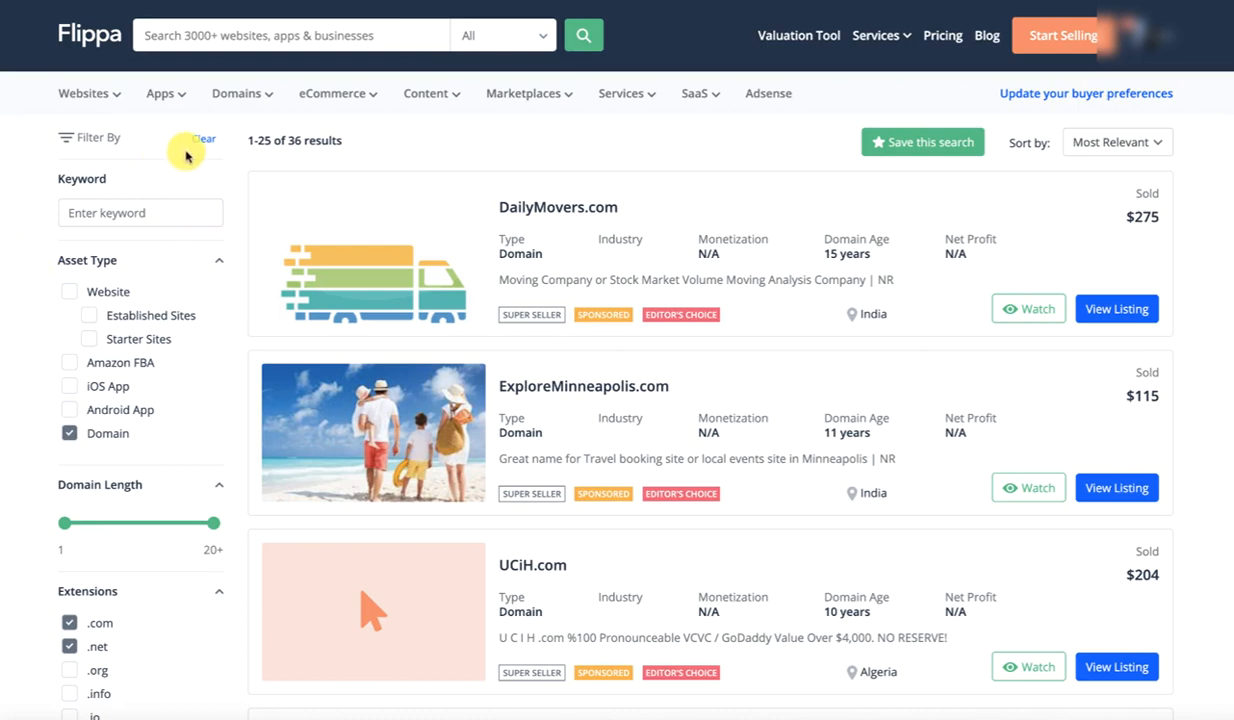
# Filter domain listings to recently sold .com/.net names aged 10–15 years, showing 36 results.
pyautogui.click(236, 93)
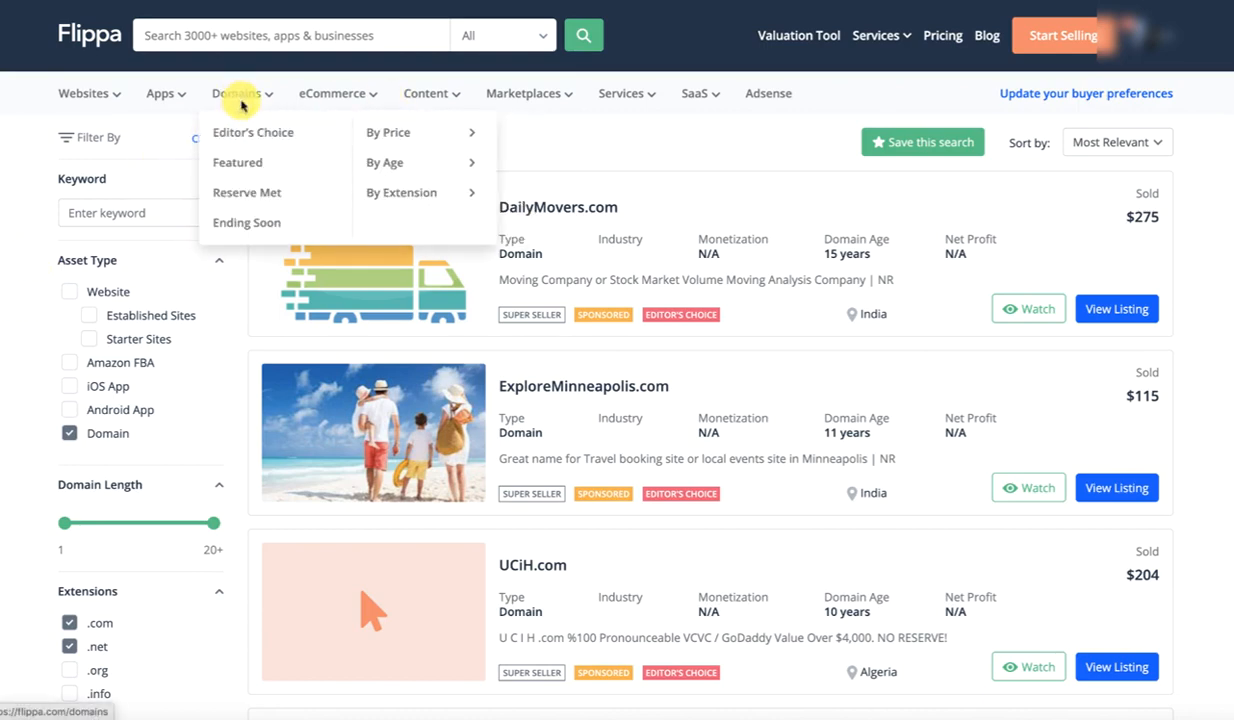
pyautogui.click(384, 162)
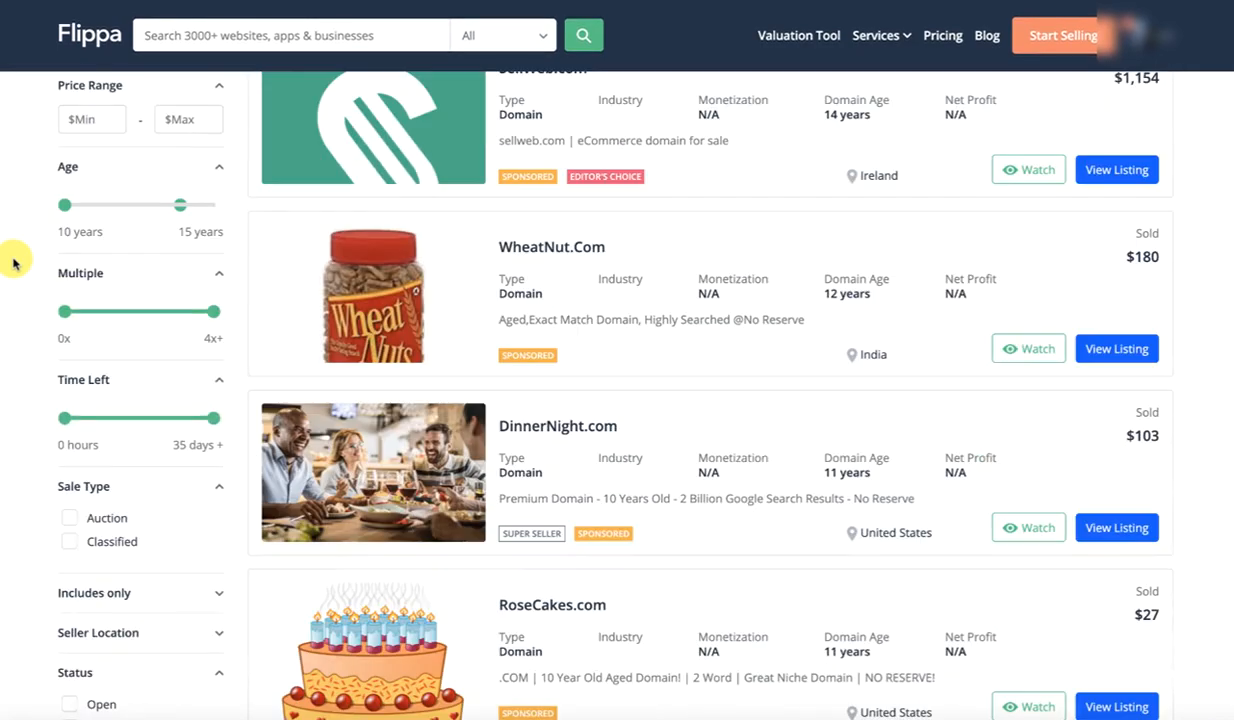
pyautogui.click(69, 560)
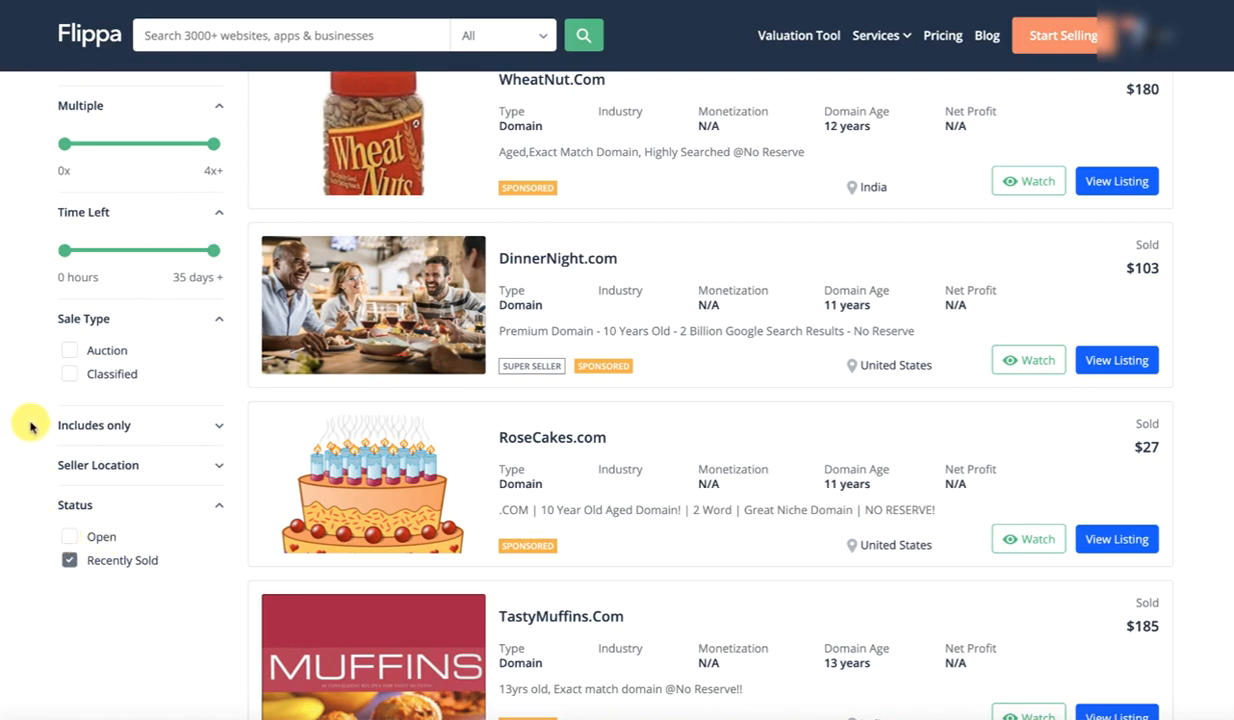
pyautogui.scroll(-3)
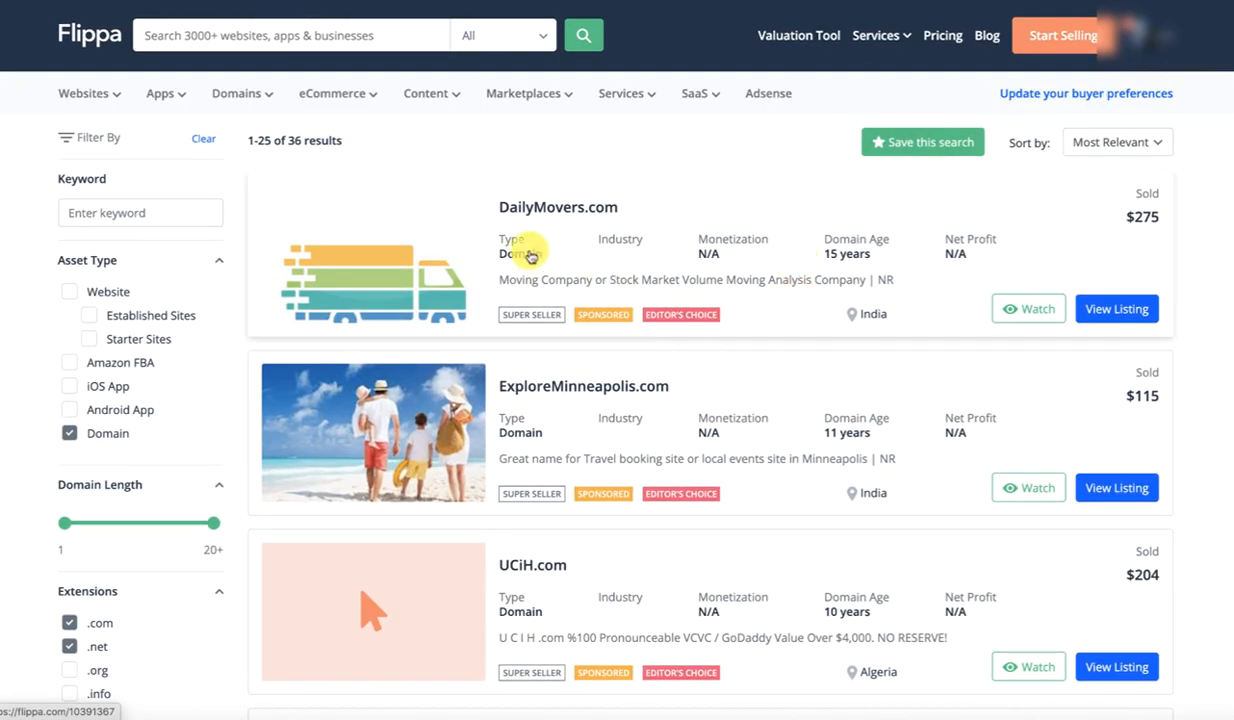
pyautogui.moveTo(835, 258)
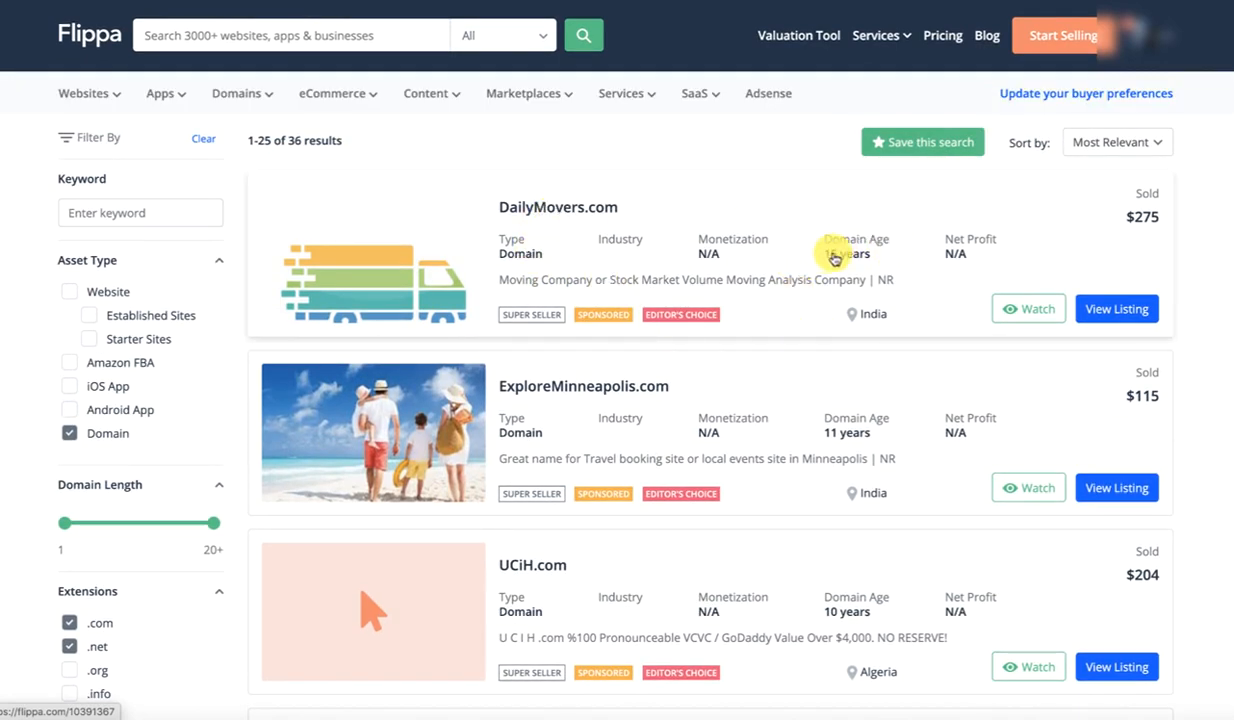
pyautogui.moveTo(756, 261)
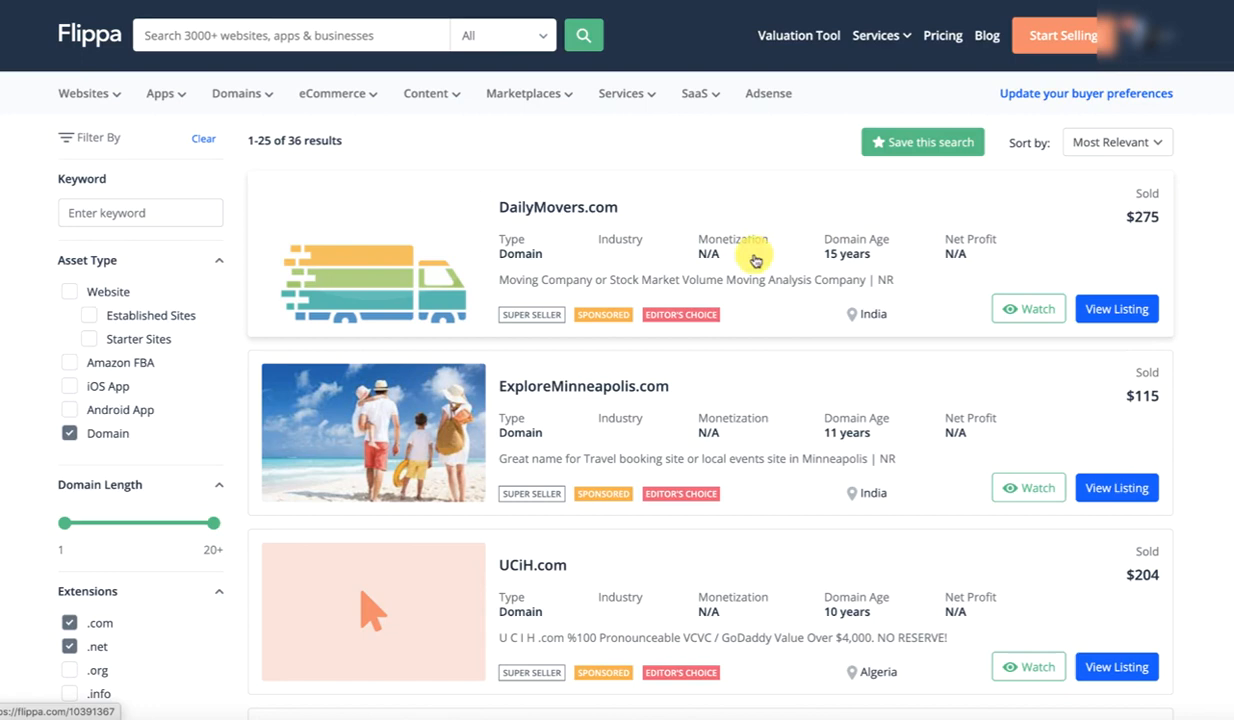
pyautogui.moveTo(705, 258)
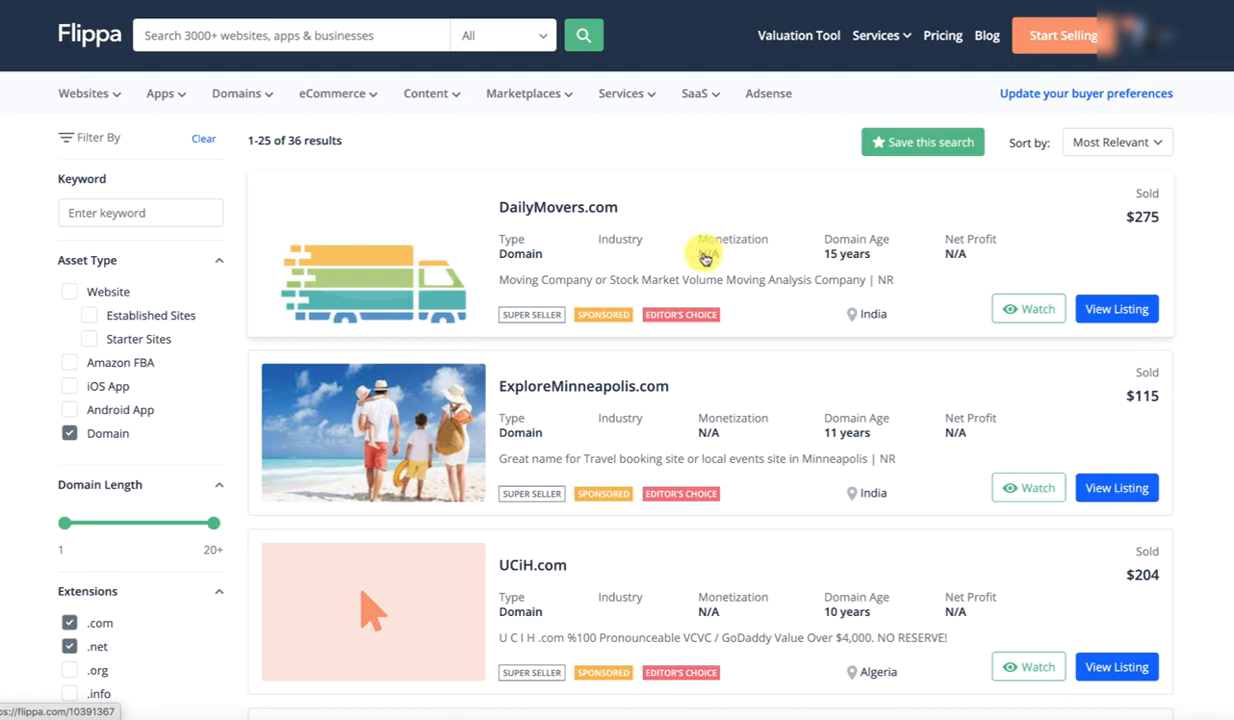
pyautogui.moveTo(962, 258)
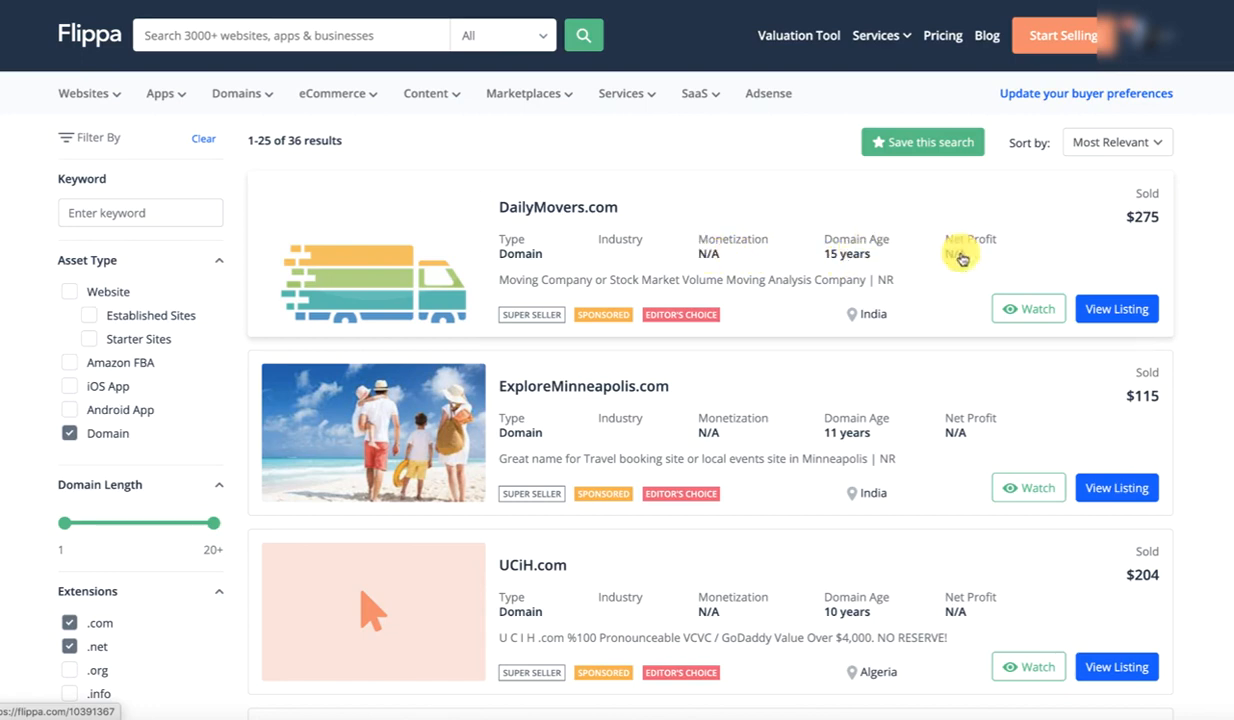
pyautogui.moveTo(957, 256)
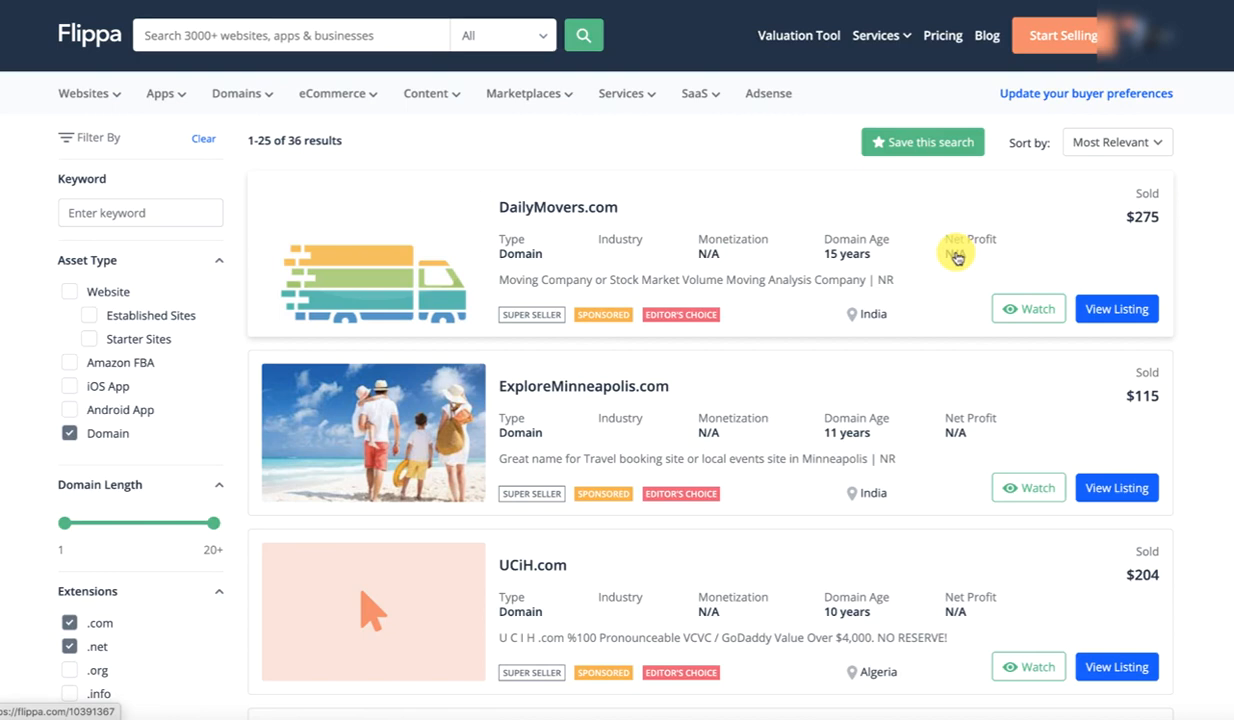
pyautogui.moveTo(1135, 232)
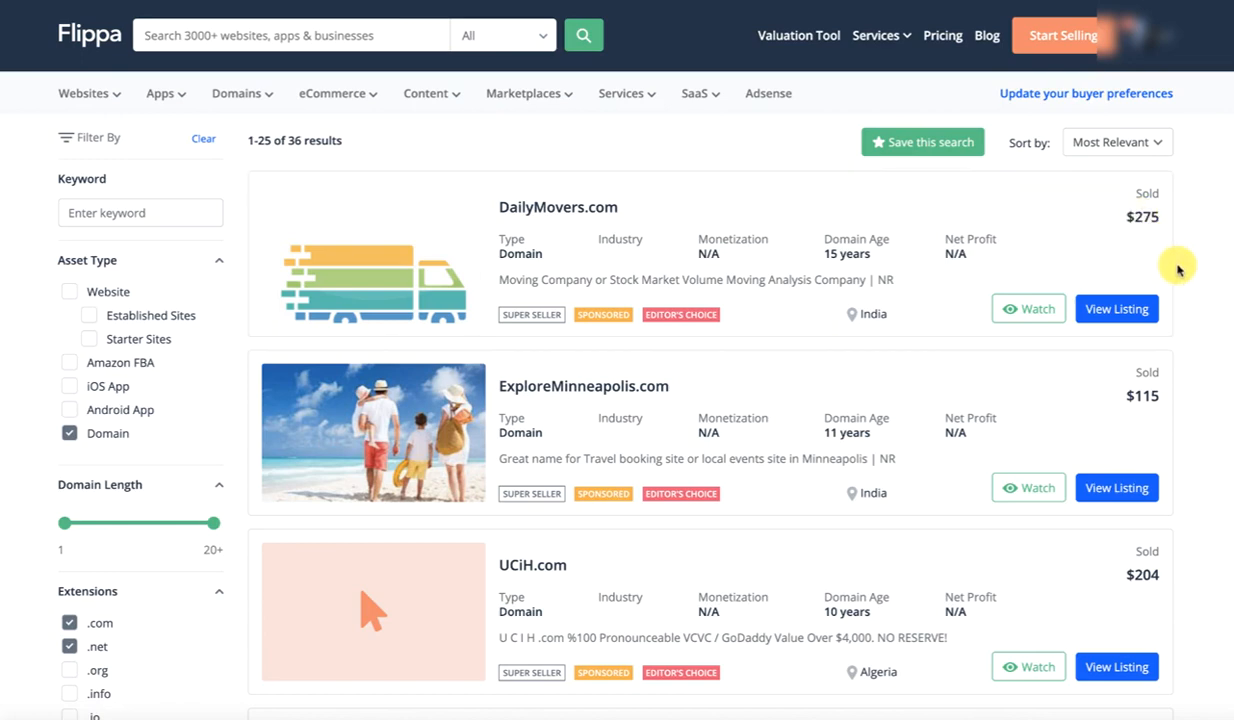
pyautogui.moveTo(798, 343)
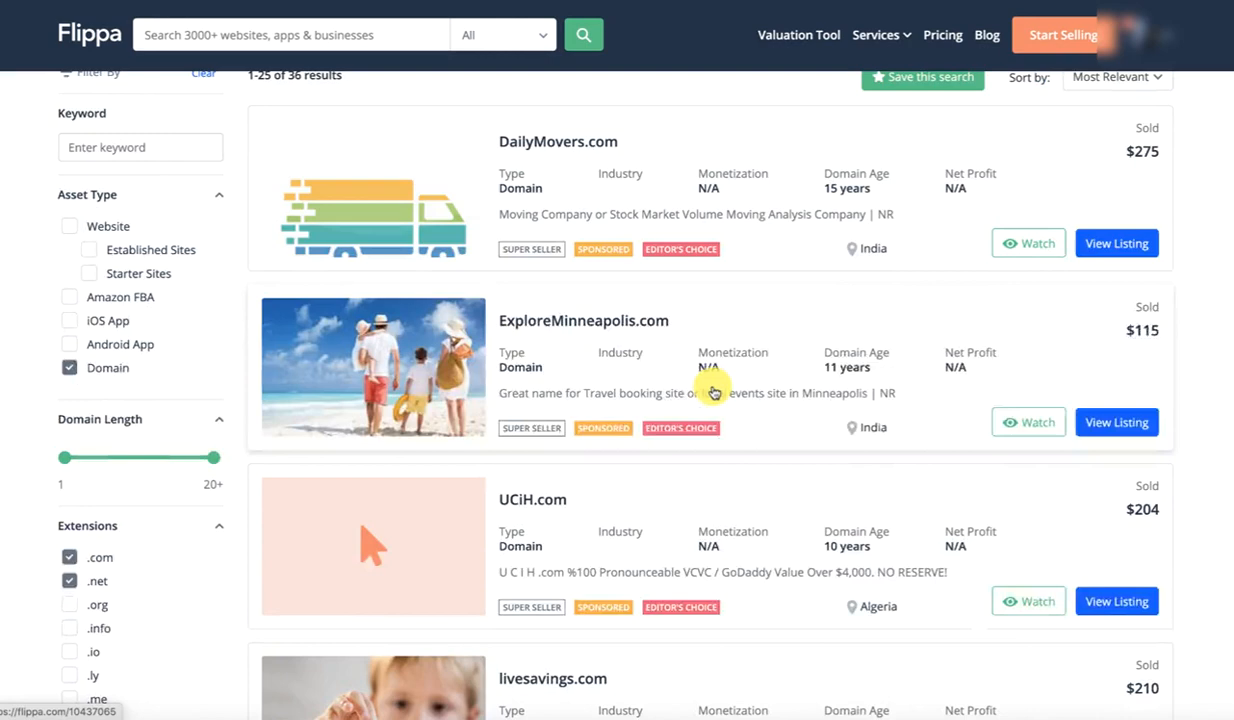
# Compare sold prices from ExploreMinneapolis.com to GoSolve.com $1,000, SellWeb.com $1,154, RoseCakes.com $27.
pyautogui.scroll(-3)
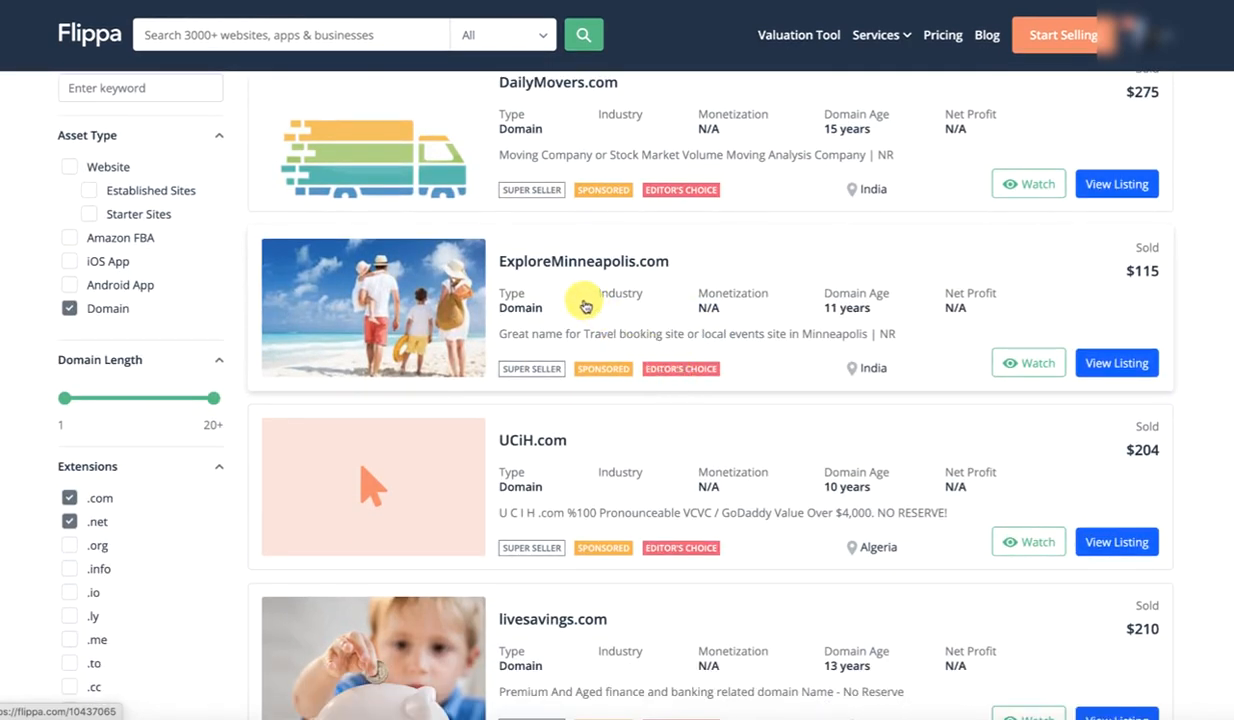
pyautogui.moveTo(897, 314)
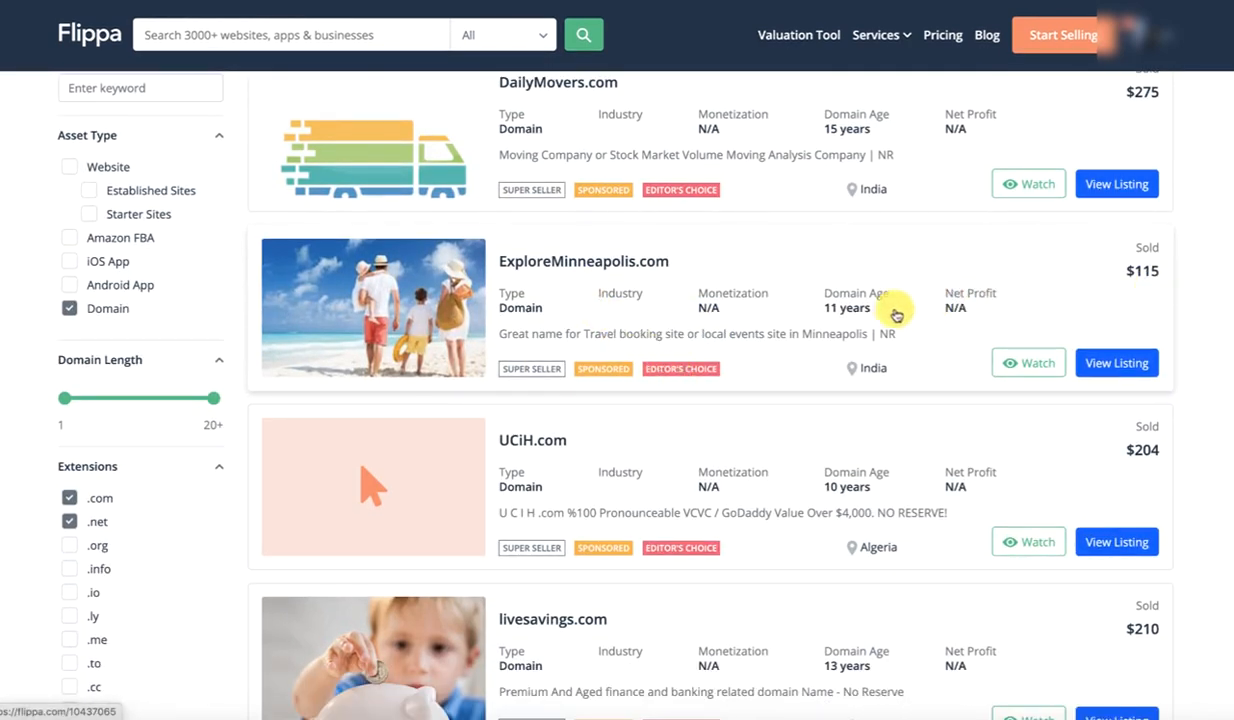
pyautogui.scroll(-3)
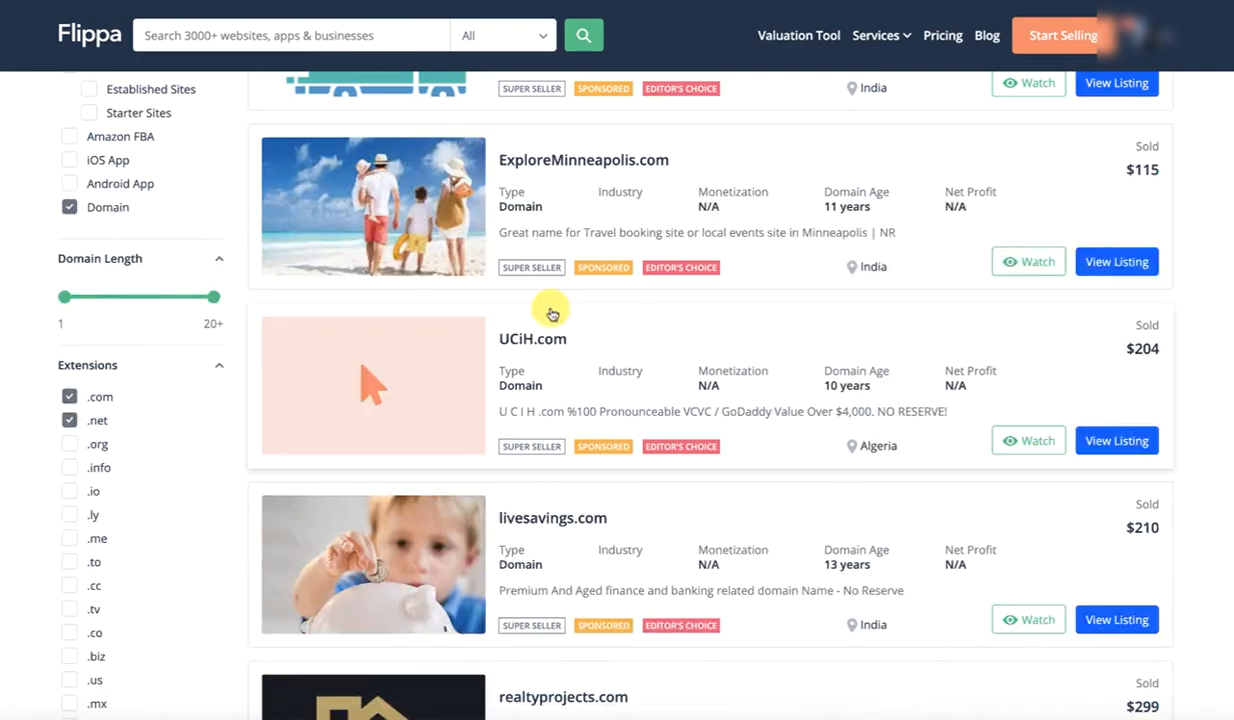
pyautogui.moveTo(1137, 325)
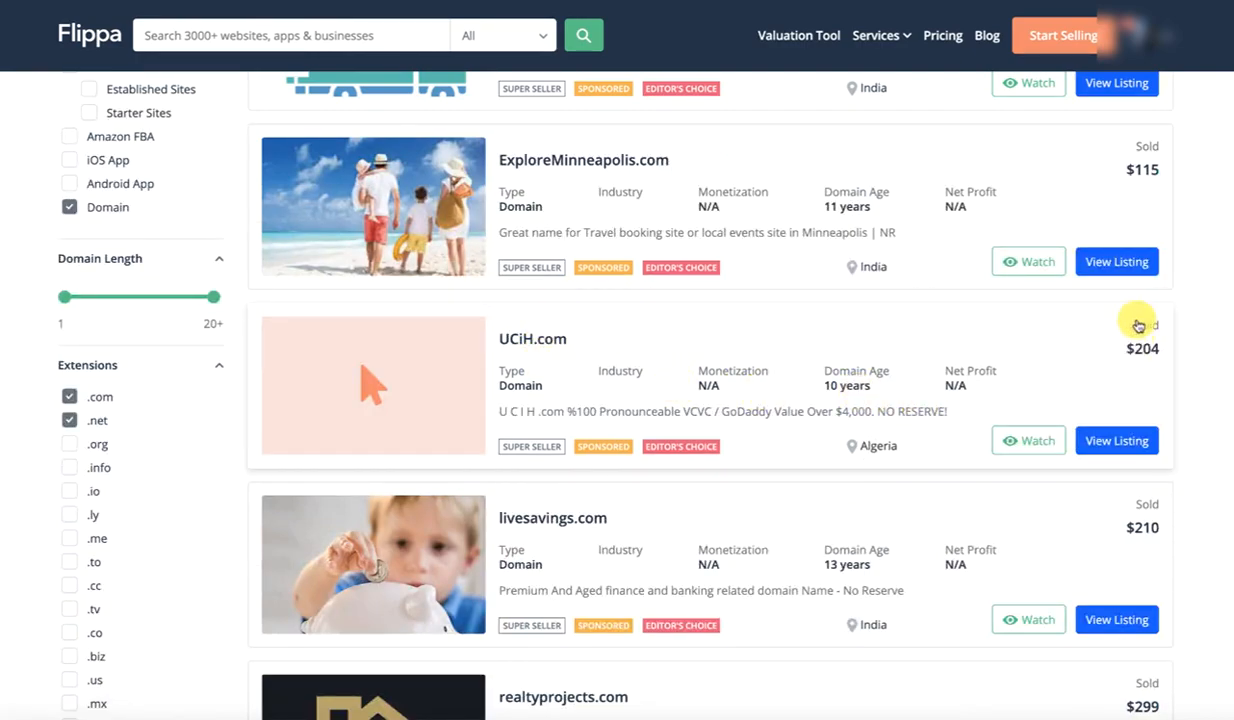
pyautogui.scroll(-3)
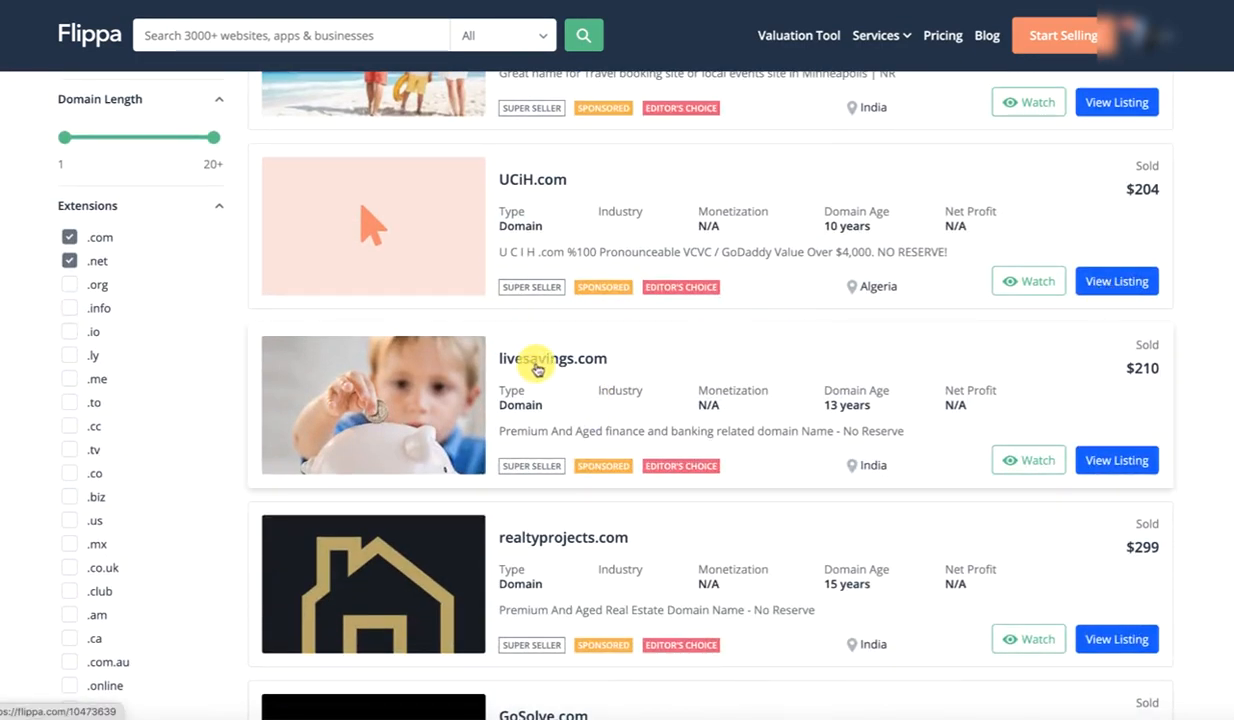
pyautogui.moveTo(1098, 388)
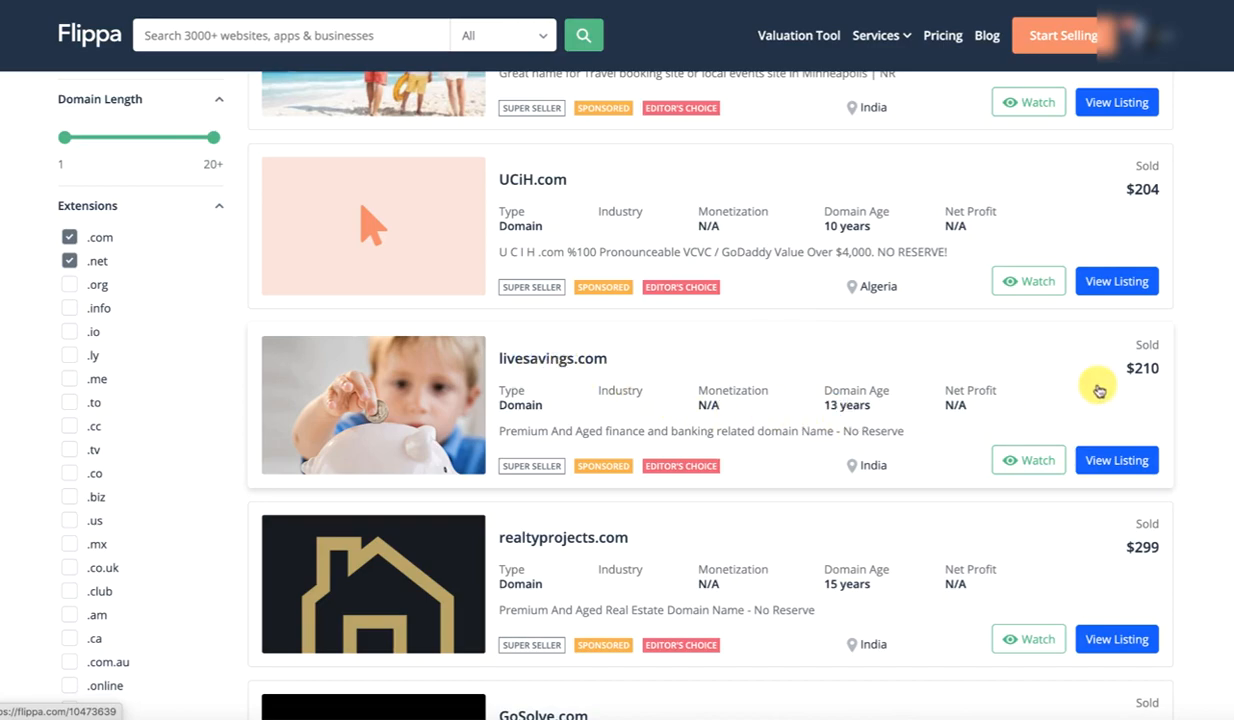
pyautogui.scroll(-3)
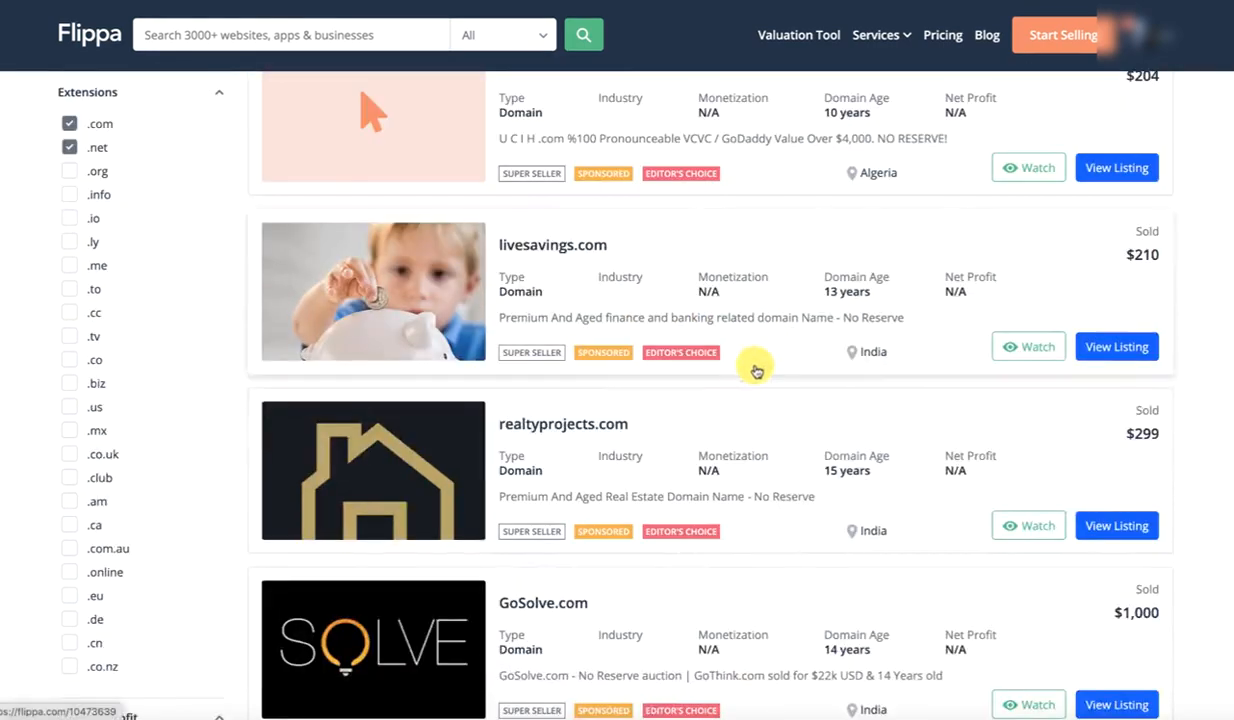
pyautogui.scroll(-3)
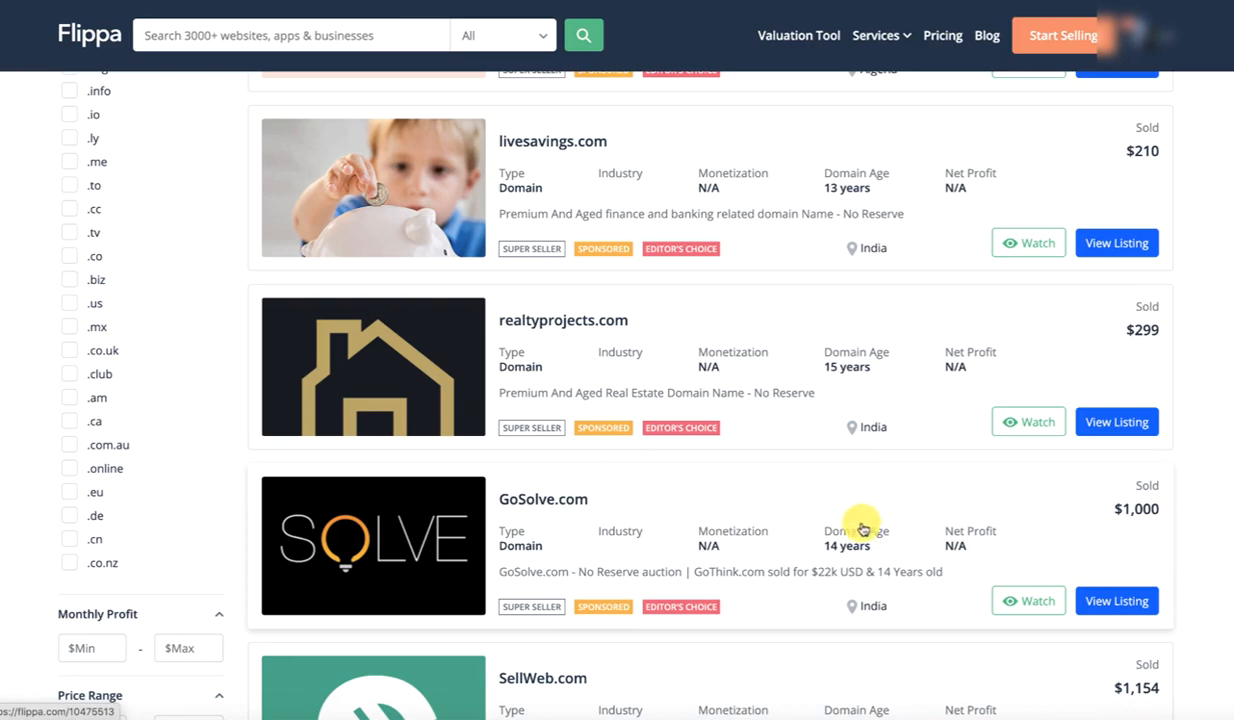
pyautogui.scroll(-3)
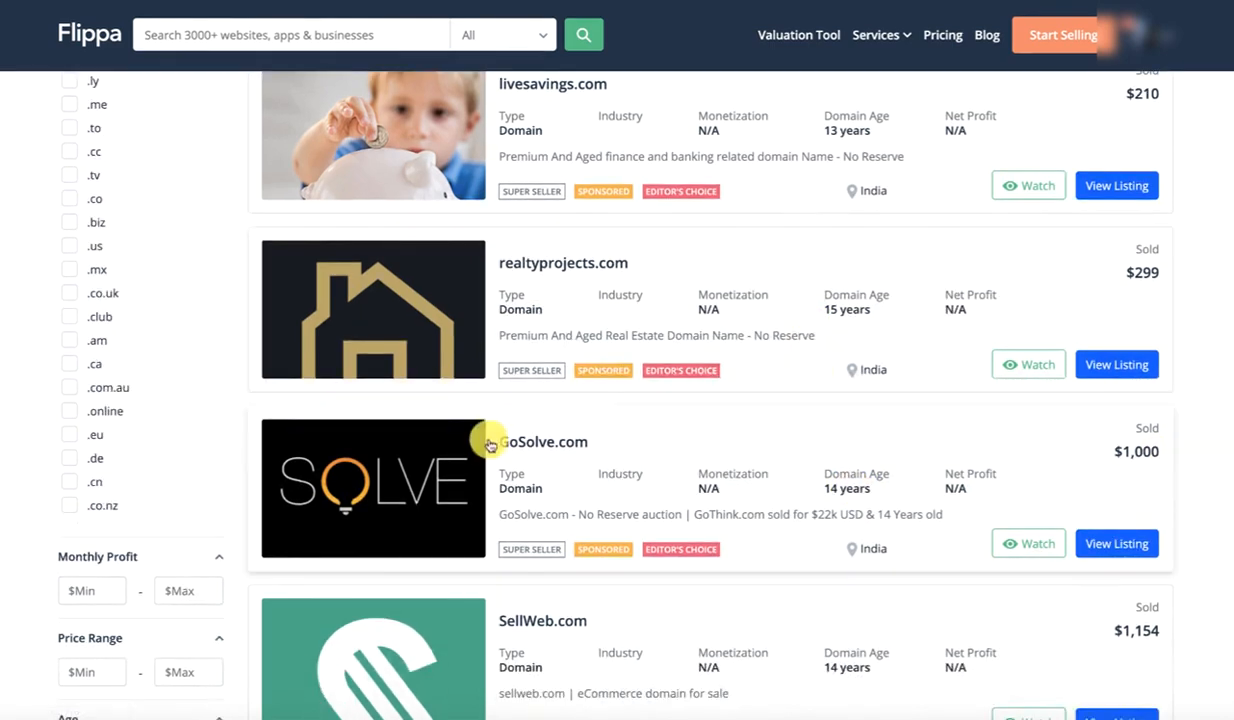
pyautogui.scroll(-3)
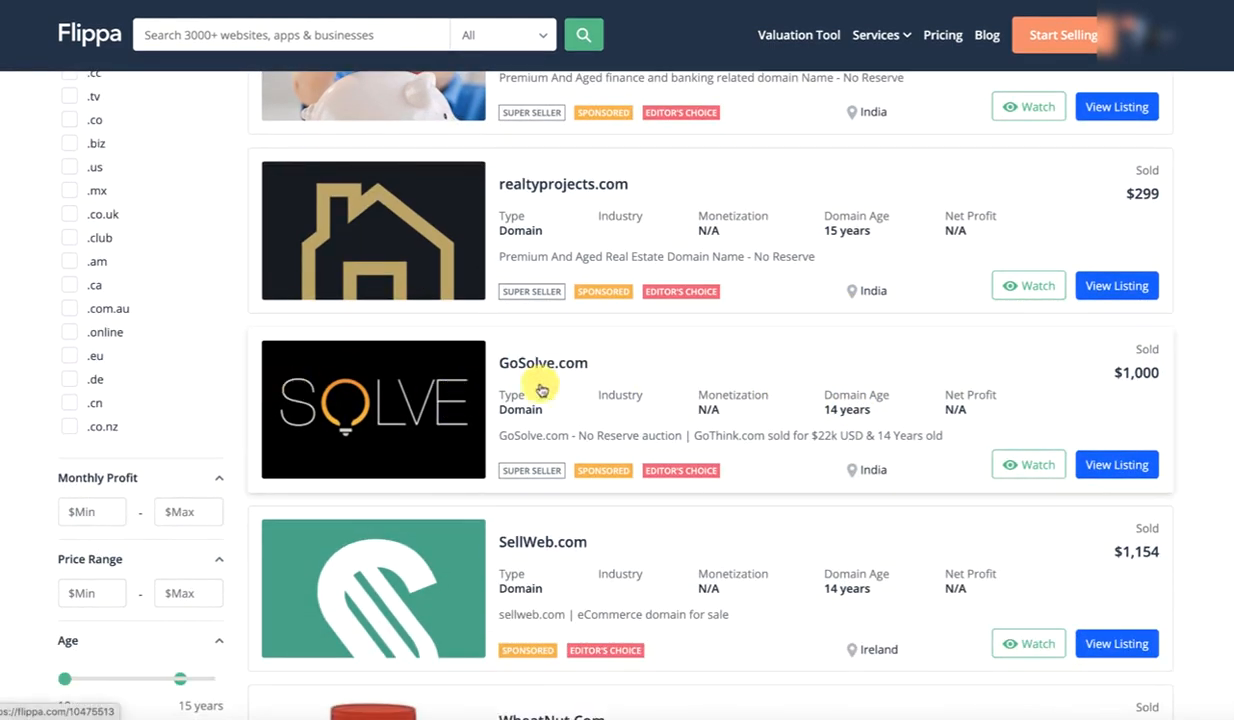
pyautogui.moveTo(888, 421)
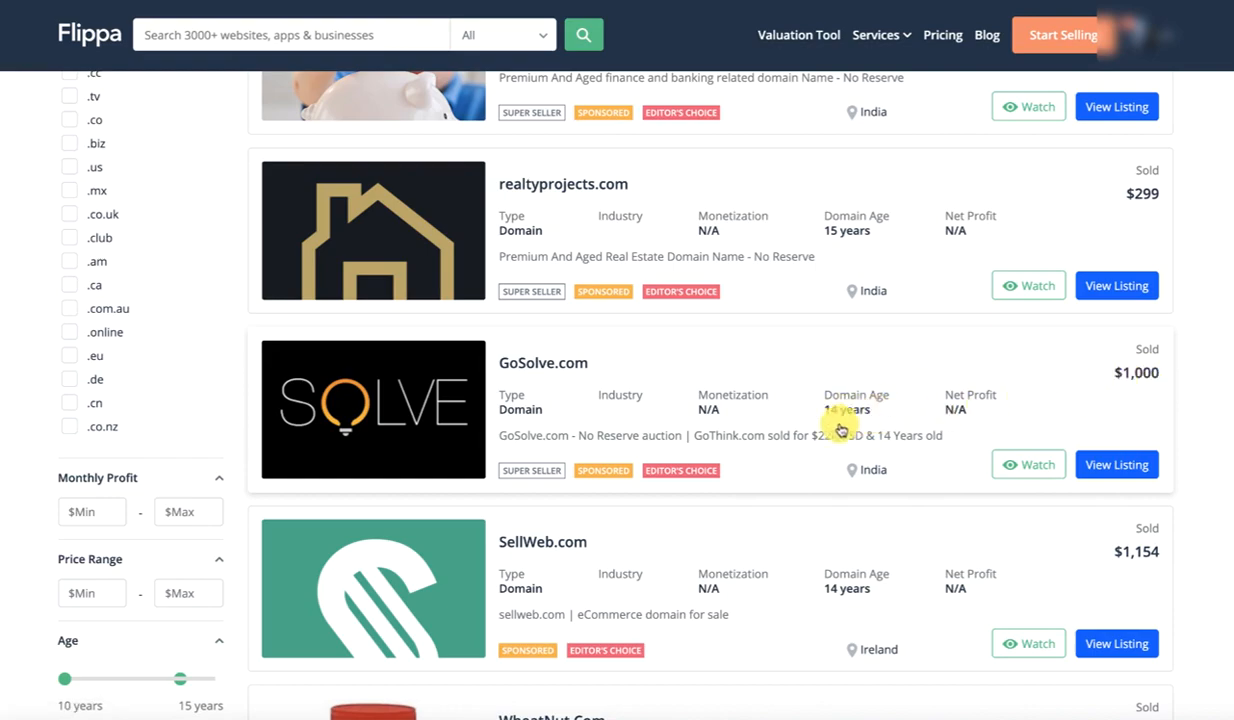
pyautogui.scroll(-3)
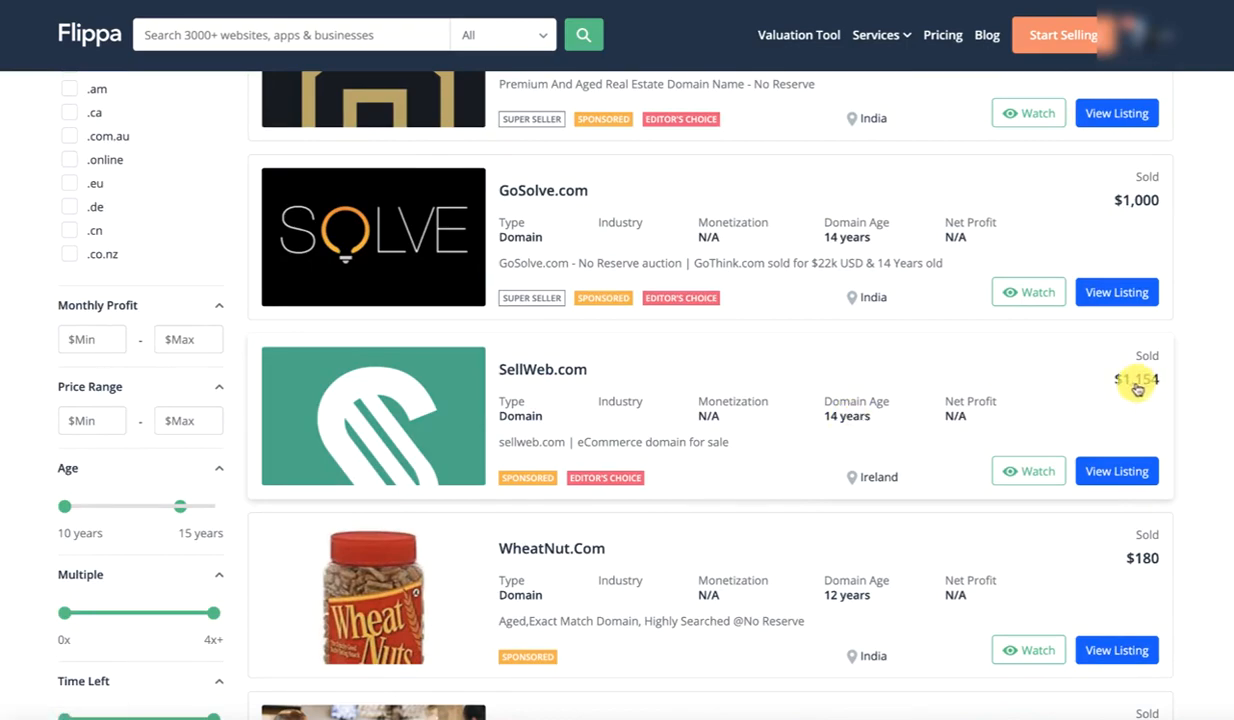
pyautogui.scroll(-3)
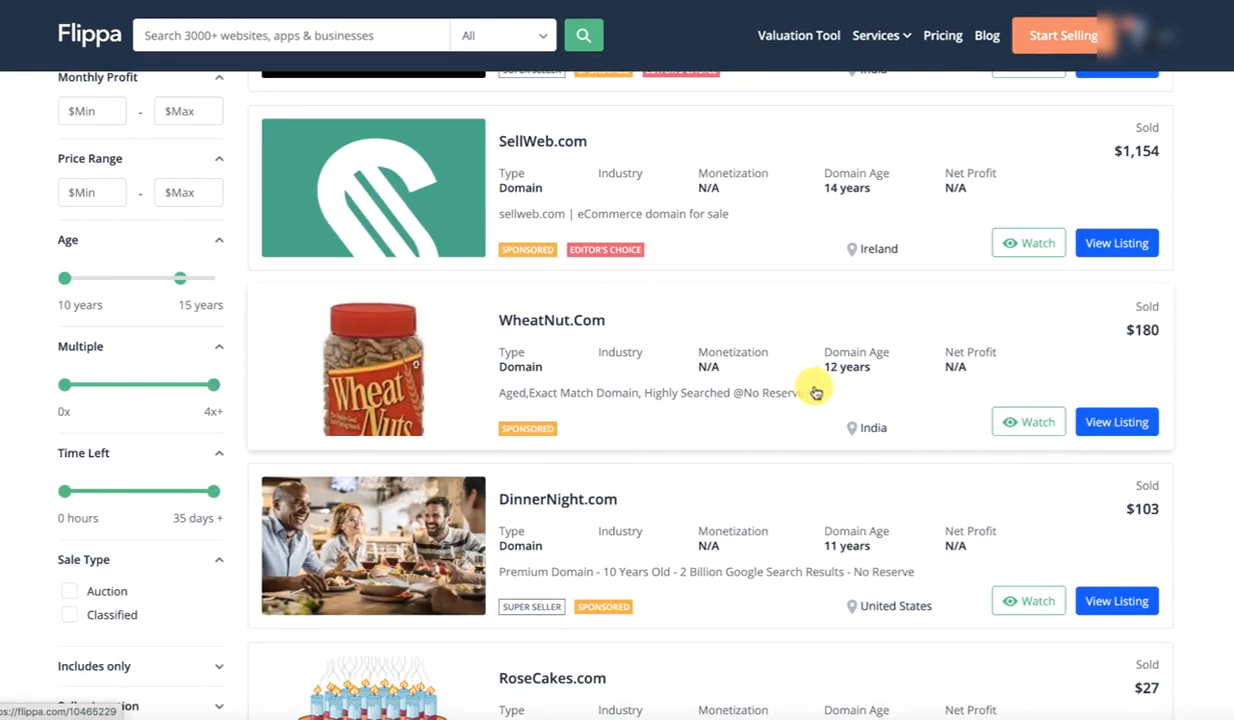
pyautogui.scroll(-3)
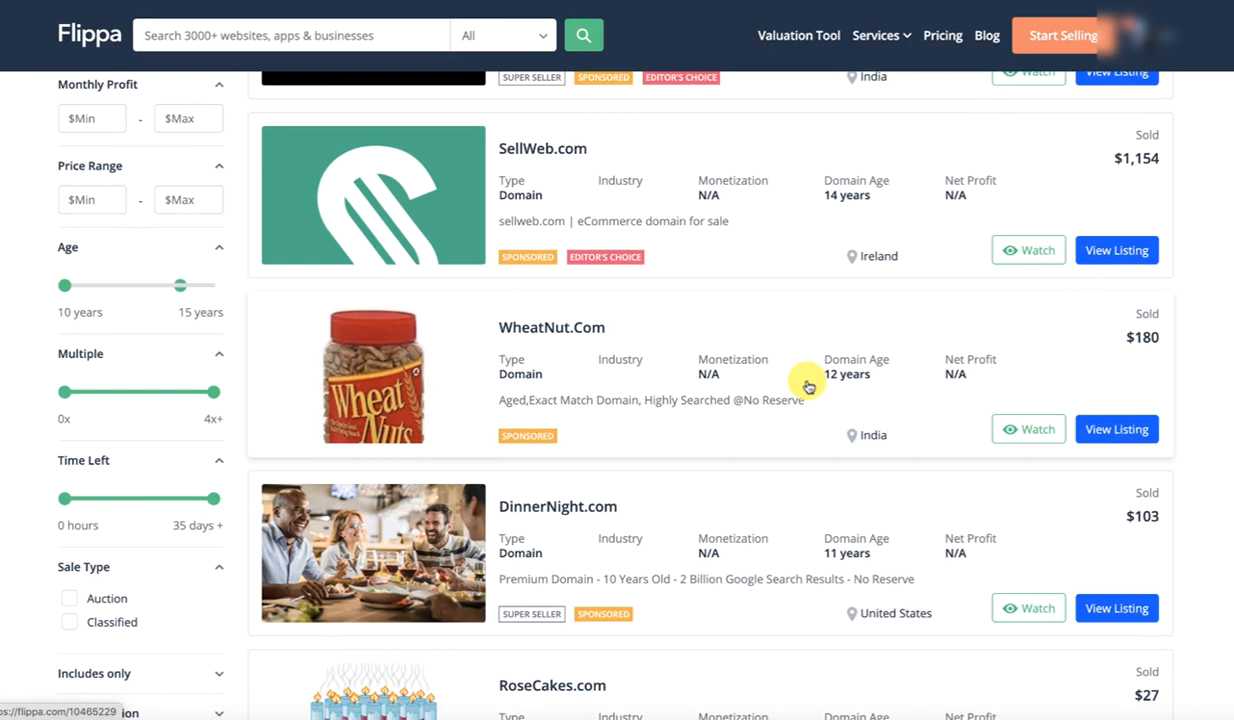
pyautogui.scroll(-3)
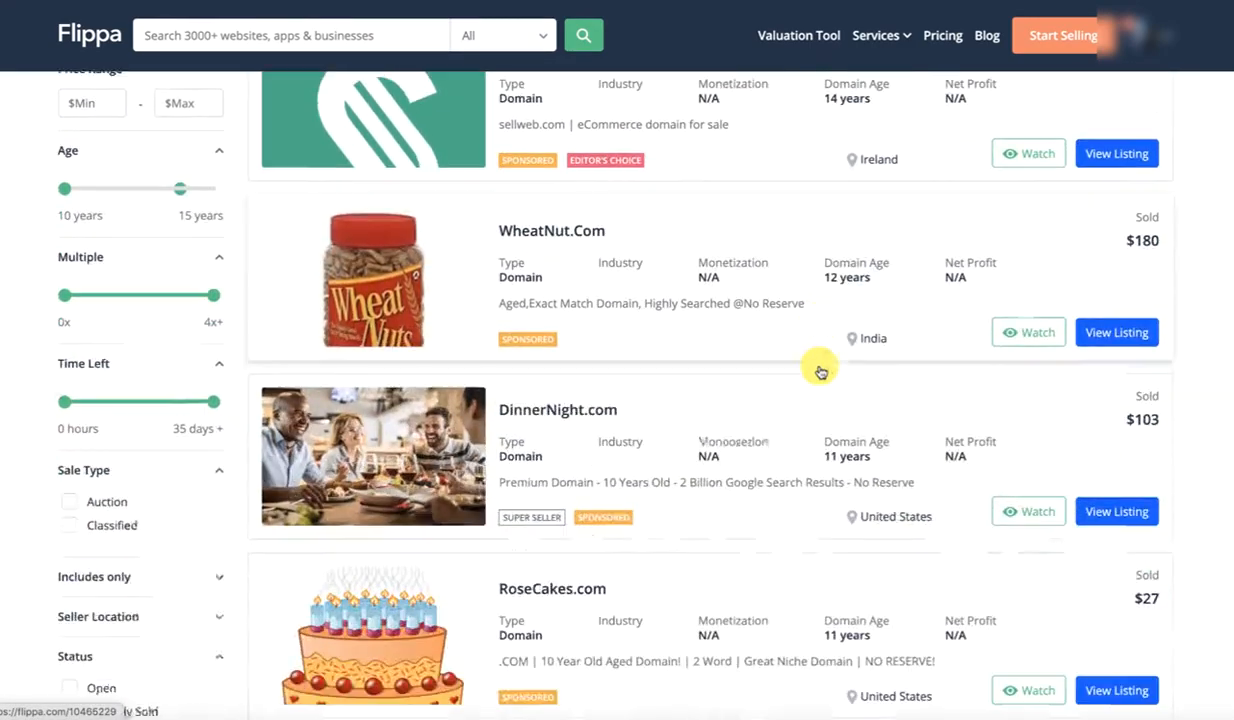
# Scroll further to compare KQXi.com at $222, vZur.com at $256 and AdvancedMarijuana.com at $70.
pyautogui.click(69, 292)
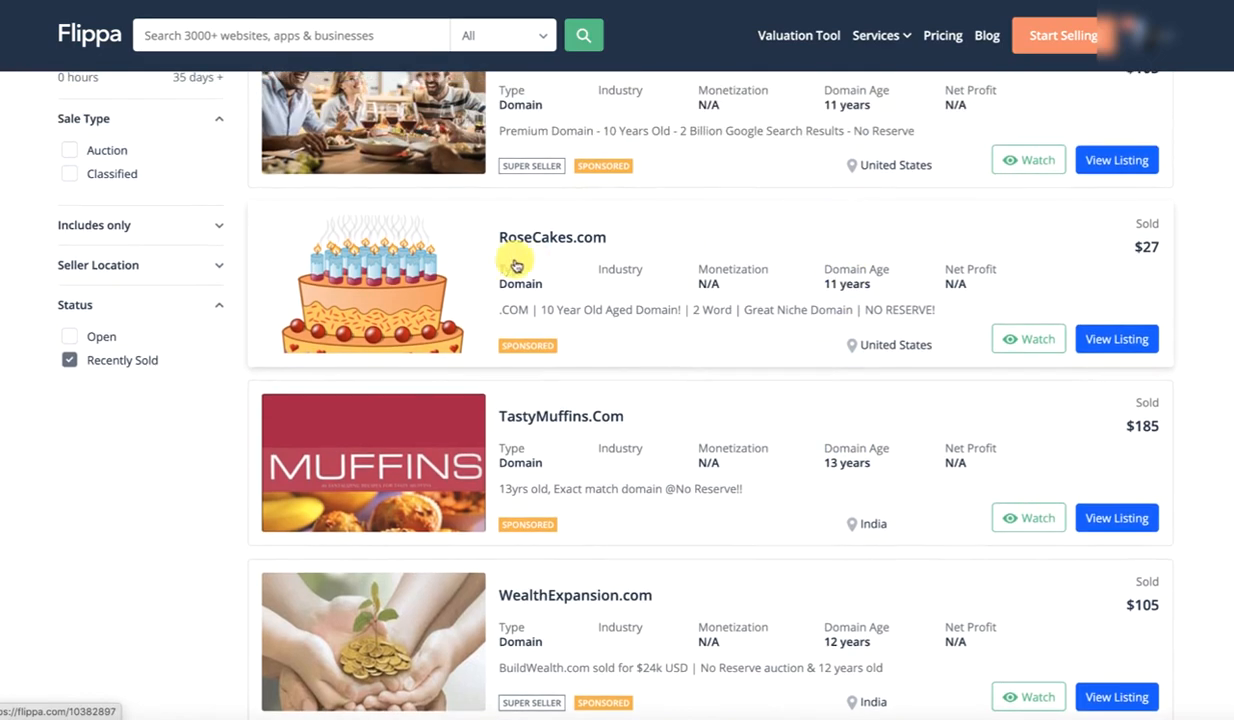
pyautogui.moveTo(878, 468)
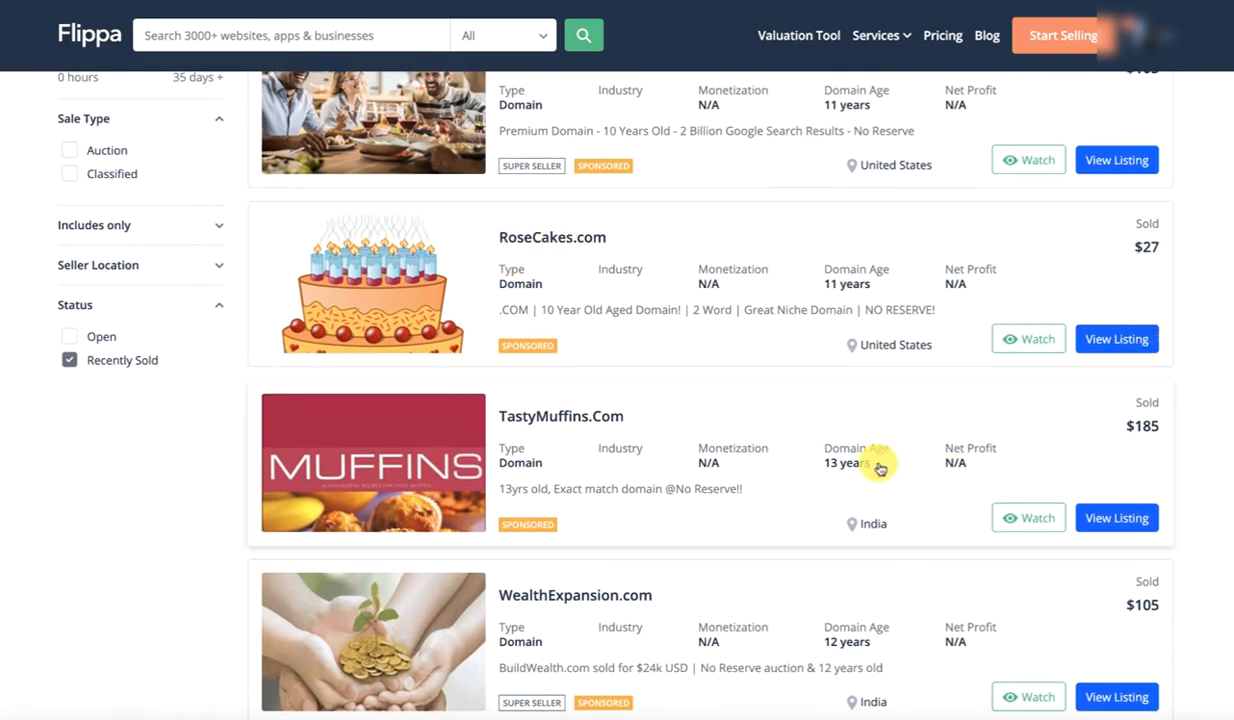
pyautogui.scroll(-3)
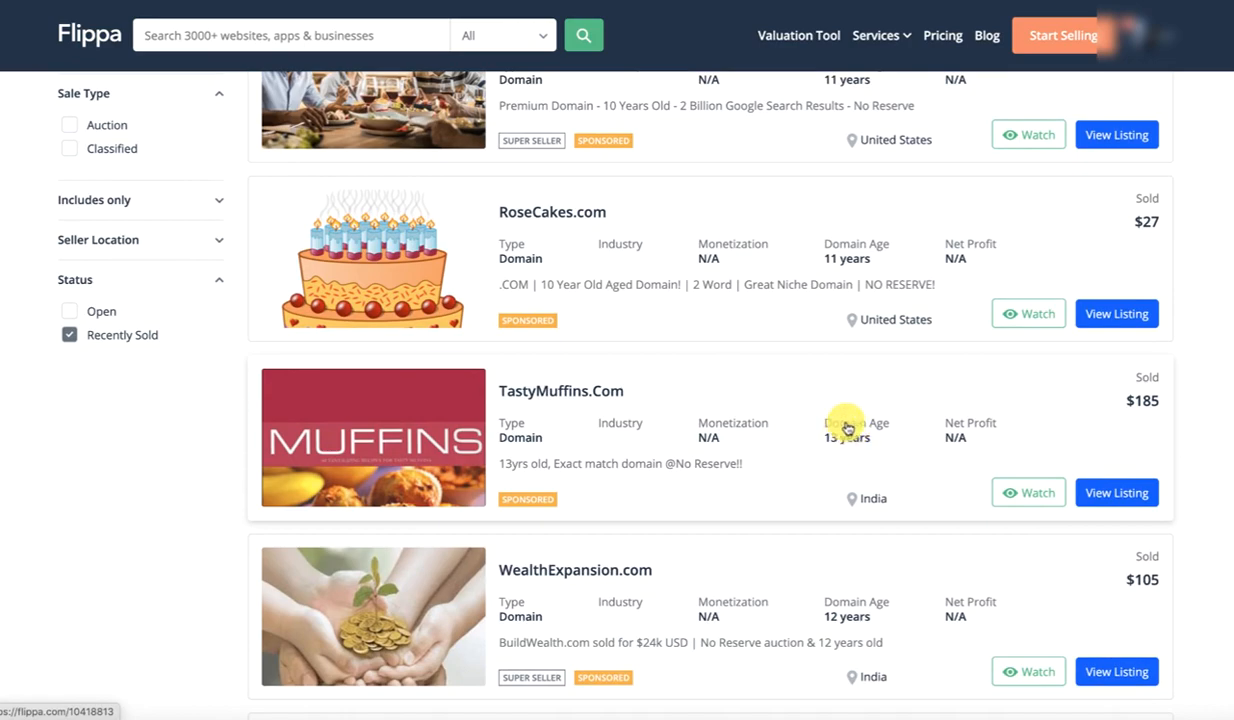
pyautogui.scroll(-3)
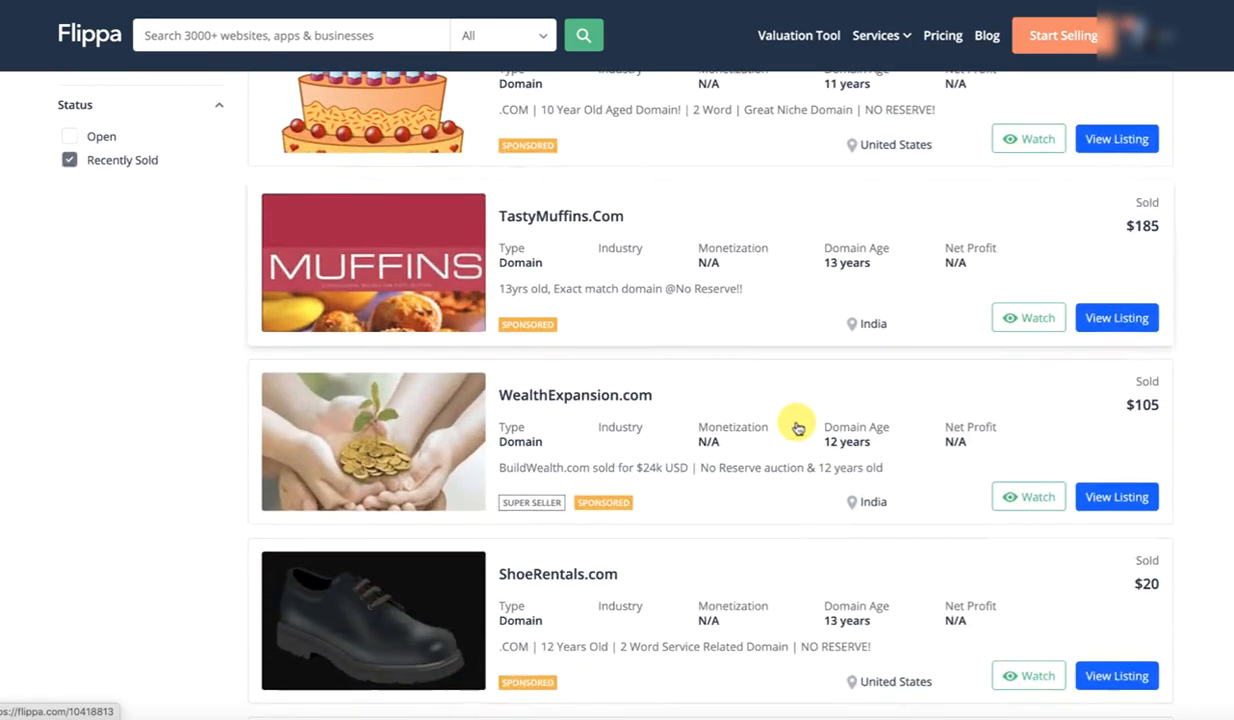
pyautogui.scroll(-3)
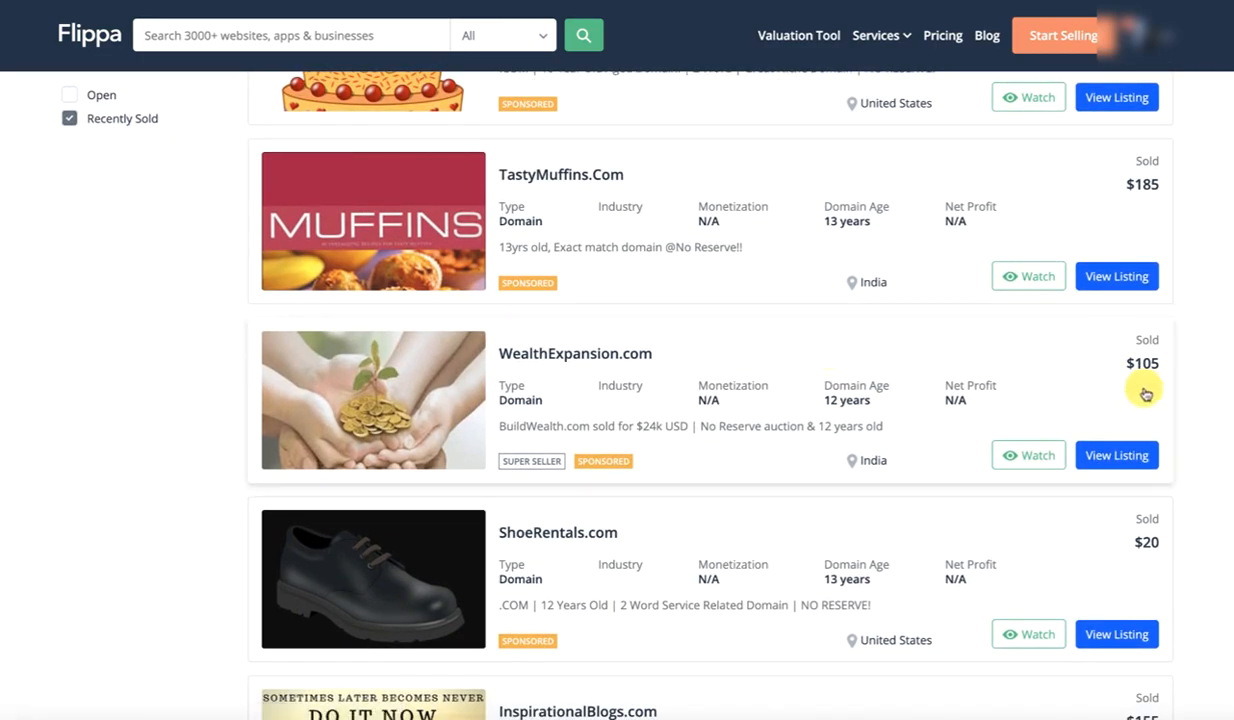
pyautogui.scroll(-3)
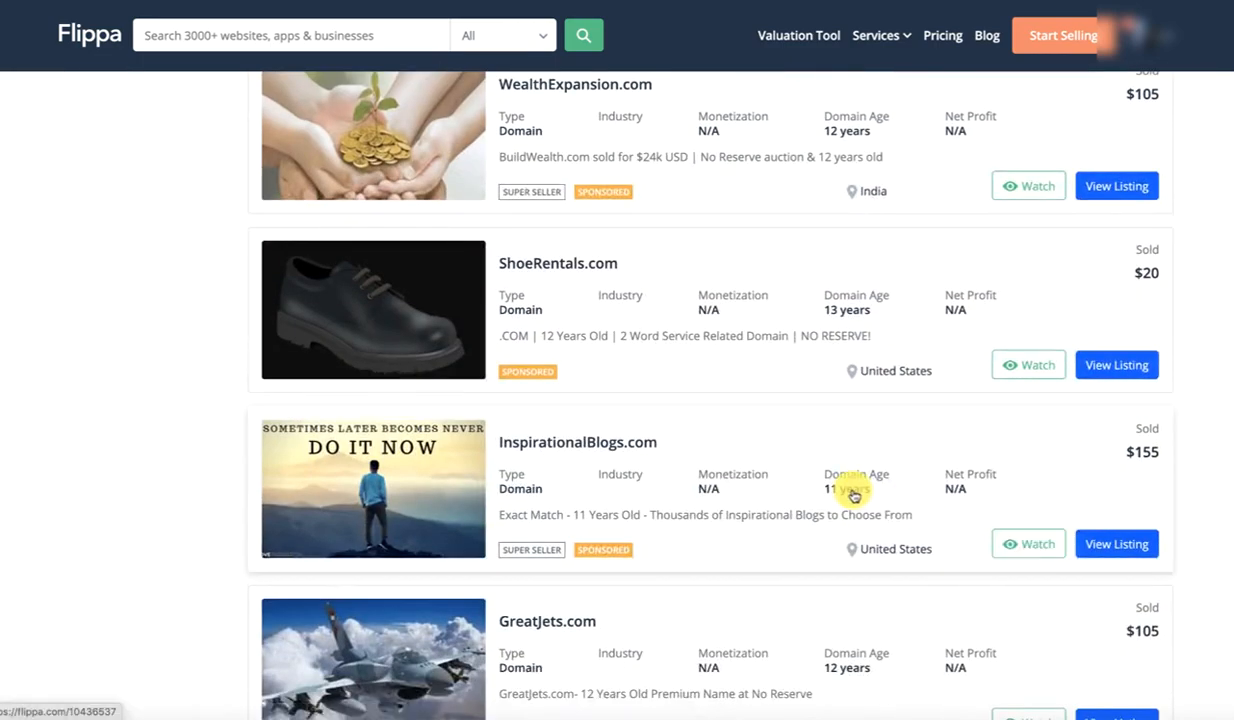
pyautogui.scroll(-3)
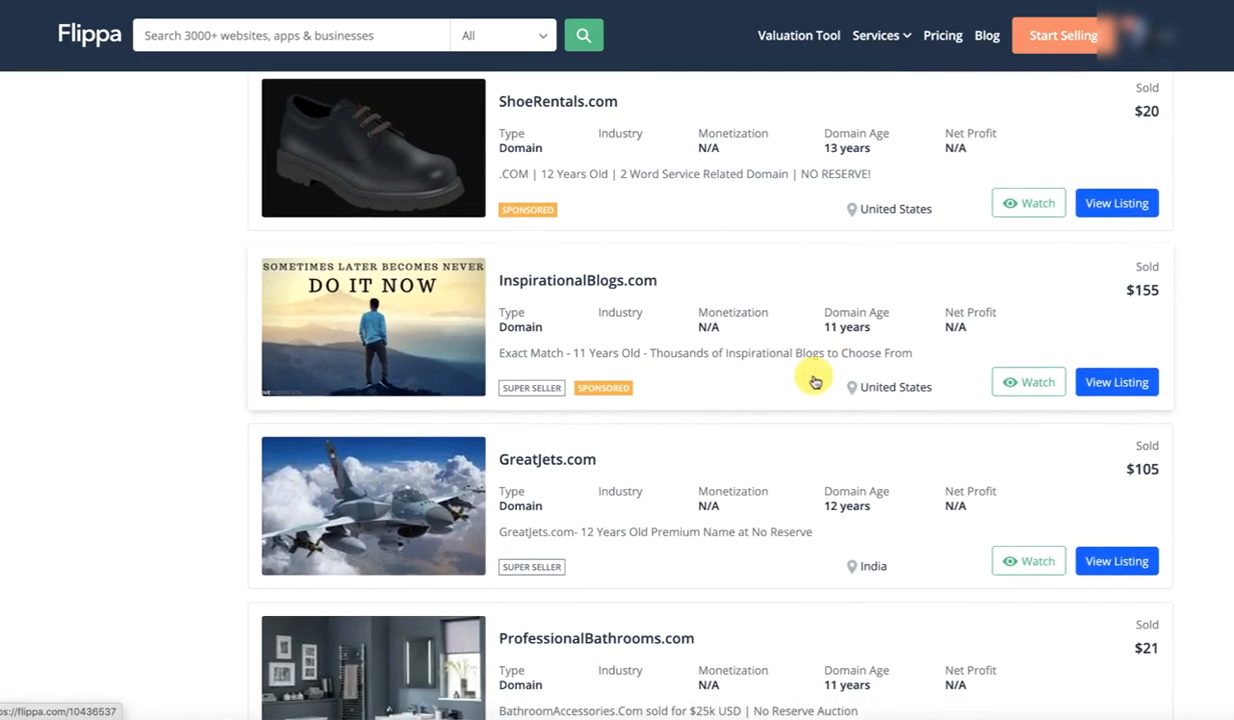
pyautogui.scroll(-3)
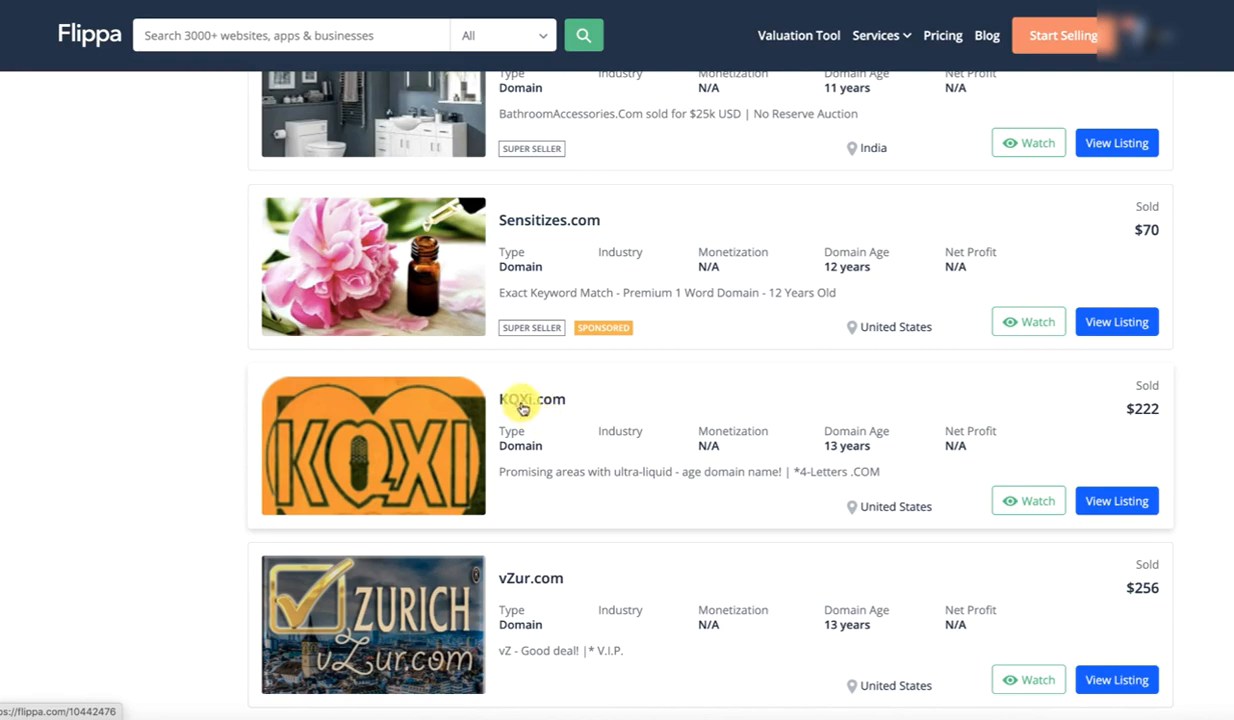
pyautogui.moveTo(684, 461)
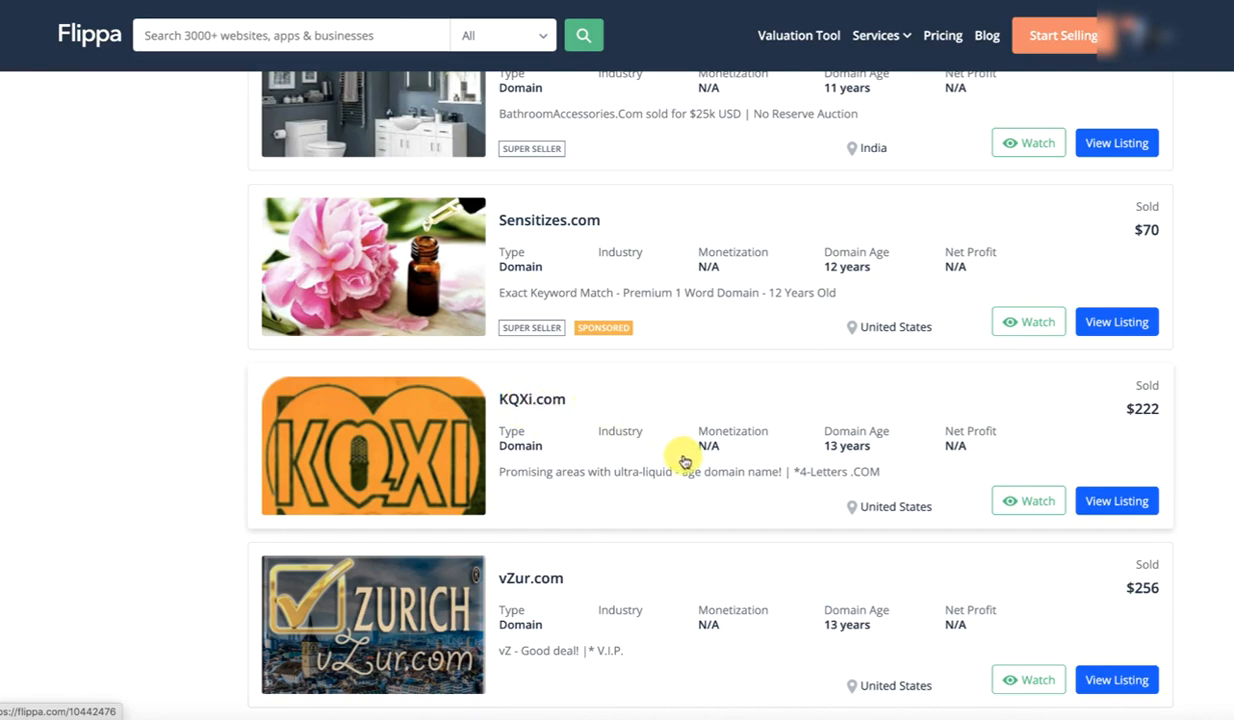
pyautogui.moveTo(836, 483)
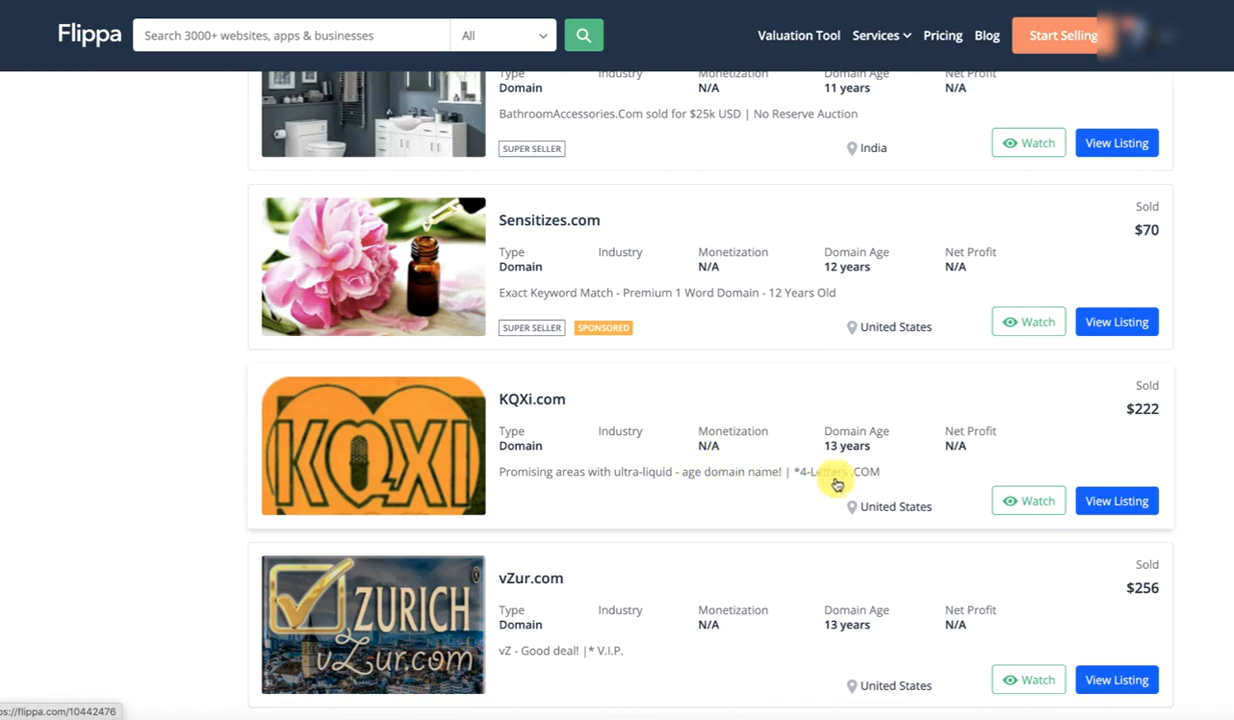
pyautogui.scroll(-3)
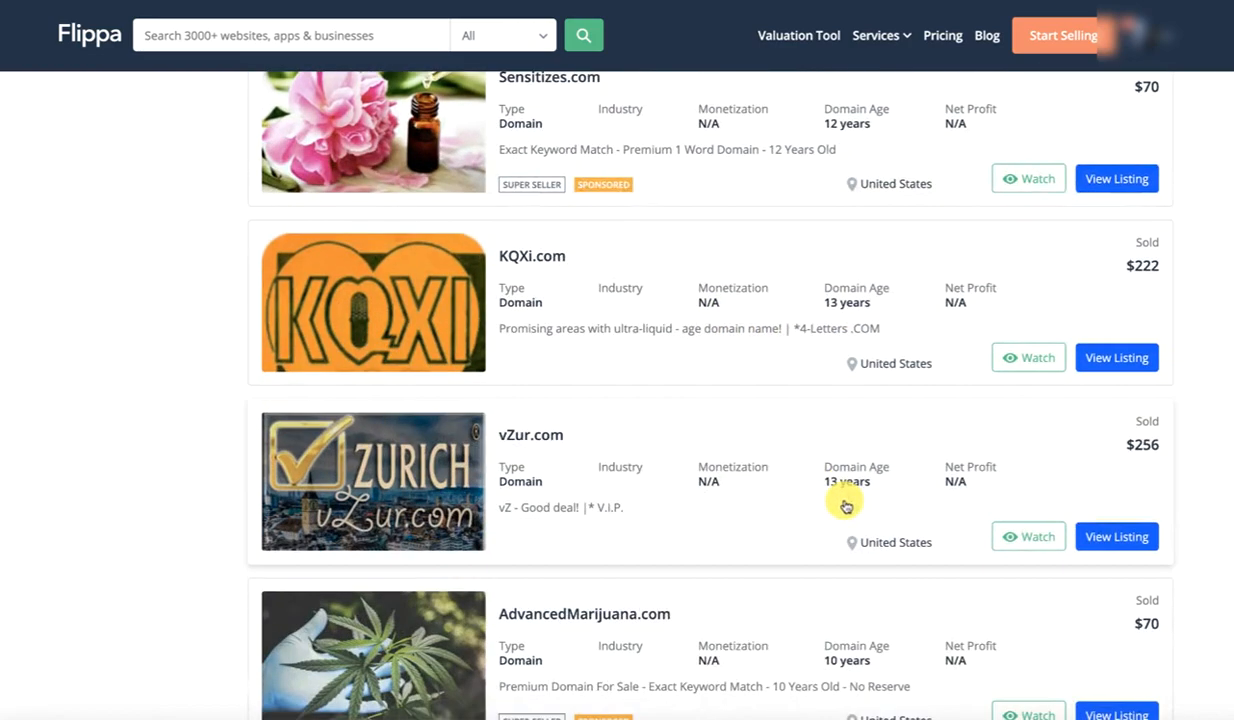
pyautogui.scroll(-3)
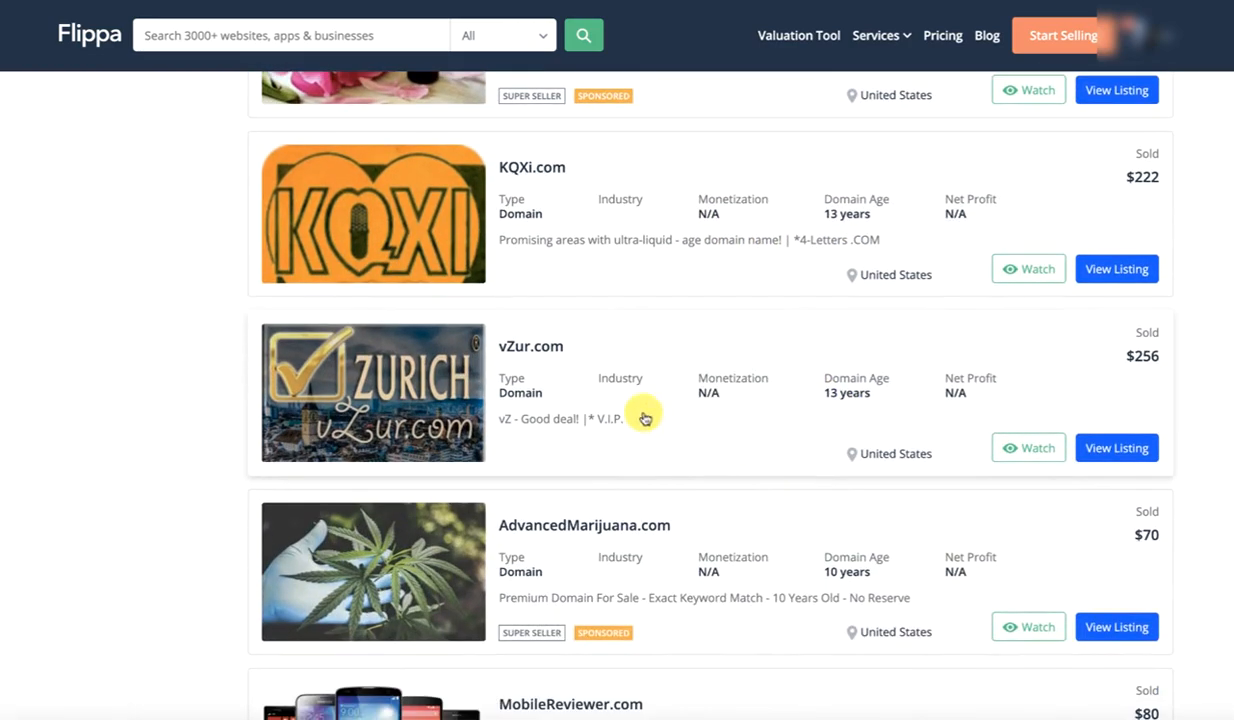
pyautogui.scroll(-3)
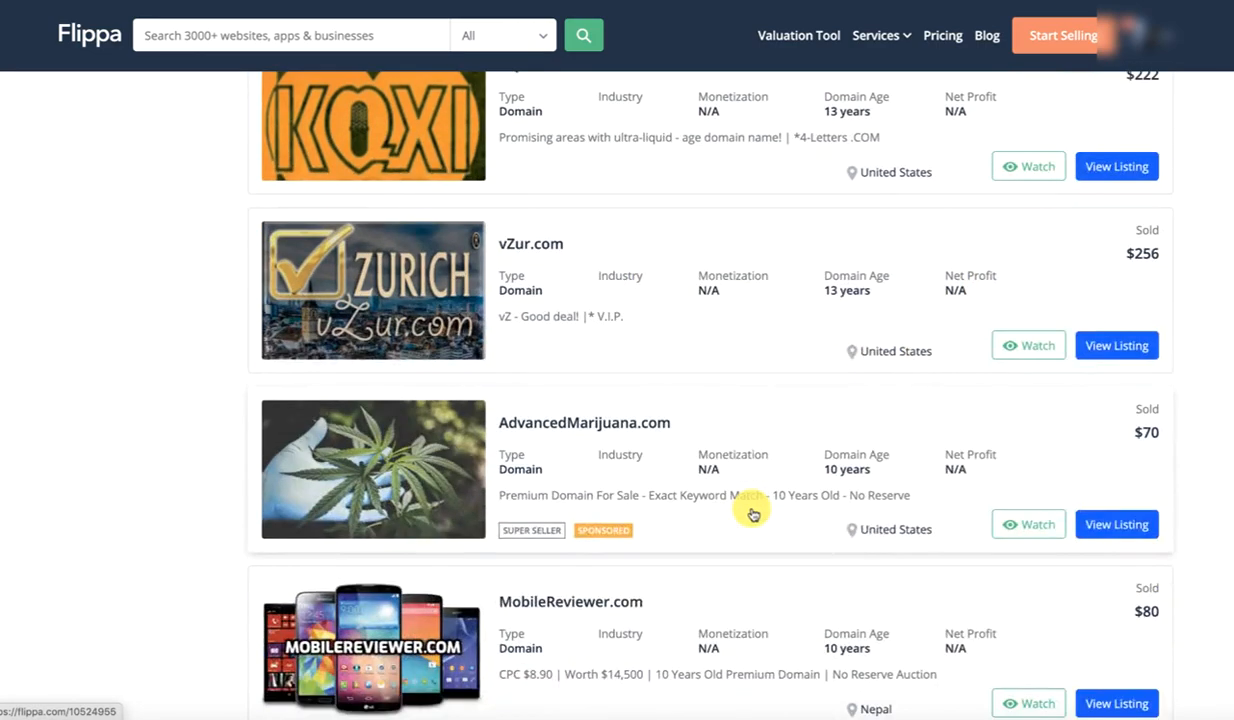
pyautogui.moveTo(620, 278)
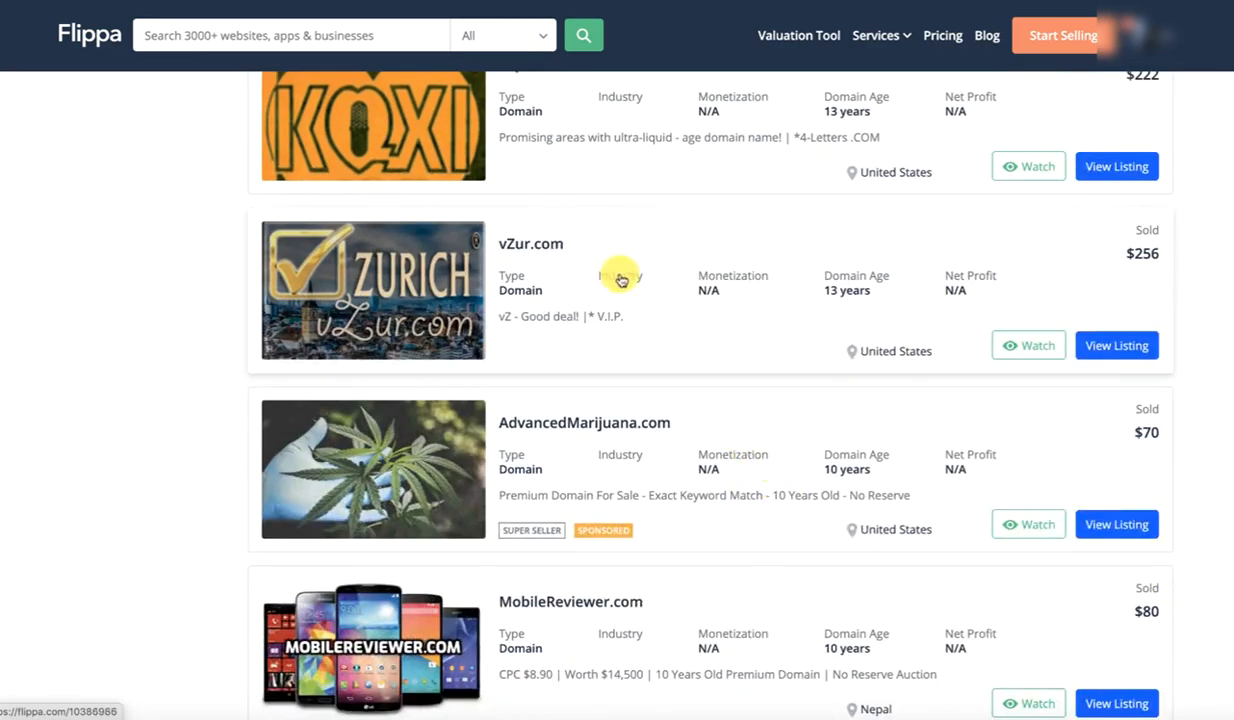
pyautogui.moveTo(600, 303)
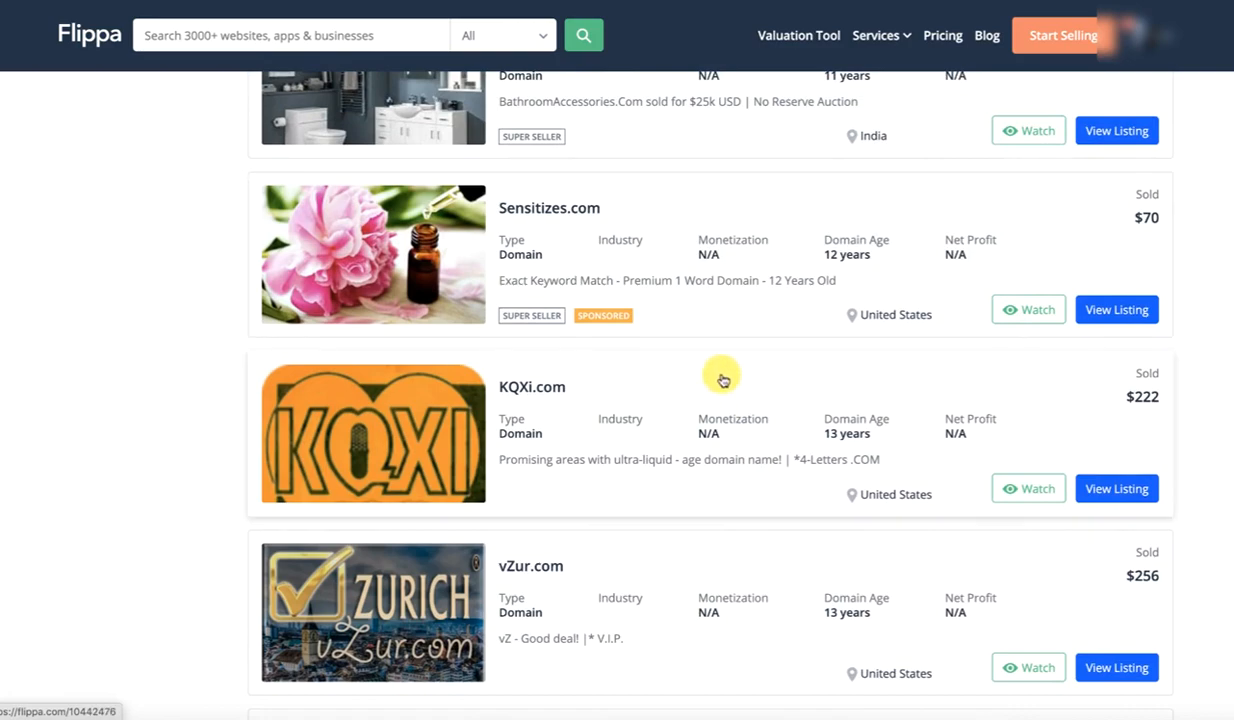
pyautogui.scroll(-3)
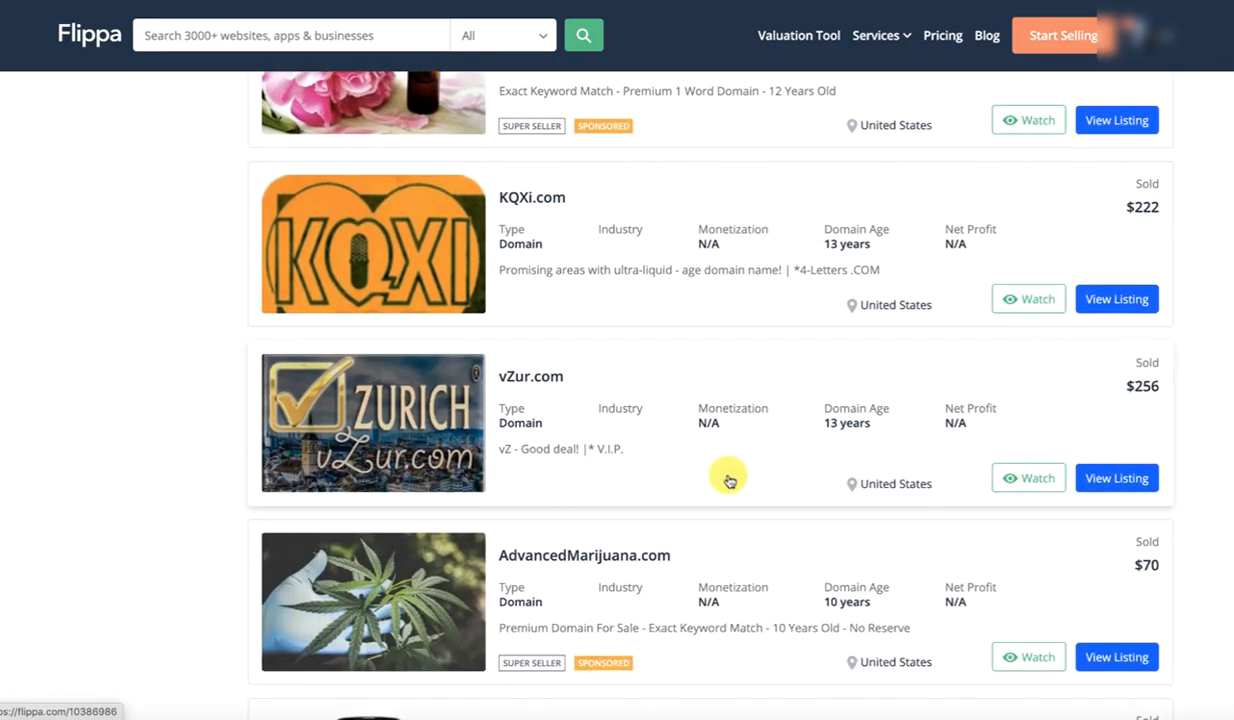
pyautogui.moveTo(553, 400)
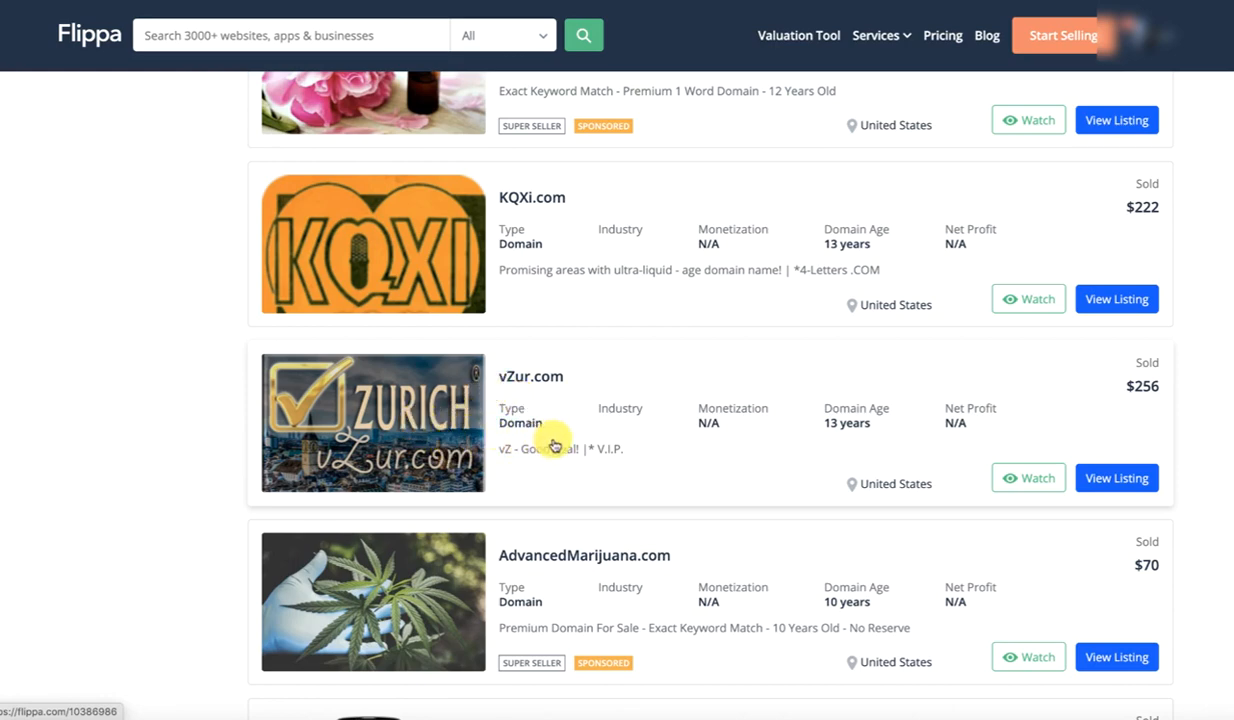
pyautogui.moveTo(622, 443)
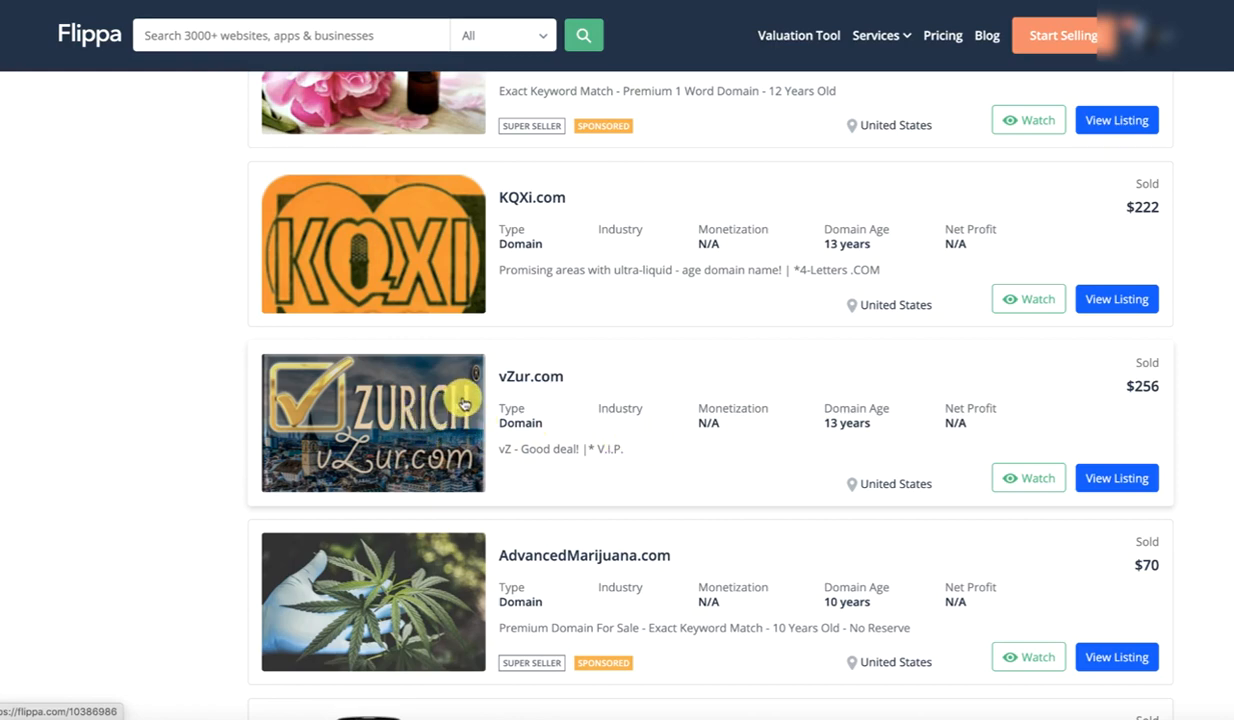
pyautogui.moveTo(681, 479)
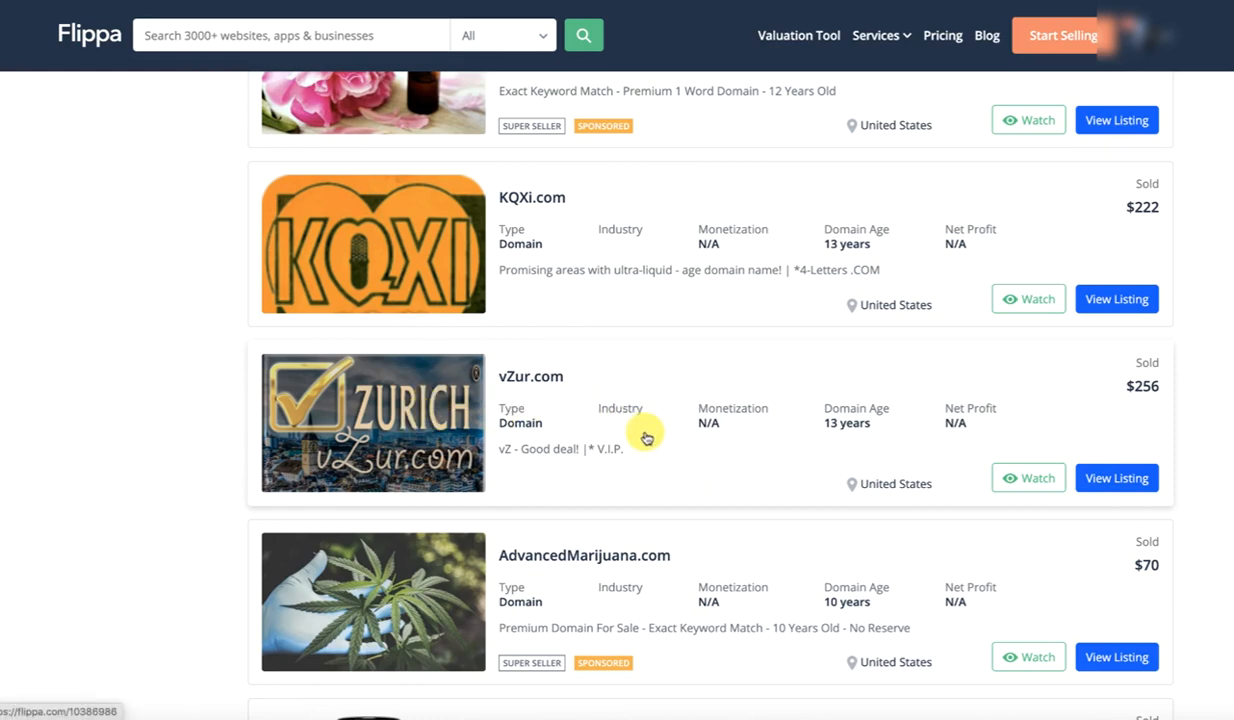
pyautogui.moveTo(755, 432)
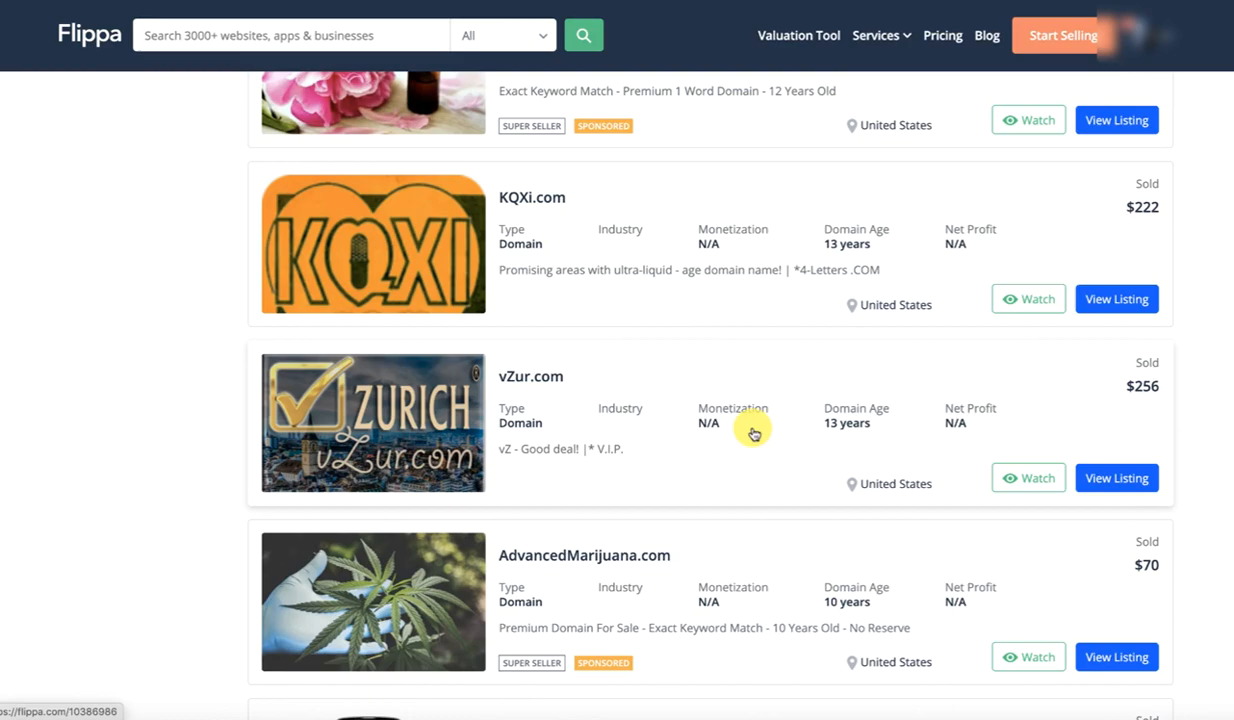
# Scroll past fullvpn.com to the pagination, then back up to UCiH.com and livesavings.com.
pyautogui.scroll(-3)
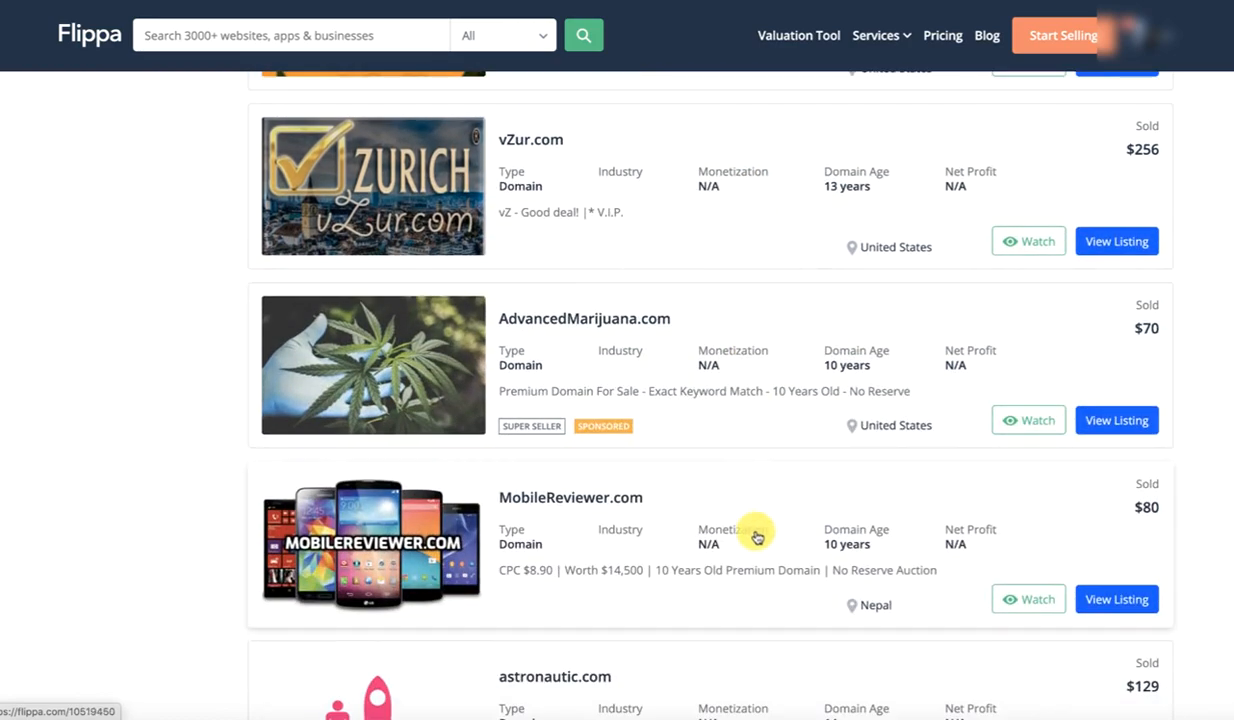
pyautogui.scroll(-3)
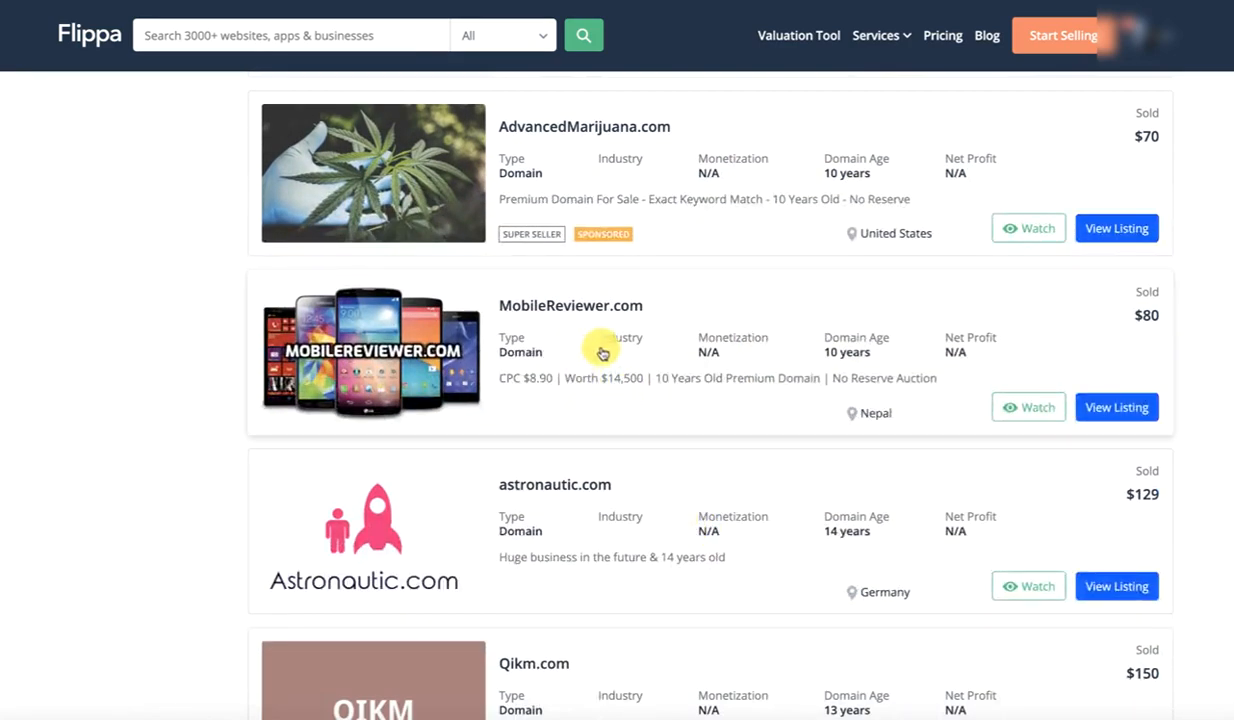
pyautogui.scroll(-3)
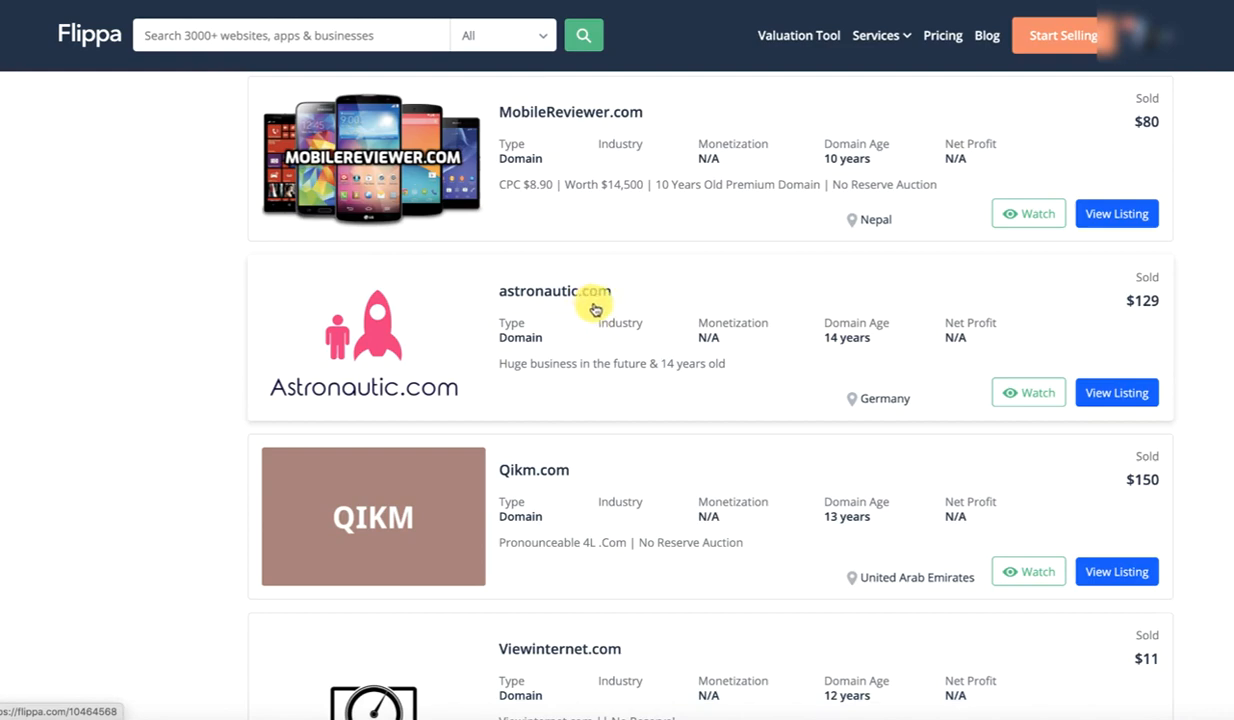
pyautogui.scroll(-3)
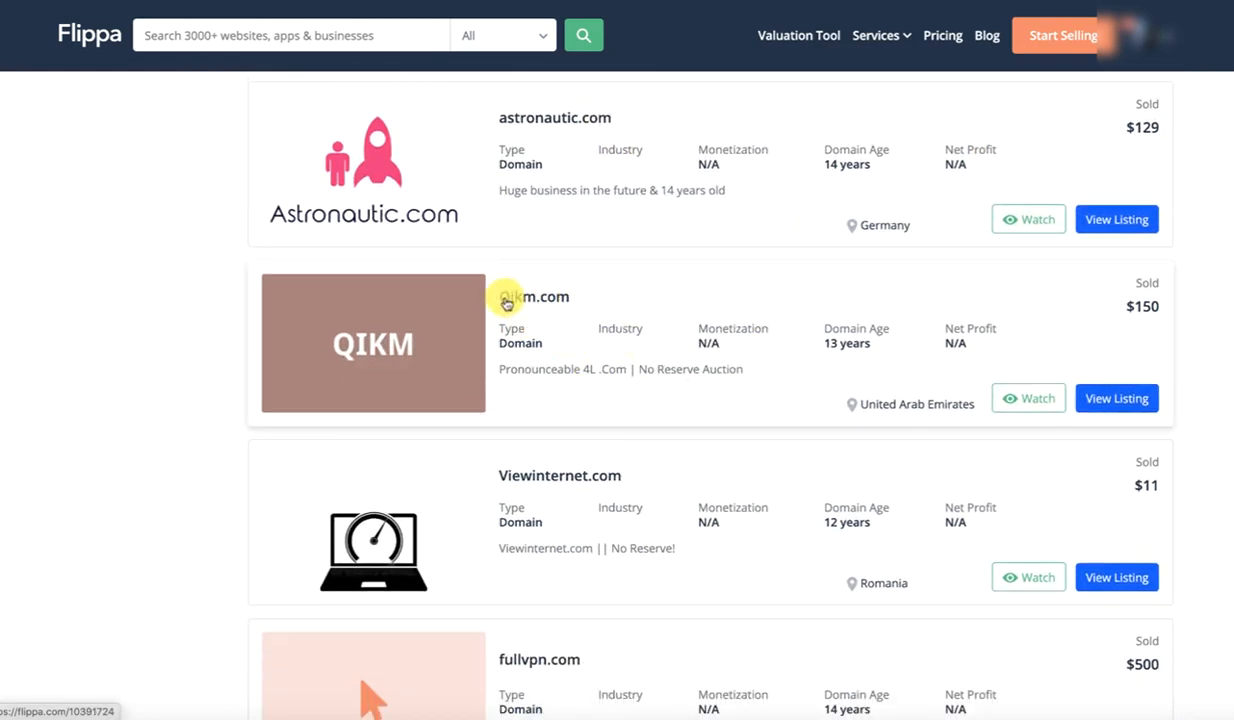
pyautogui.moveTo(786, 418)
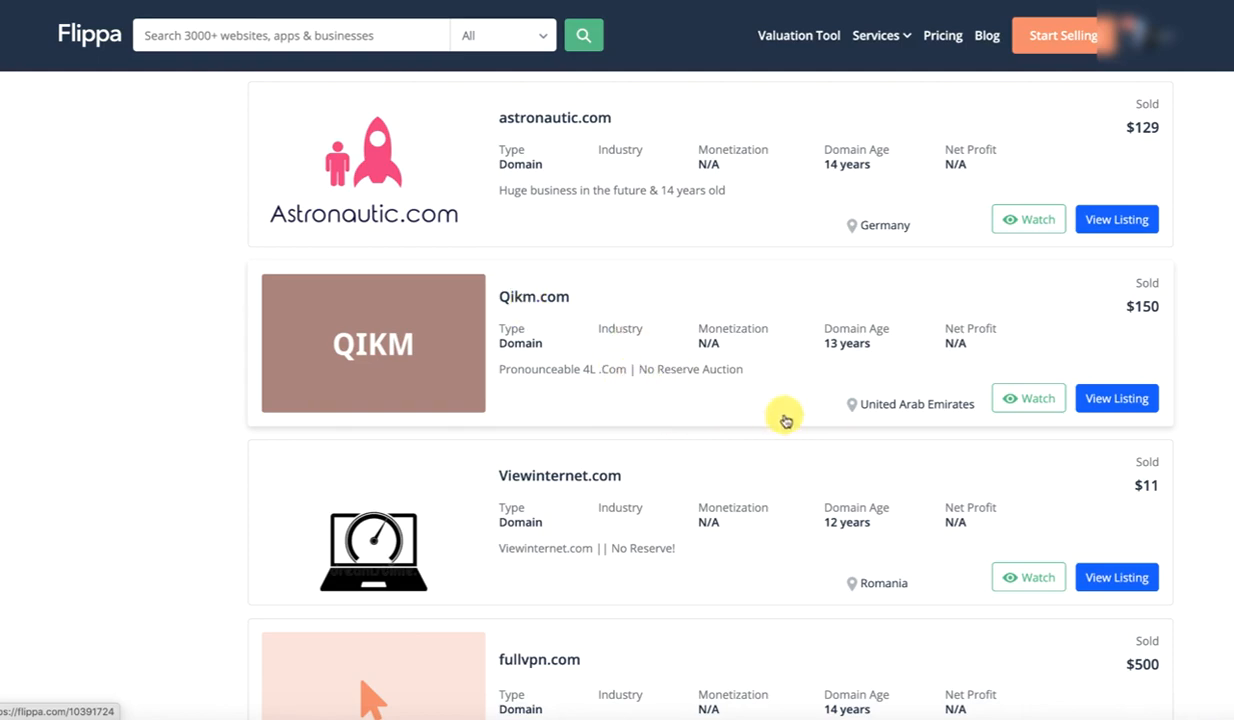
pyautogui.scroll(-3)
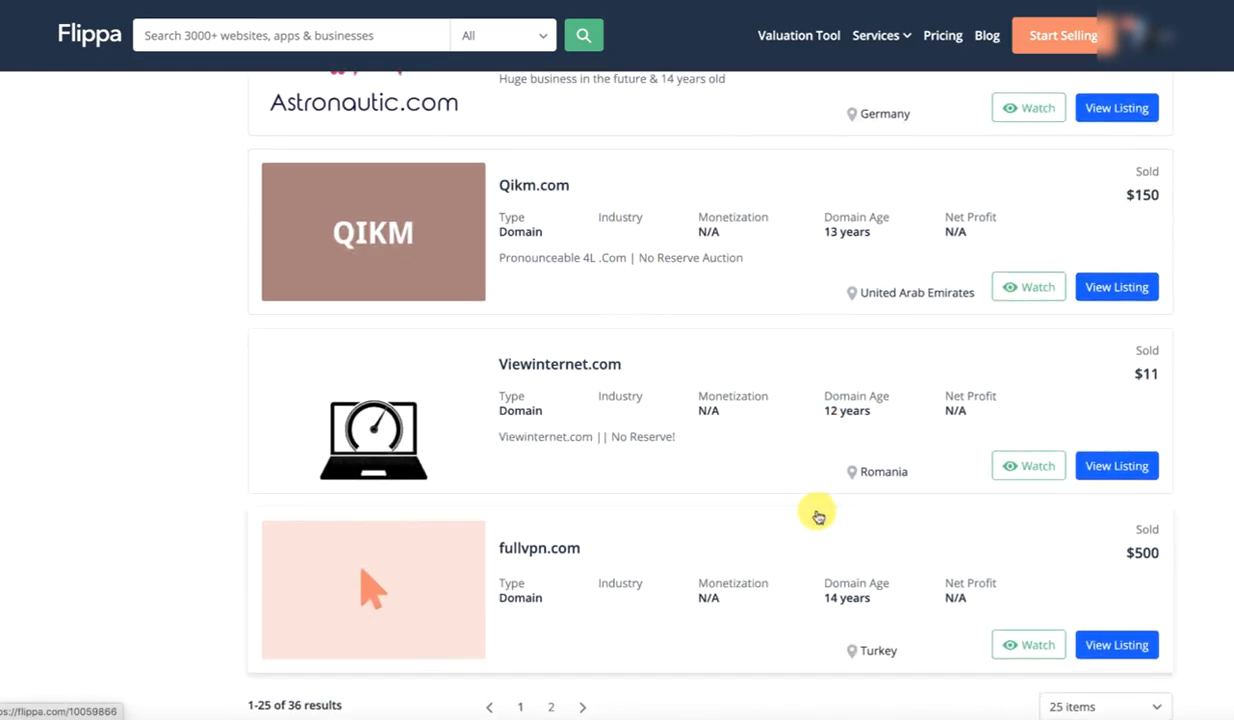
pyautogui.scroll(-3)
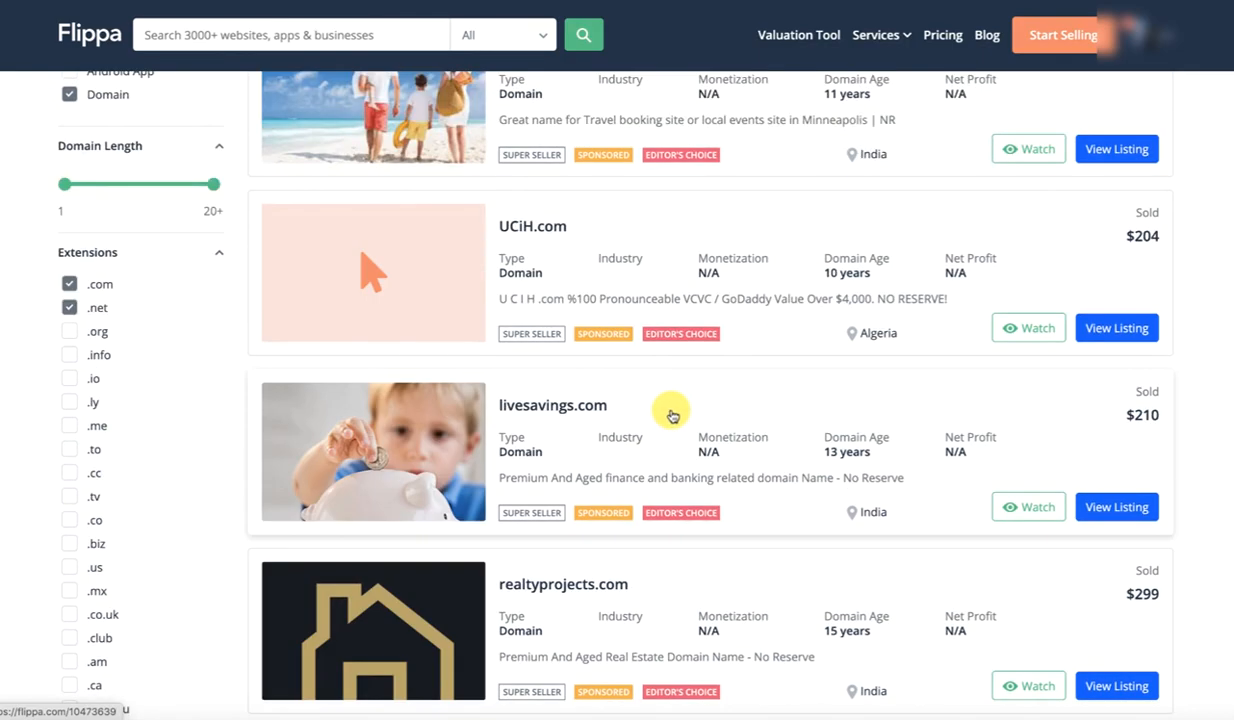
# Scroll through the sold results, then open the Domains categories to pick a 15+ age range.
pyautogui.scroll(3)
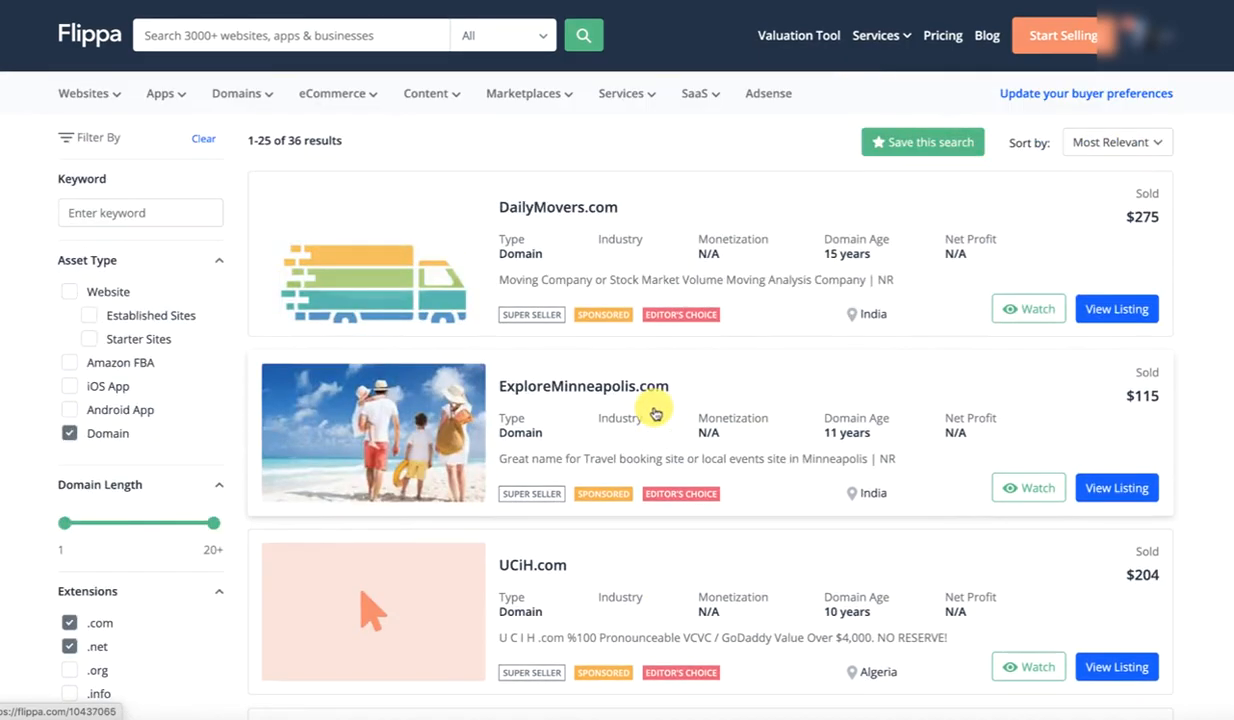
pyautogui.scroll(-3)
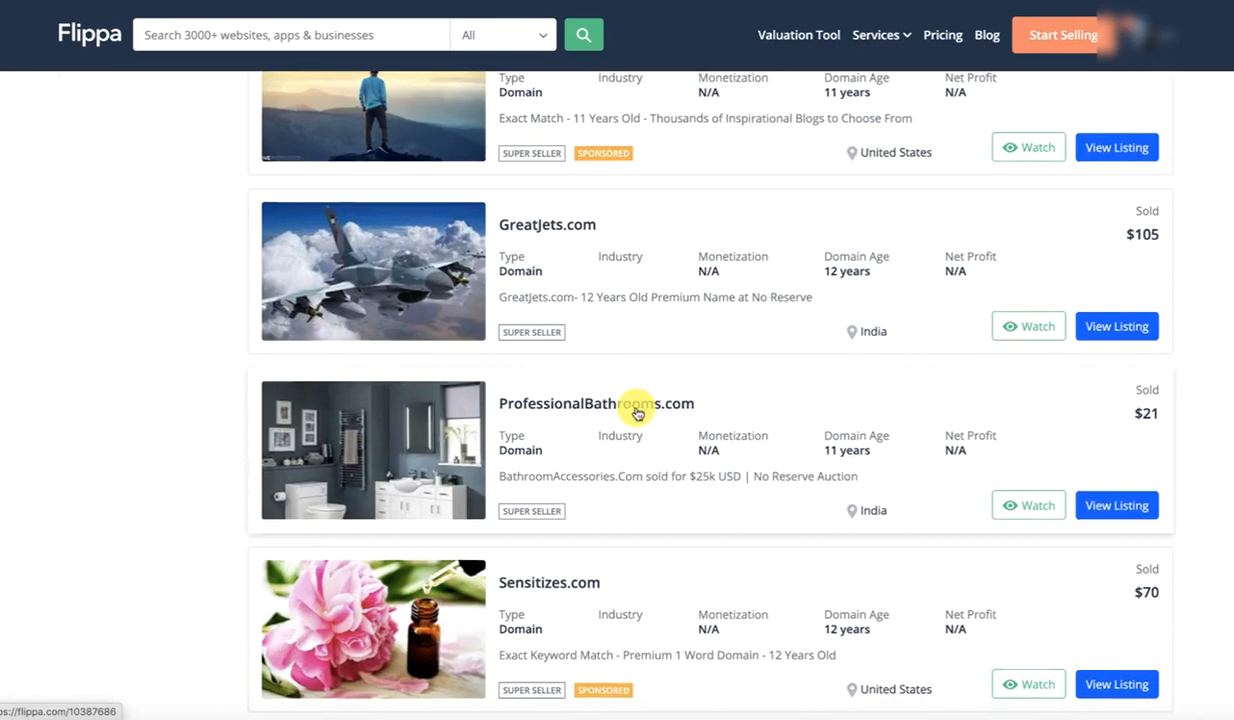
pyautogui.scroll(-3)
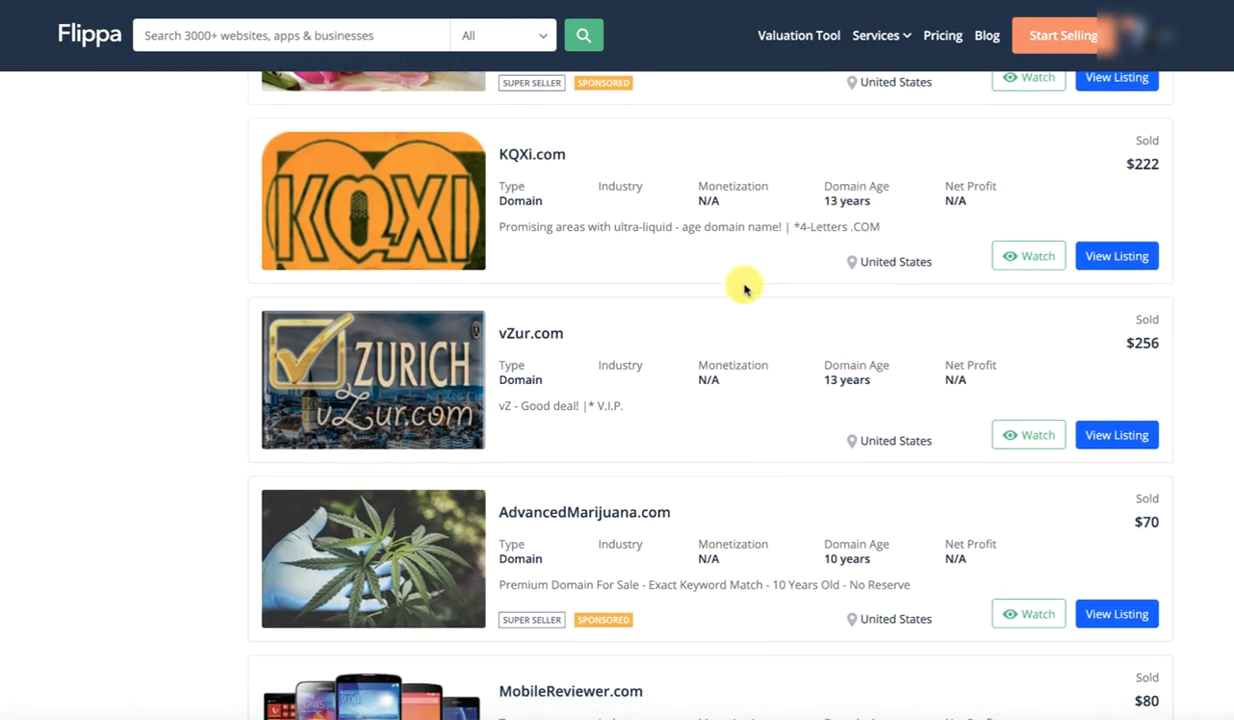
pyautogui.scroll(-3)
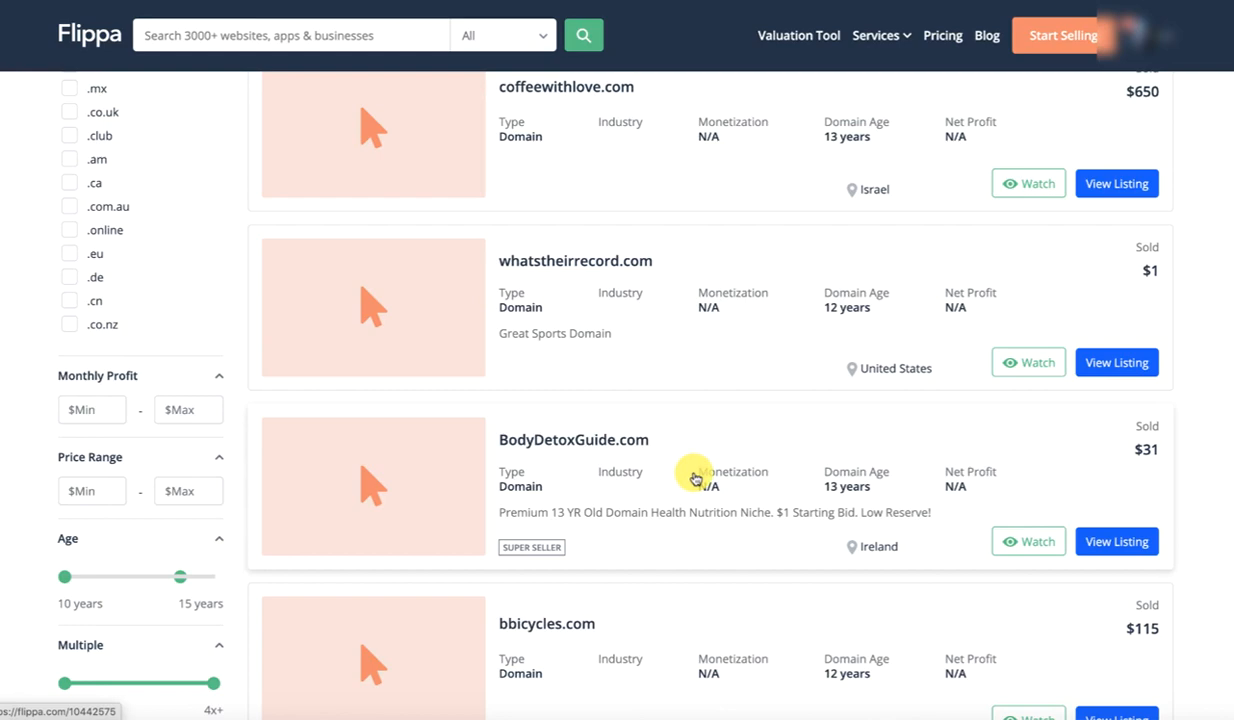
pyautogui.click(237, 93)
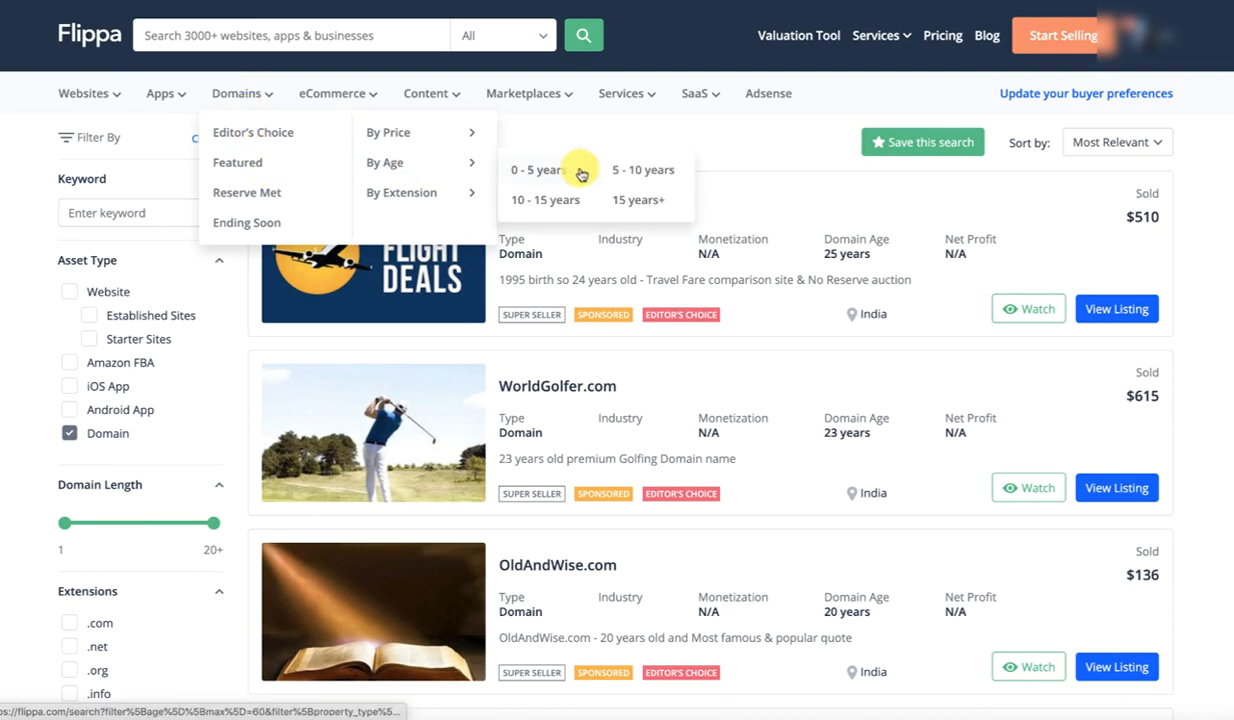
# List domains aged 15 years and older, restricted to recently sold listings.
pyautogui.click(643, 200)
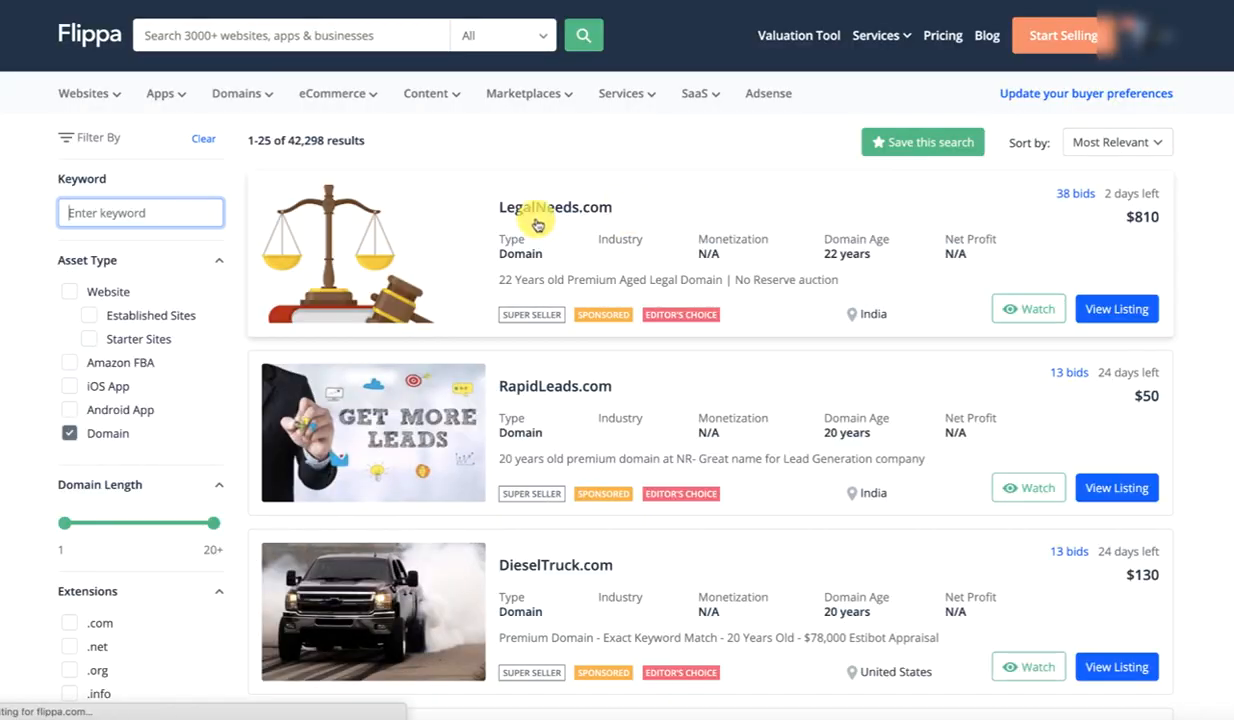
pyautogui.scroll(-3)
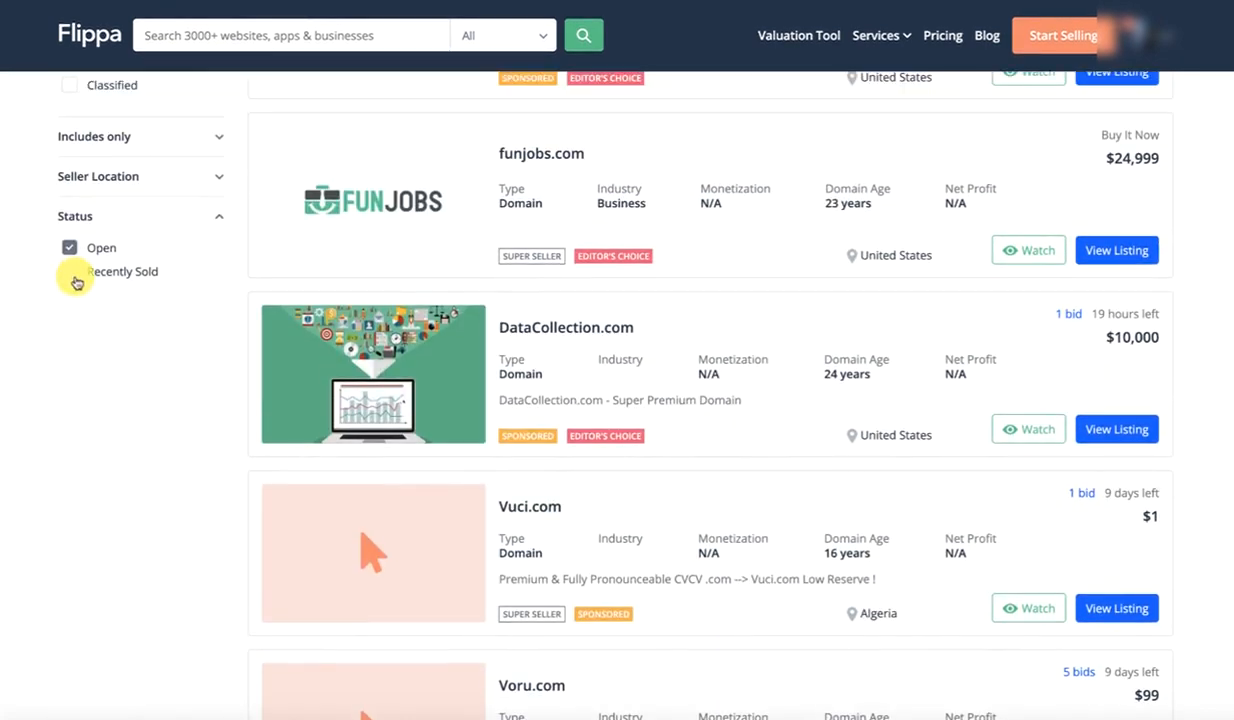
pyautogui.click(69, 271)
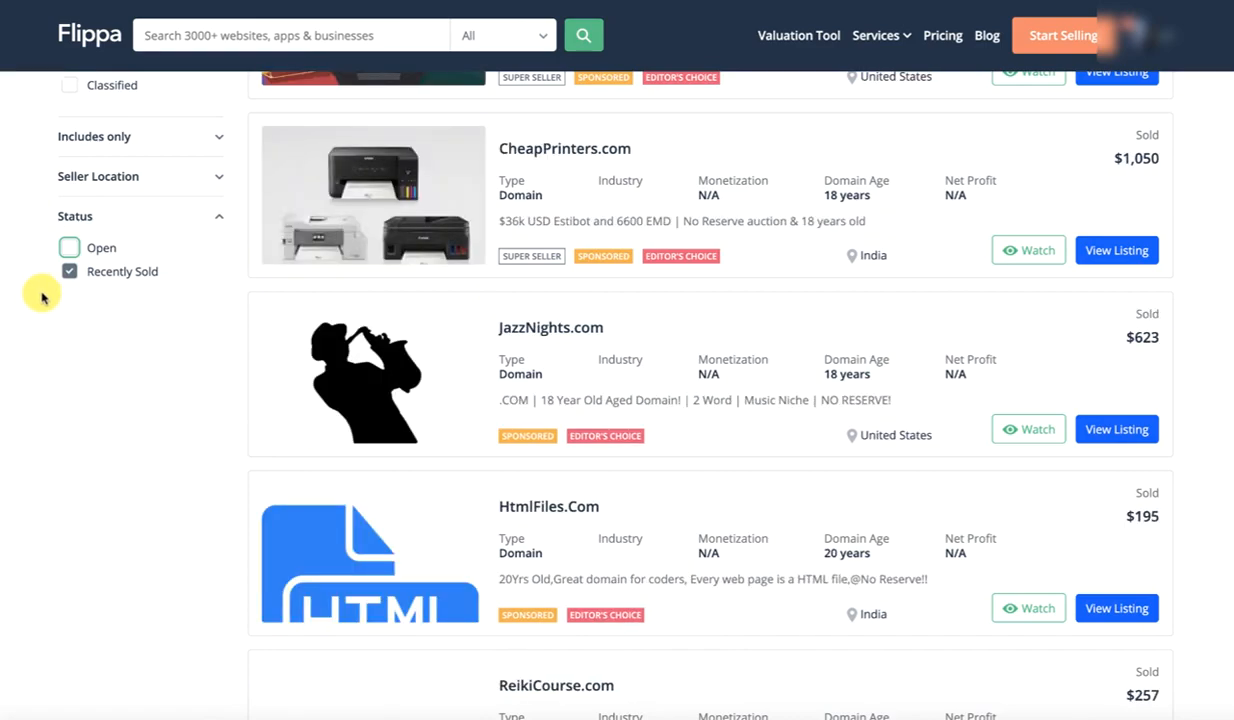
pyautogui.scroll(-3)
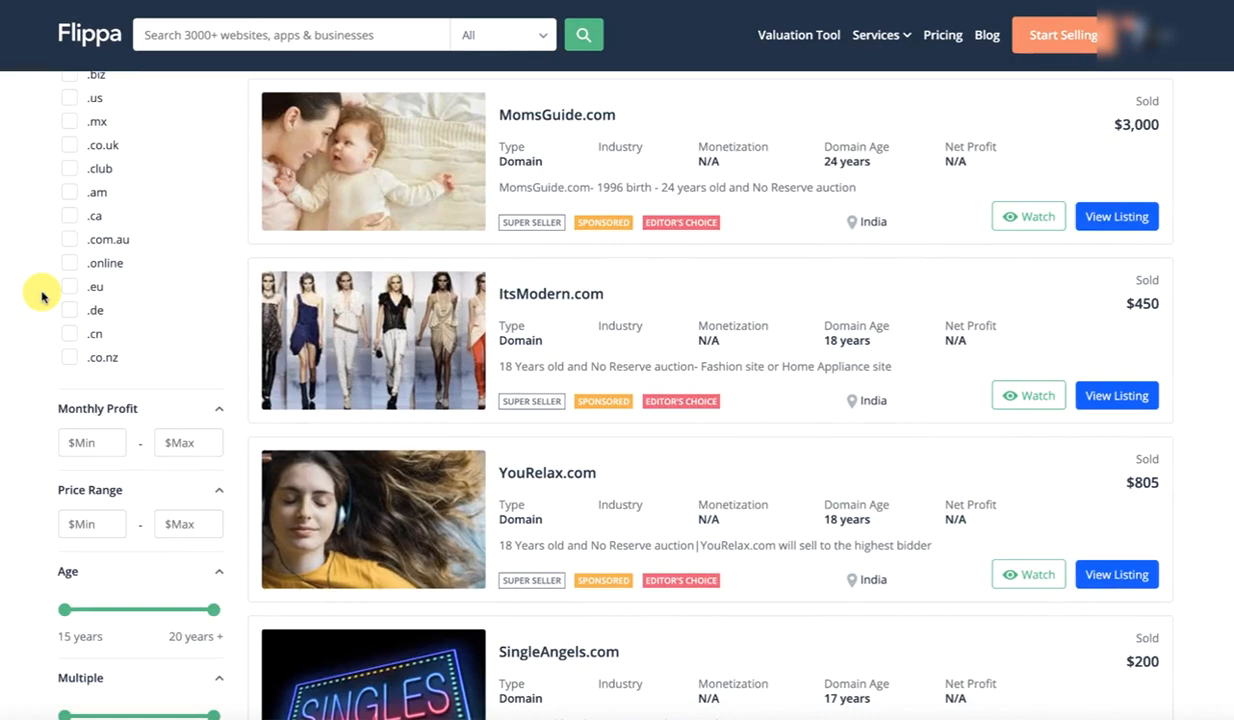
pyautogui.scroll(3)
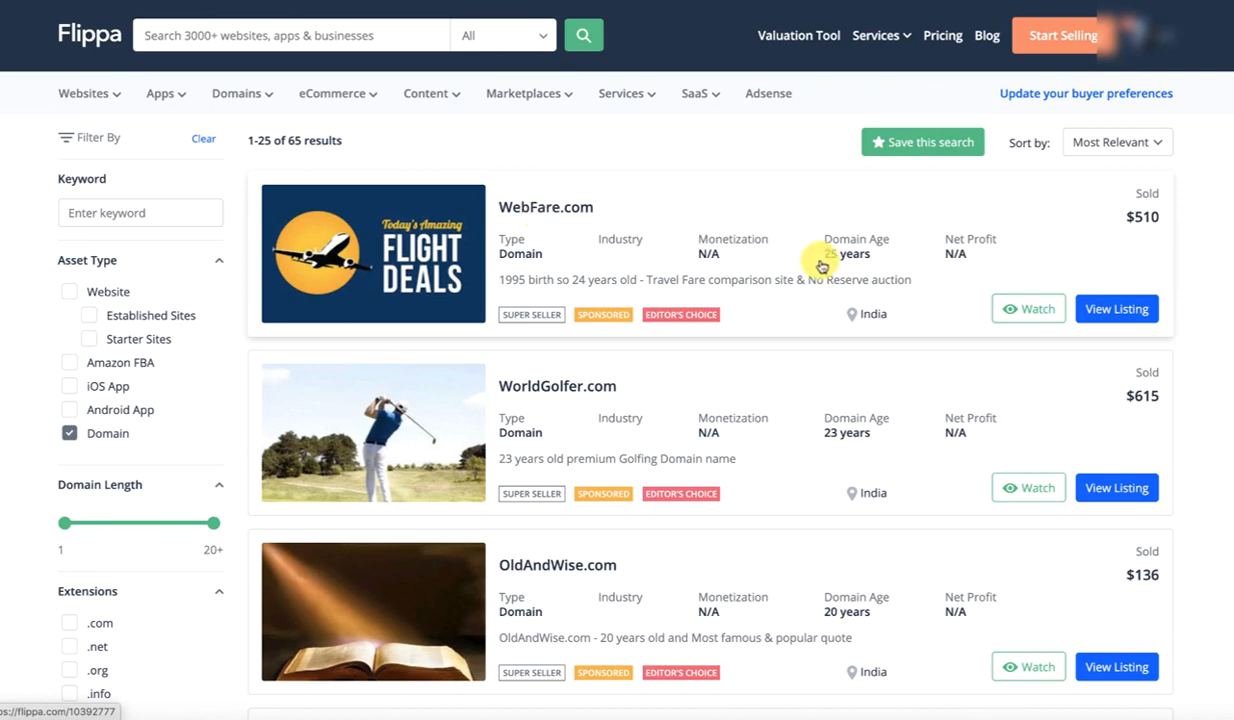
pyautogui.moveTo(1147, 224)
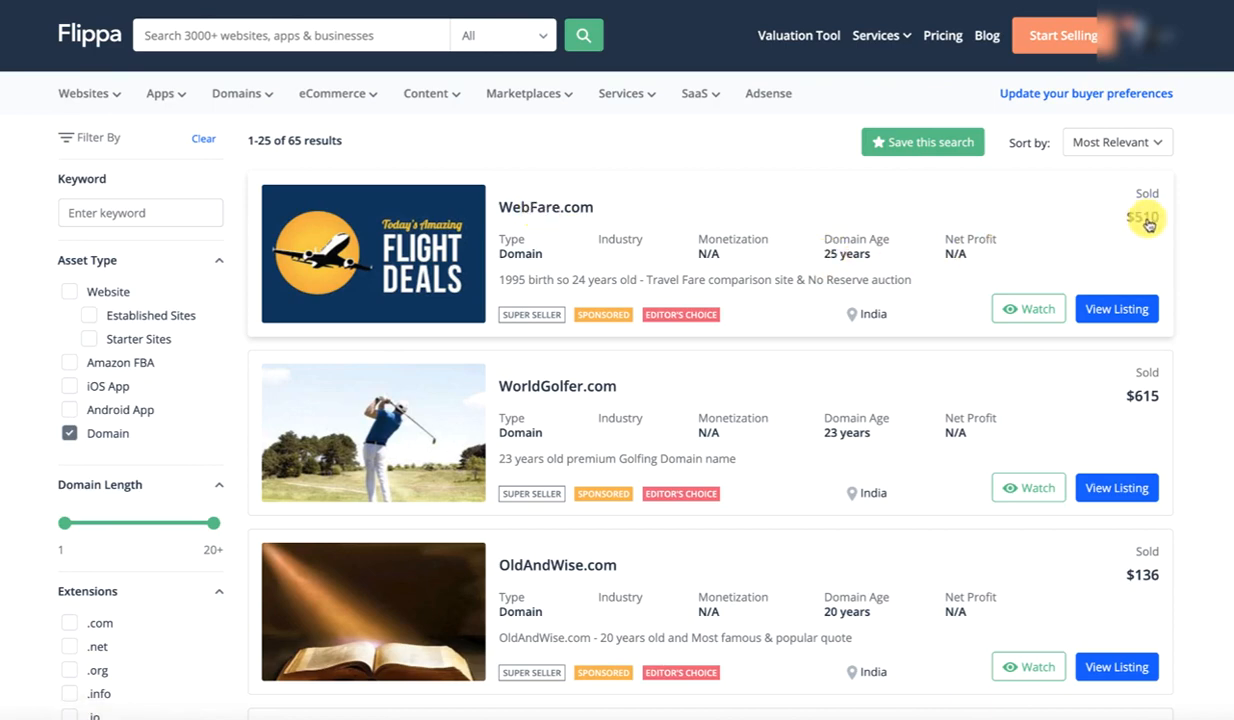
pyautogui.moveTo(743, 352)
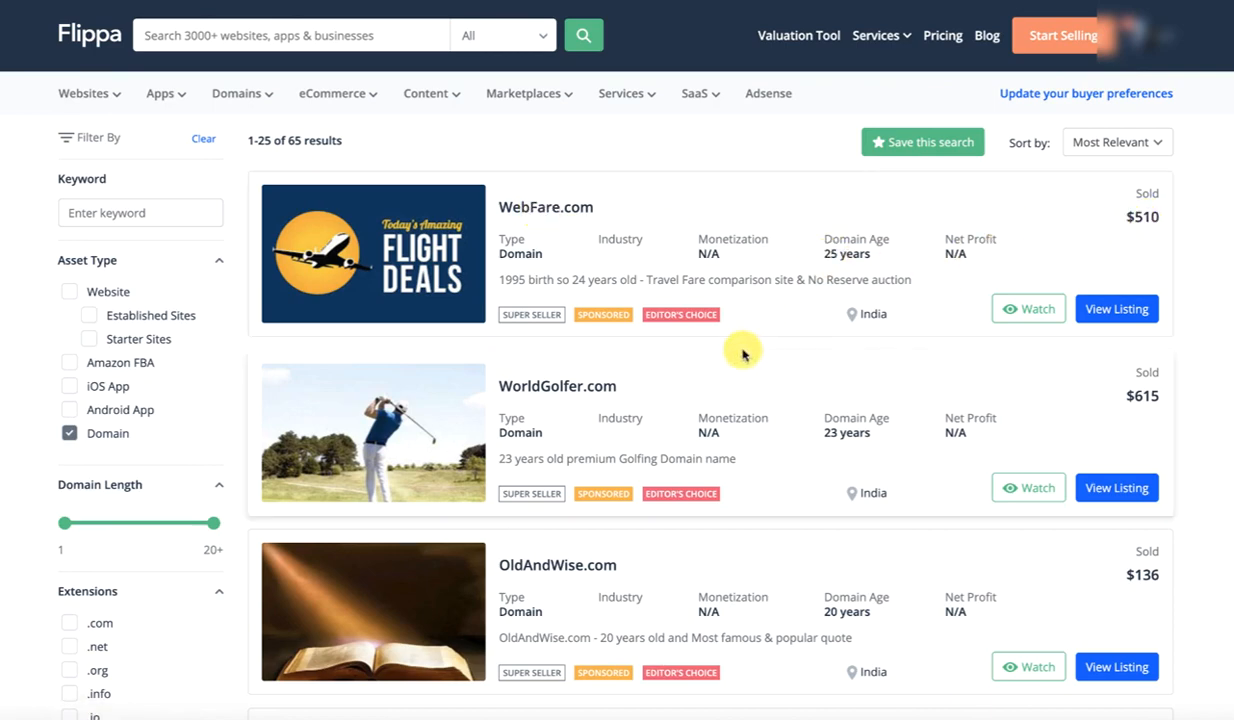
# Compare sold prices from OldAndWise.com down to HtmlFiles.Com $195, ReikiCourse.com $257, BoxSport.com $265.
pyautogui.scroll(-3)
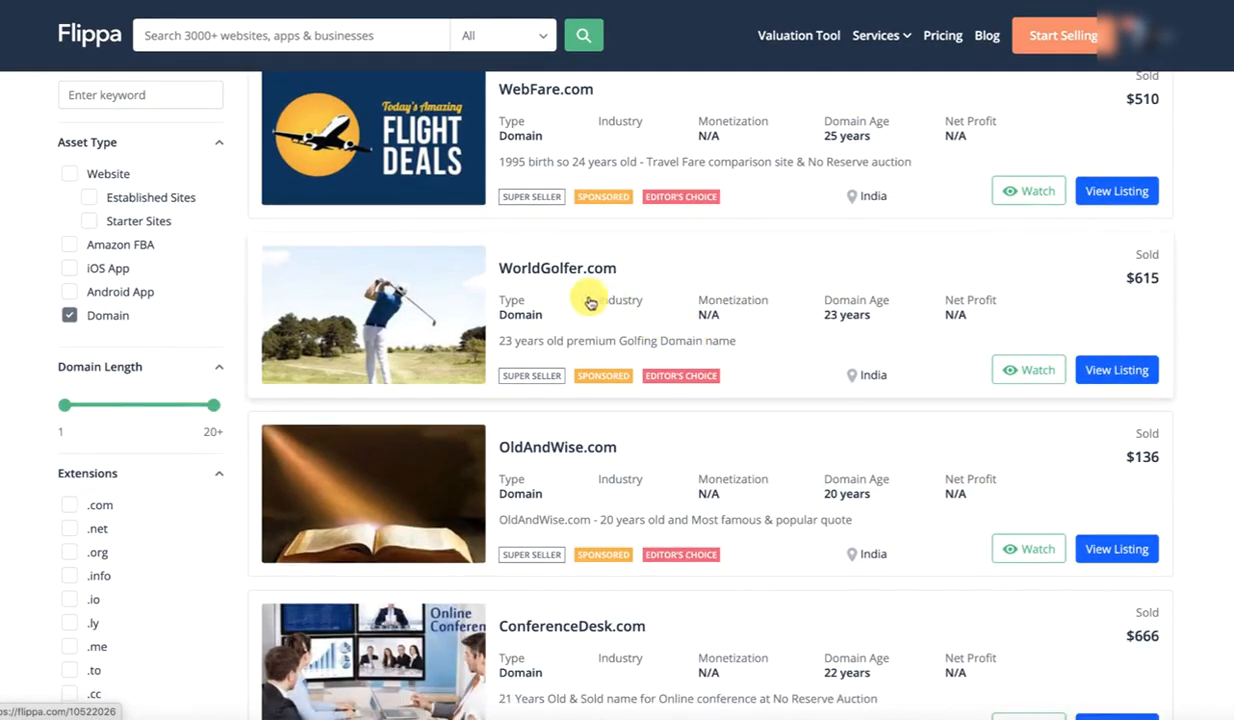
pyautogui.moveTo(1143, 298)
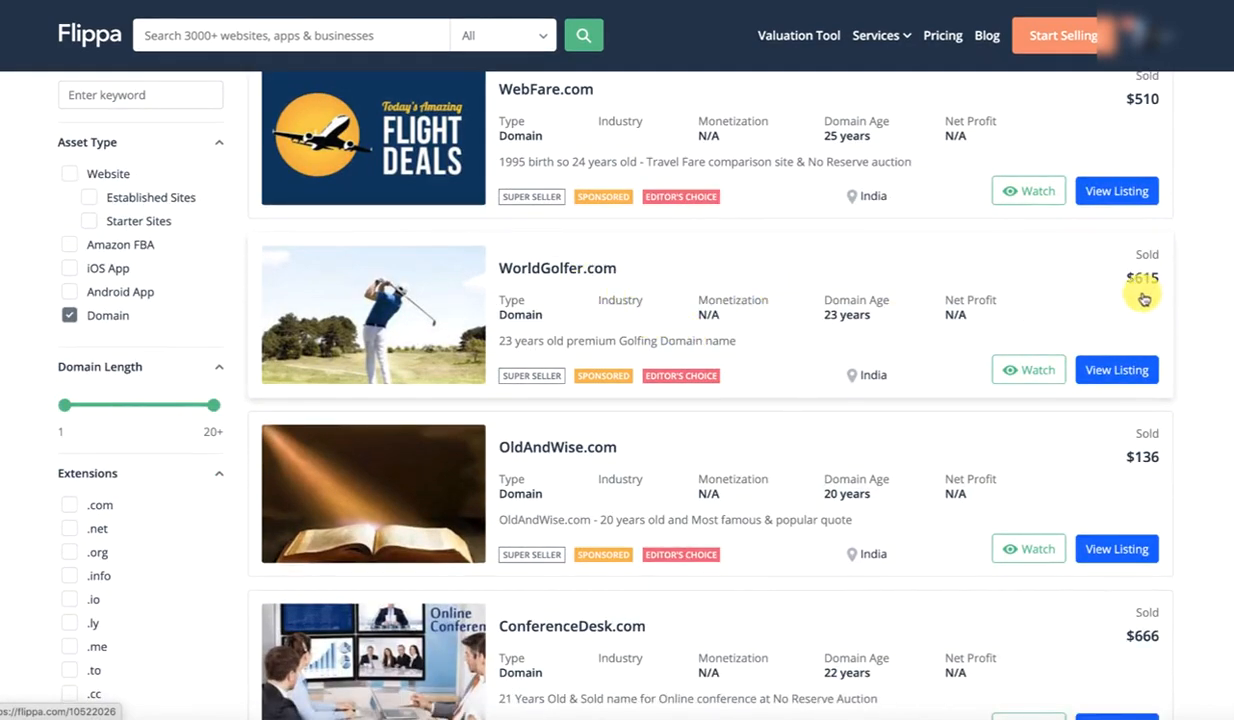
pyautogui.scroll(-3)
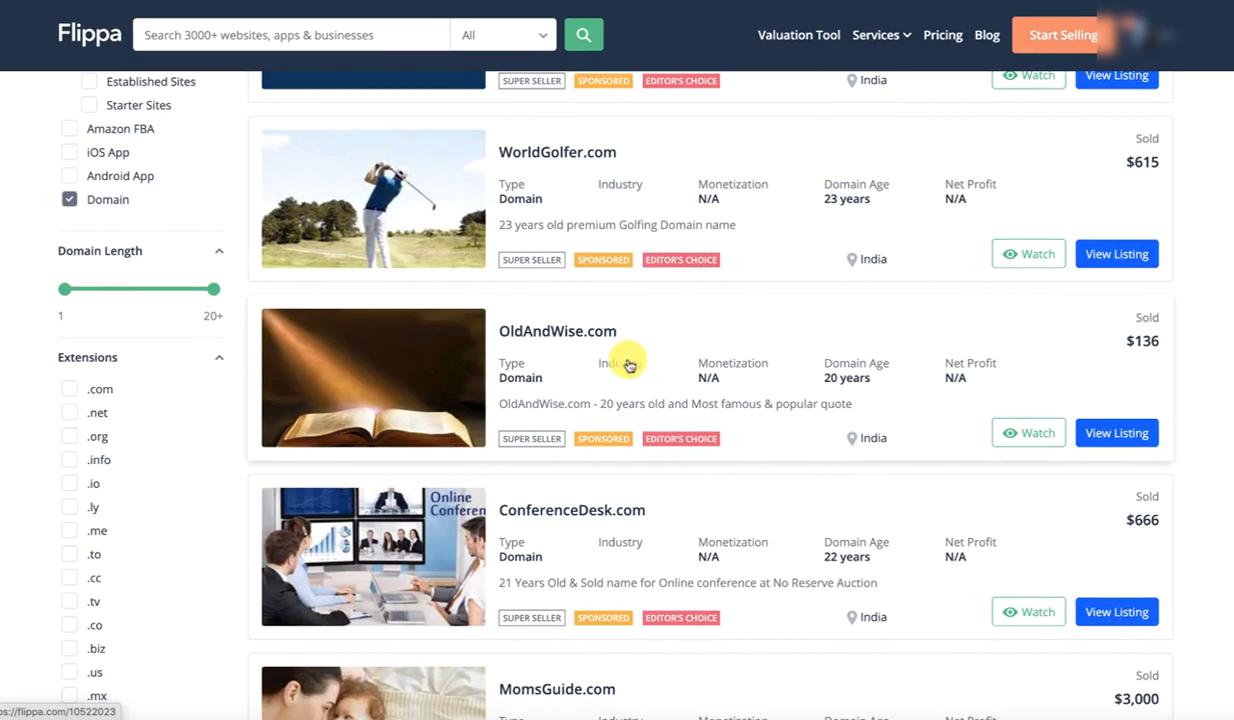
pyautogui.moveTo(824, 371)
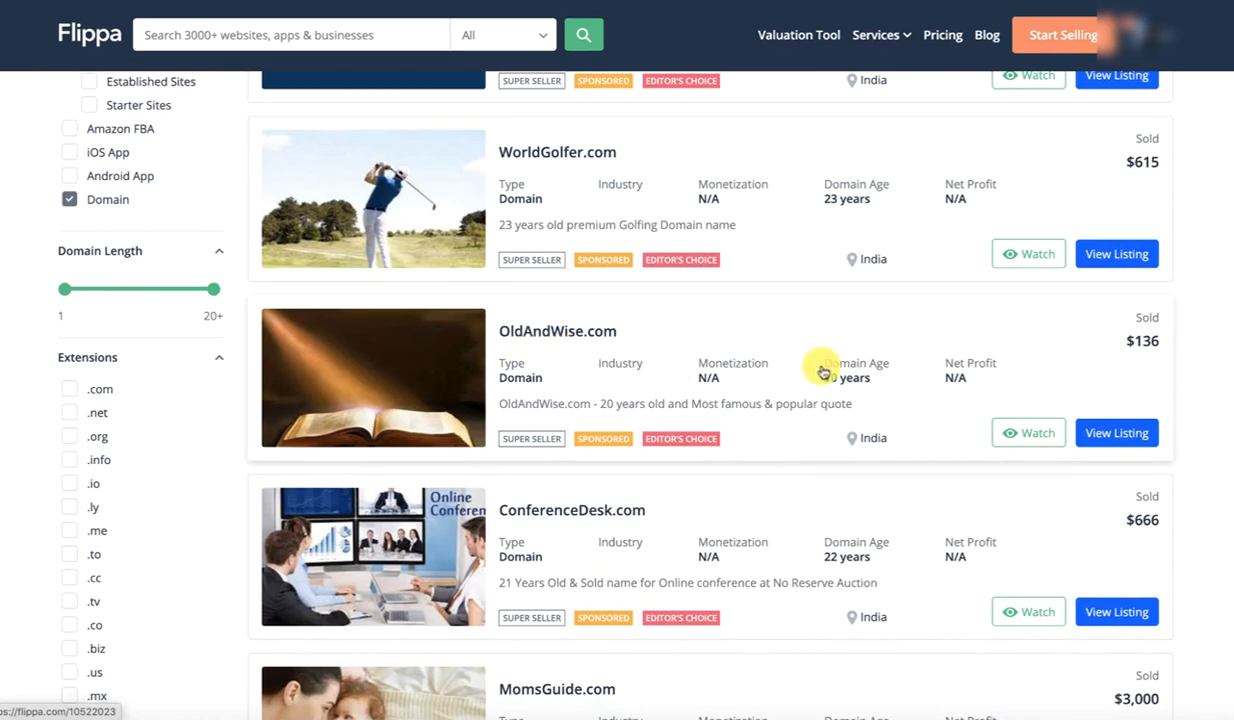
pyautogui.moveTo(781, 325)
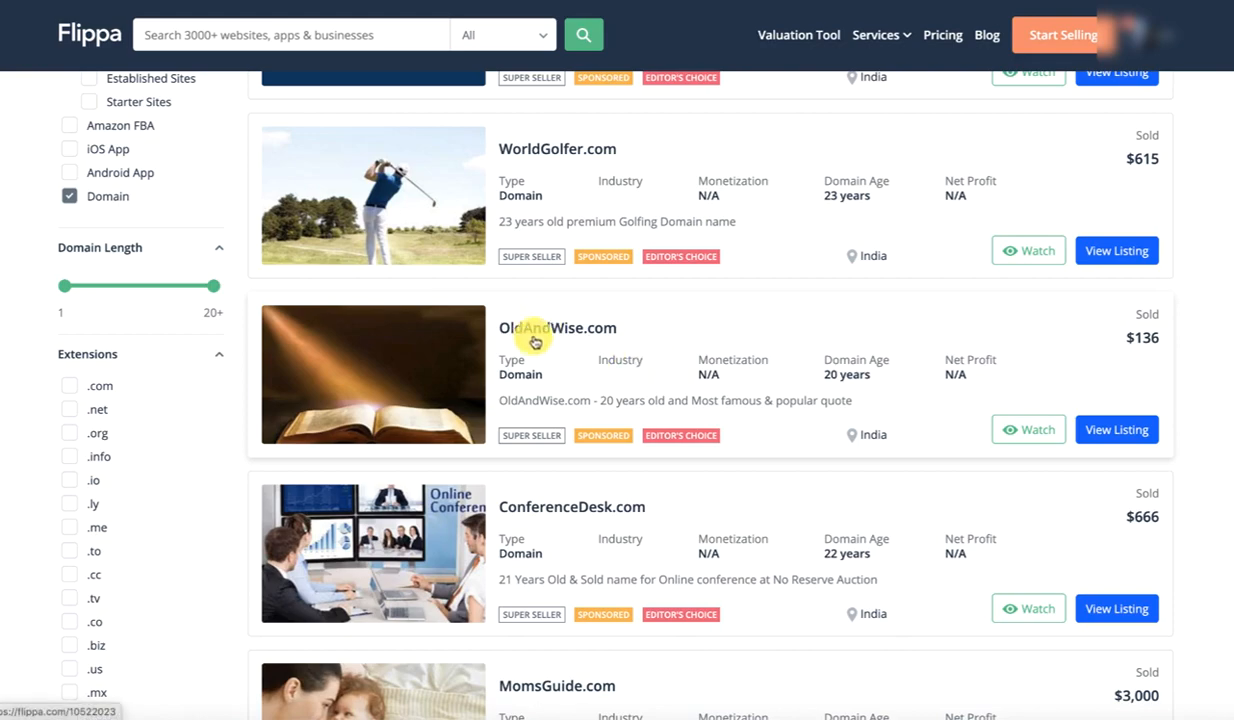
pyautogui.moveTo(578, 360)
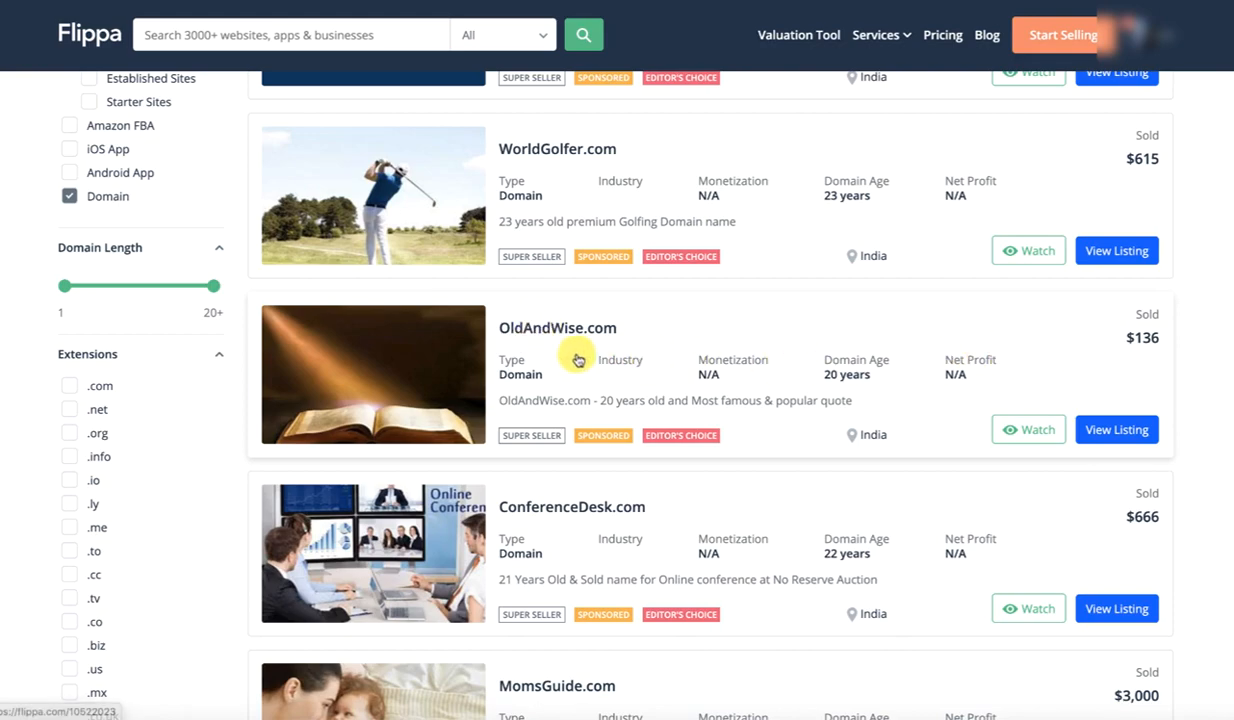
pyautogui.scroll(-3)
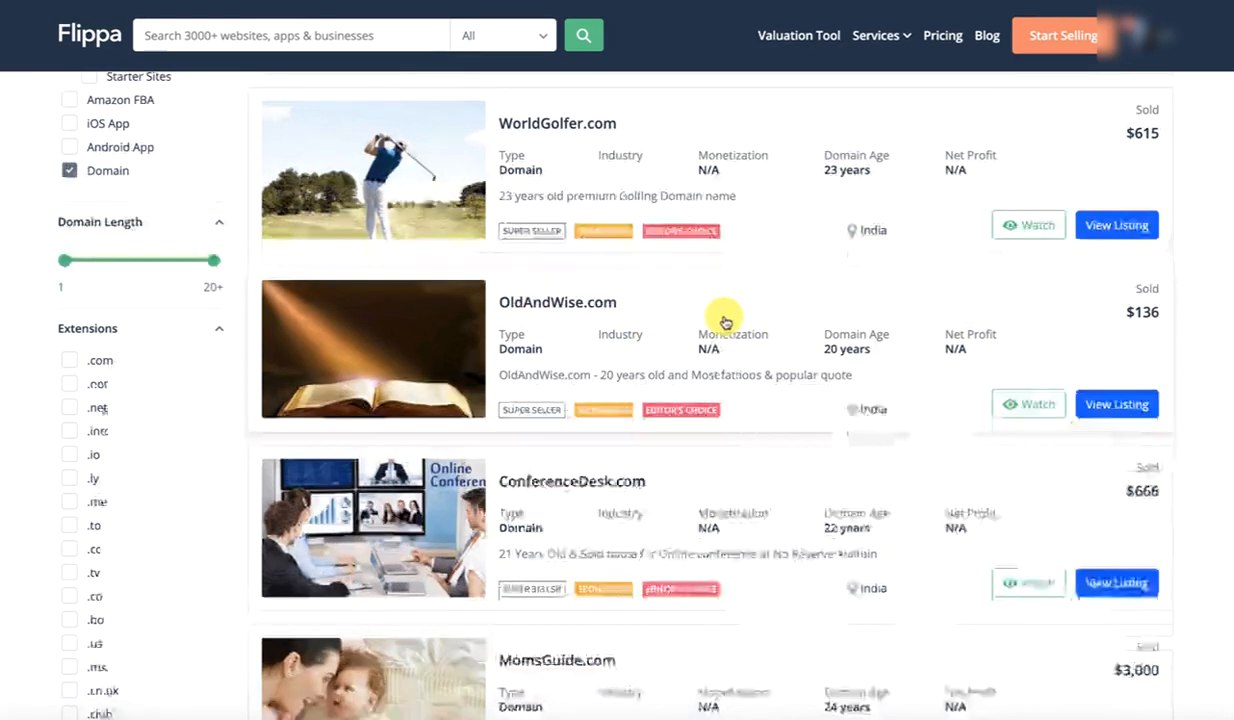
pyautogui.scroll(-3)
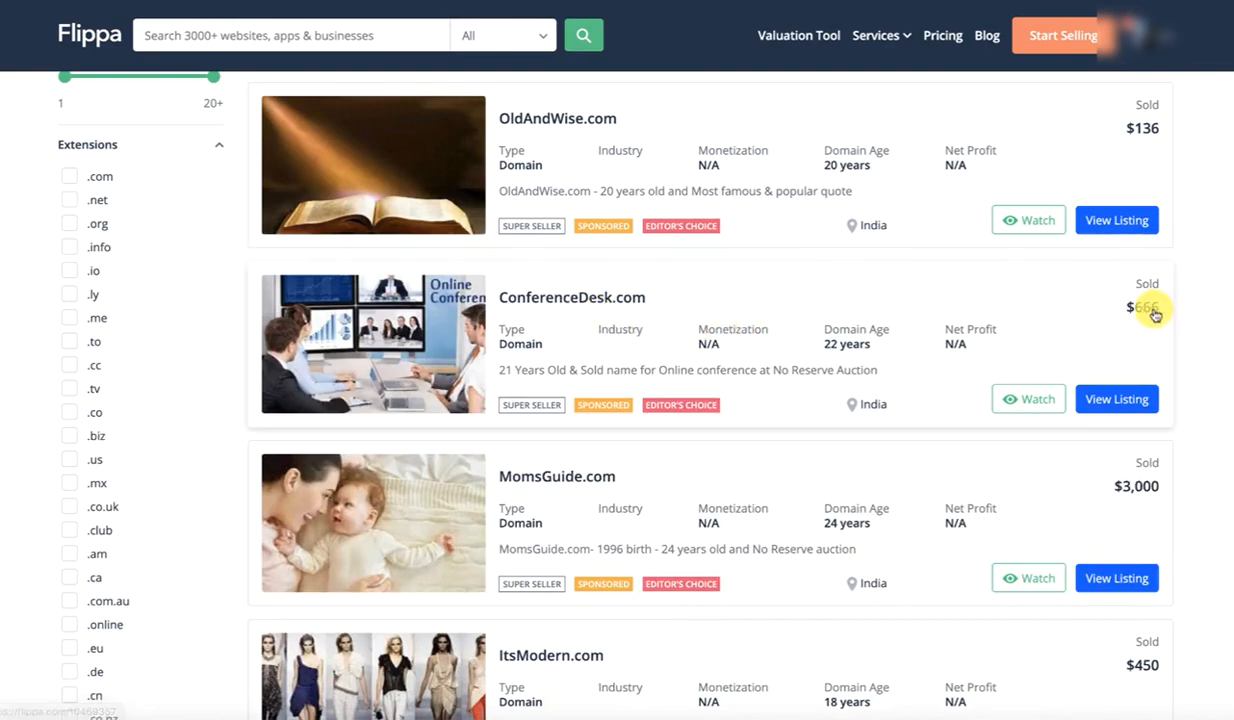
pyautogui.scroll(-3)
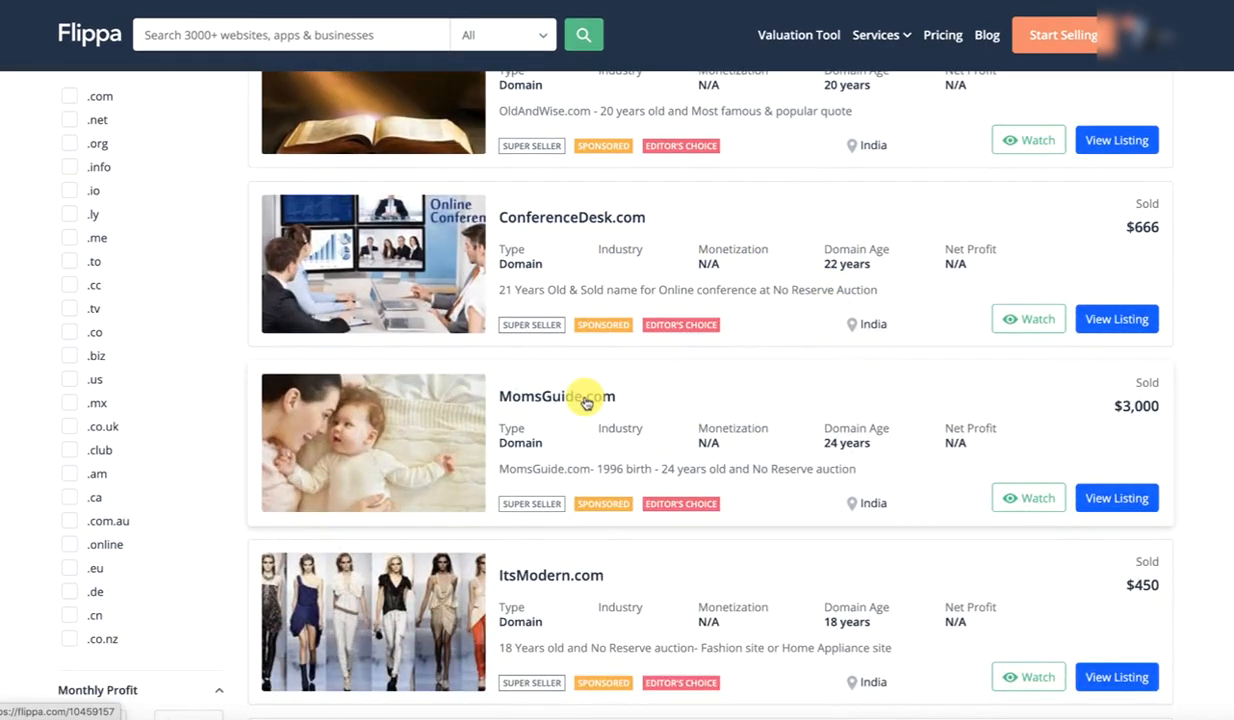
pyautogui.moveTo(1008, 440)
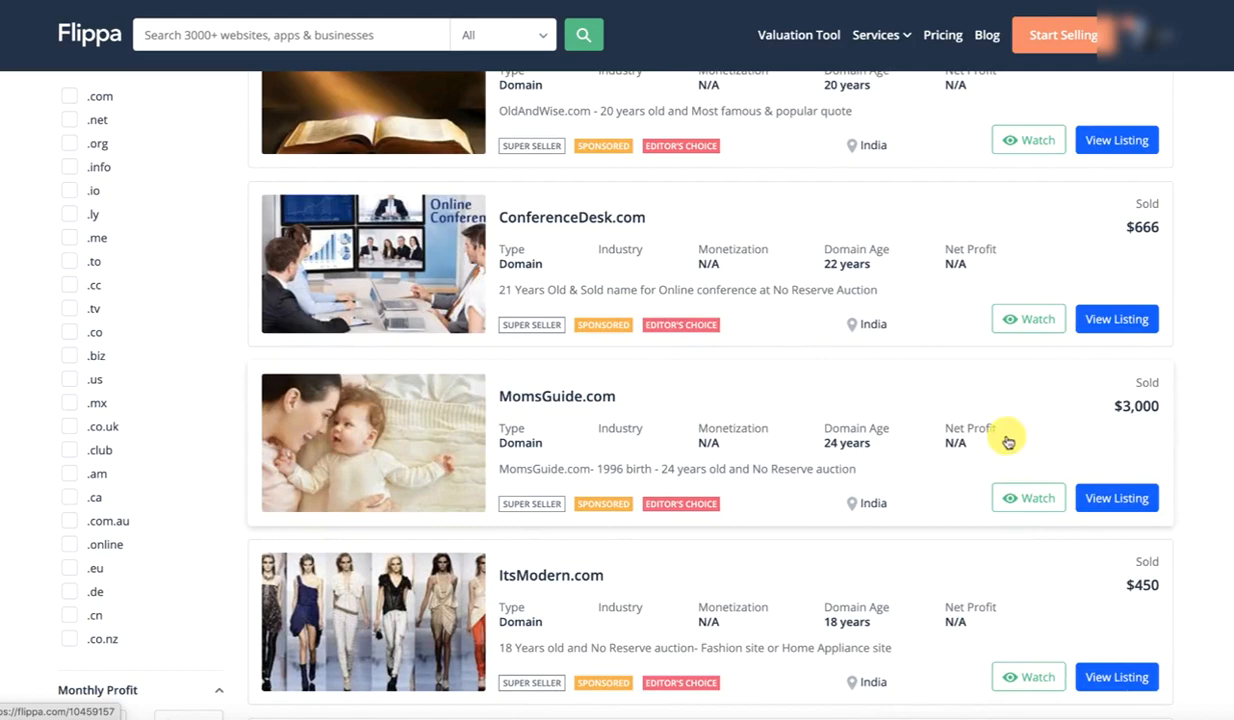
pyautogui.scroll(-3)
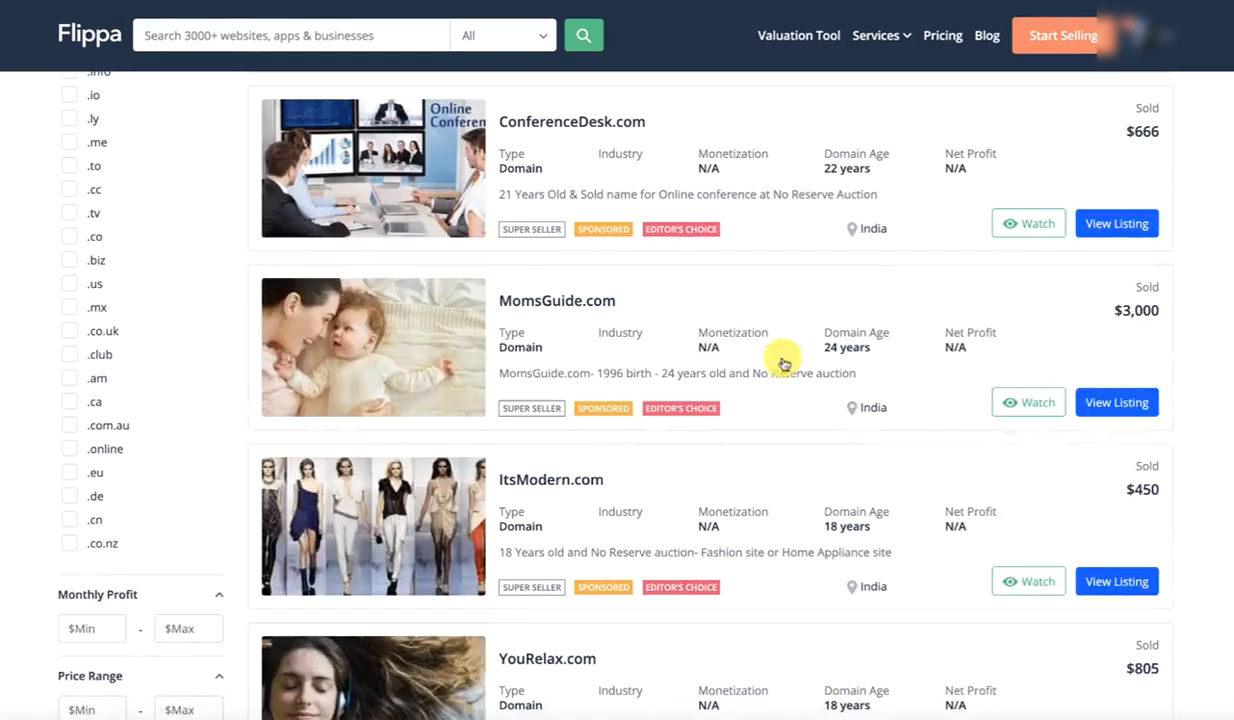
pyautogui.moveTo(838, 530)
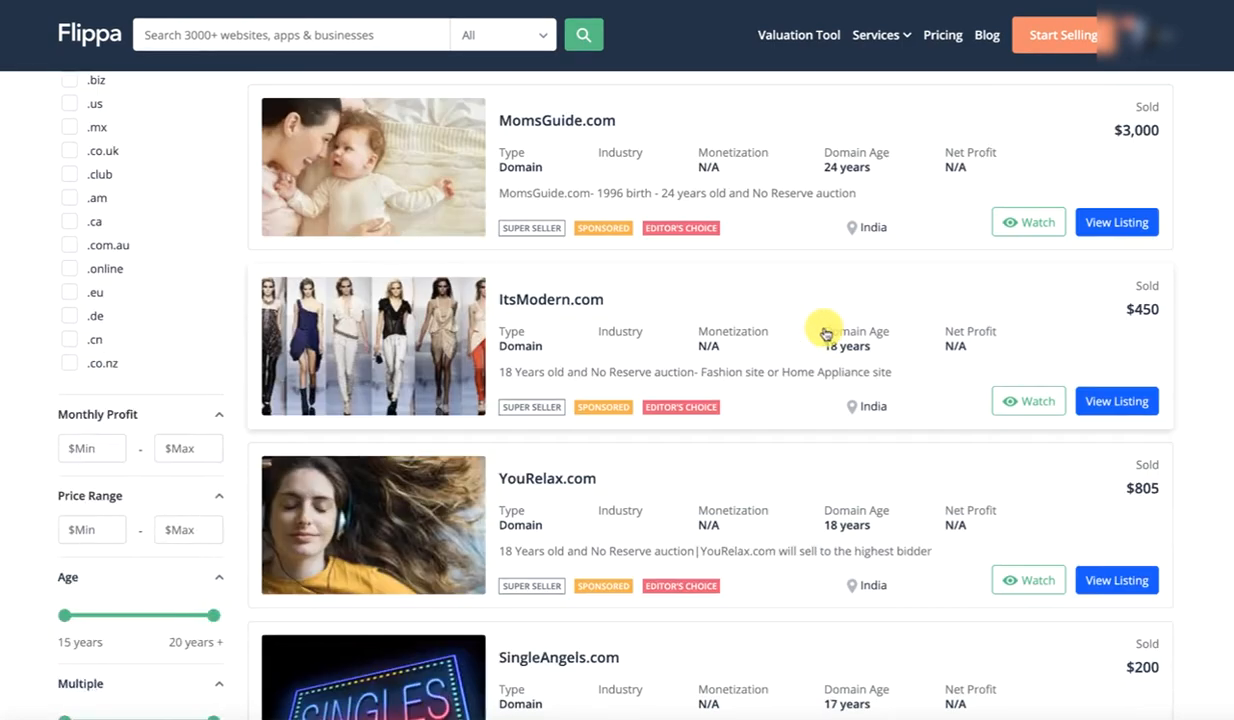
pyautogui.scroll(-3)
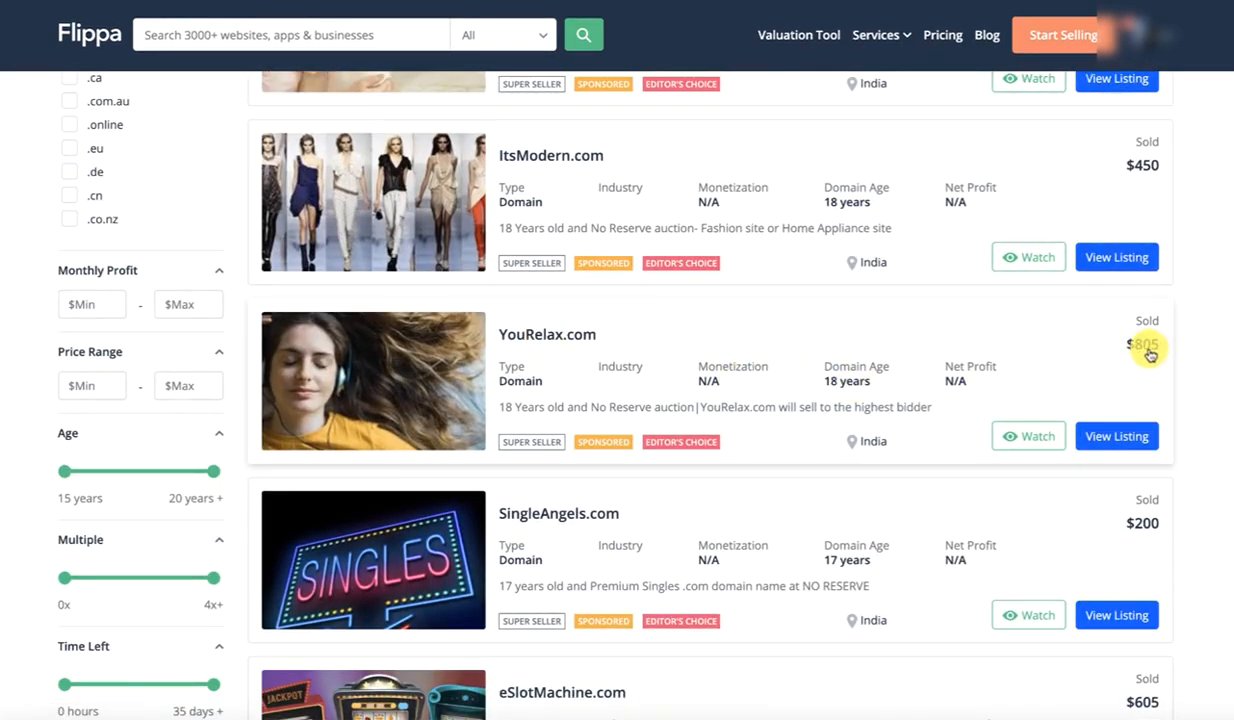
pyautogui.scroll(-3)
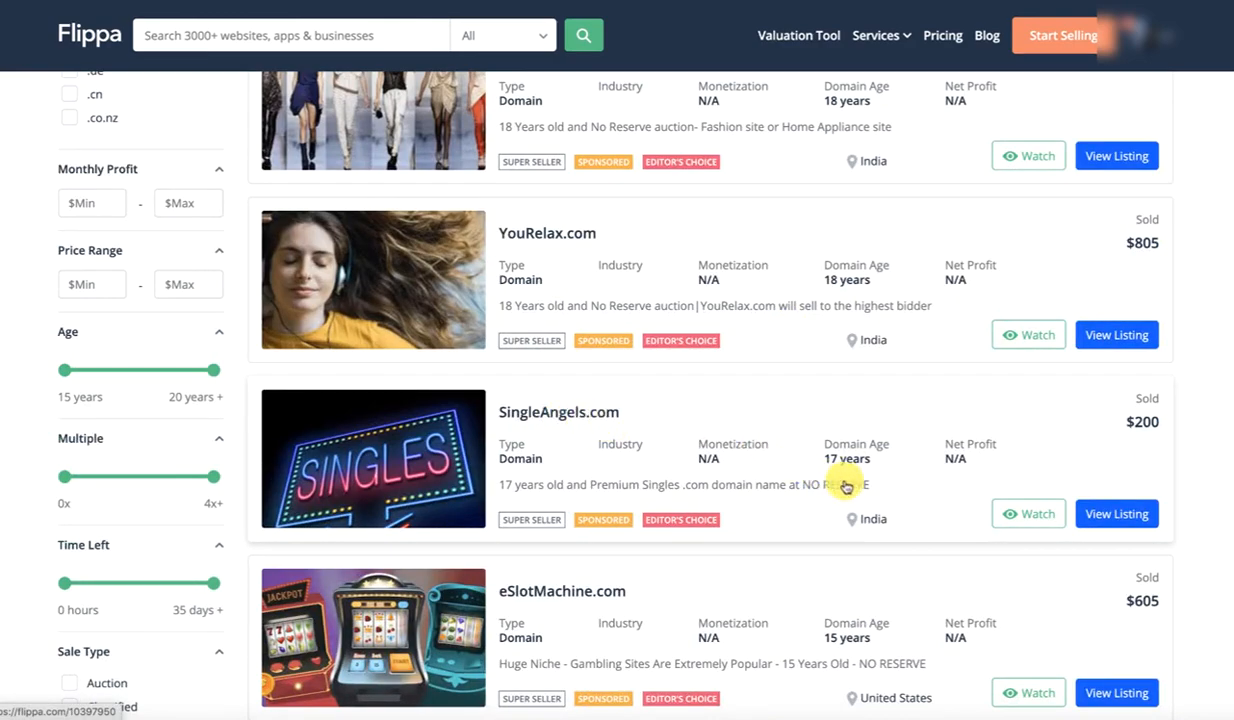
pyautogui.scroll(-3)
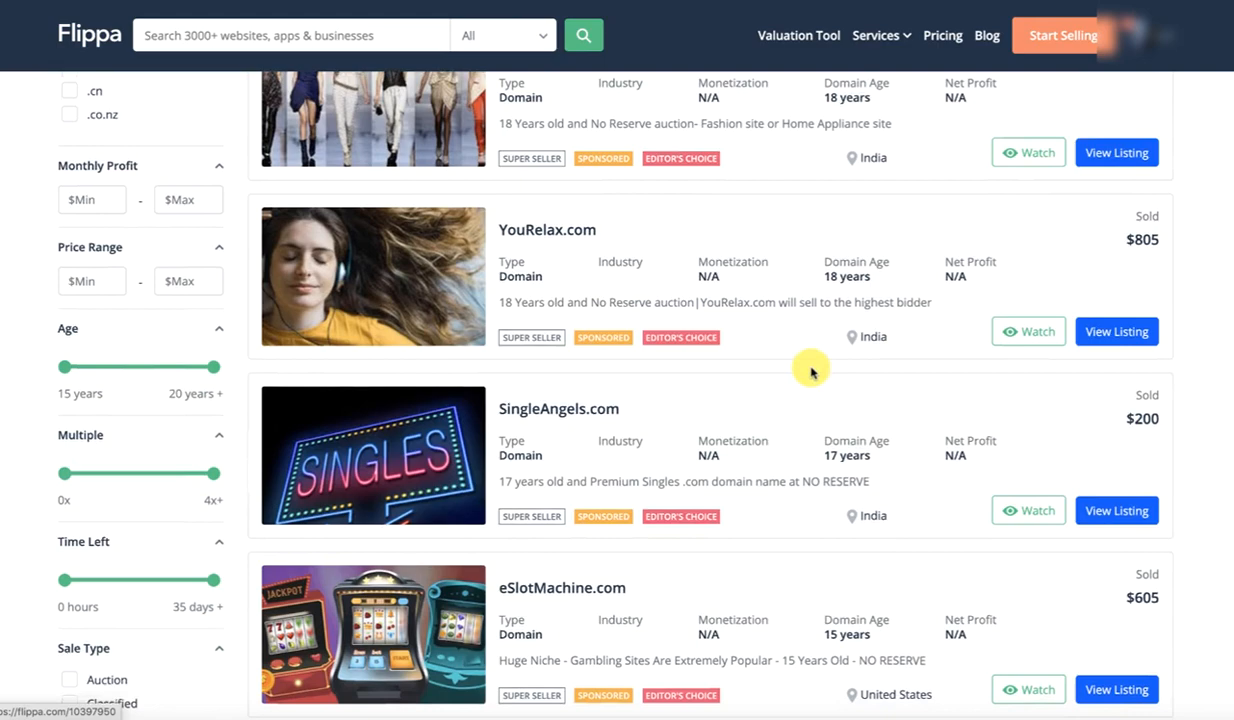
pyautogui.scroll(-3)
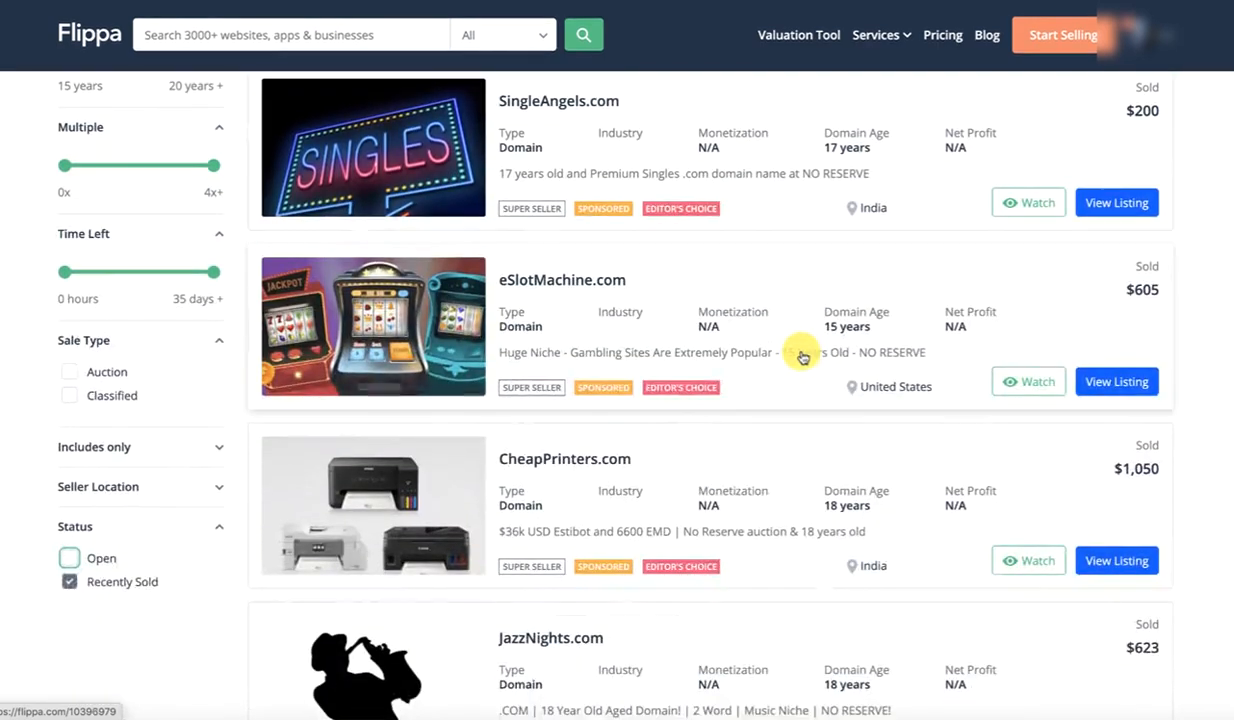
pyautogui.scroll(-3)
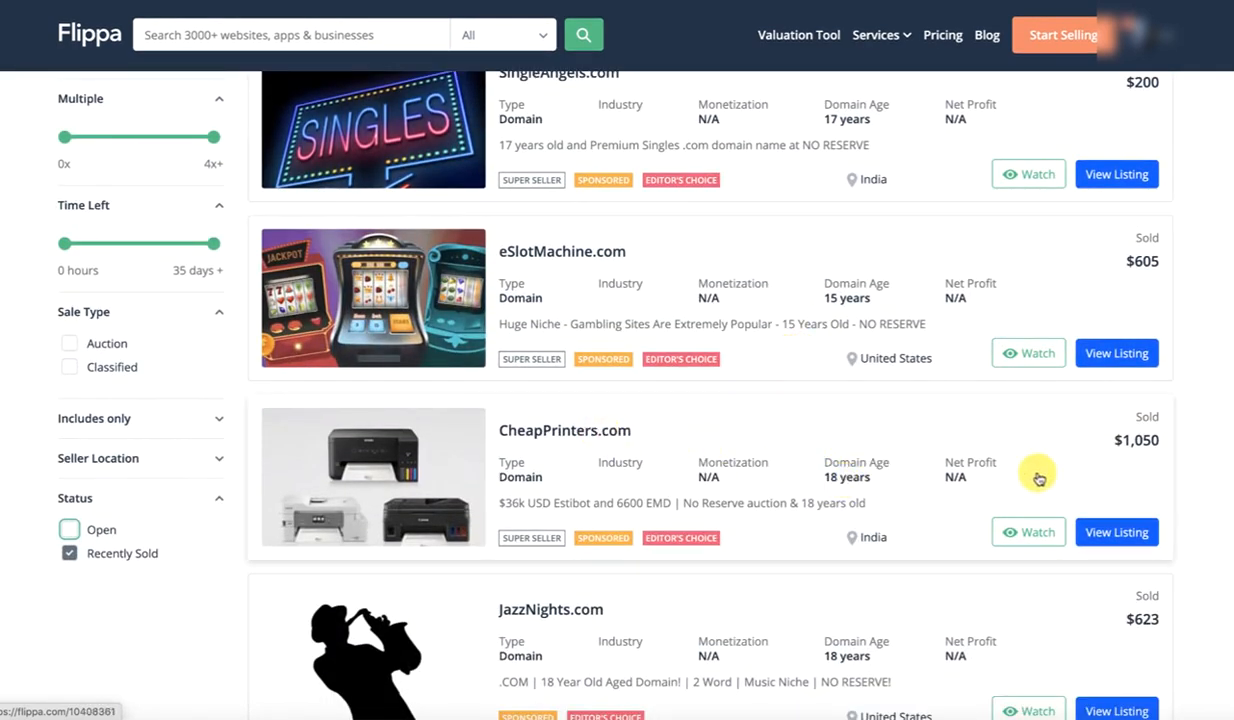
pyautogui.scroll(-3)
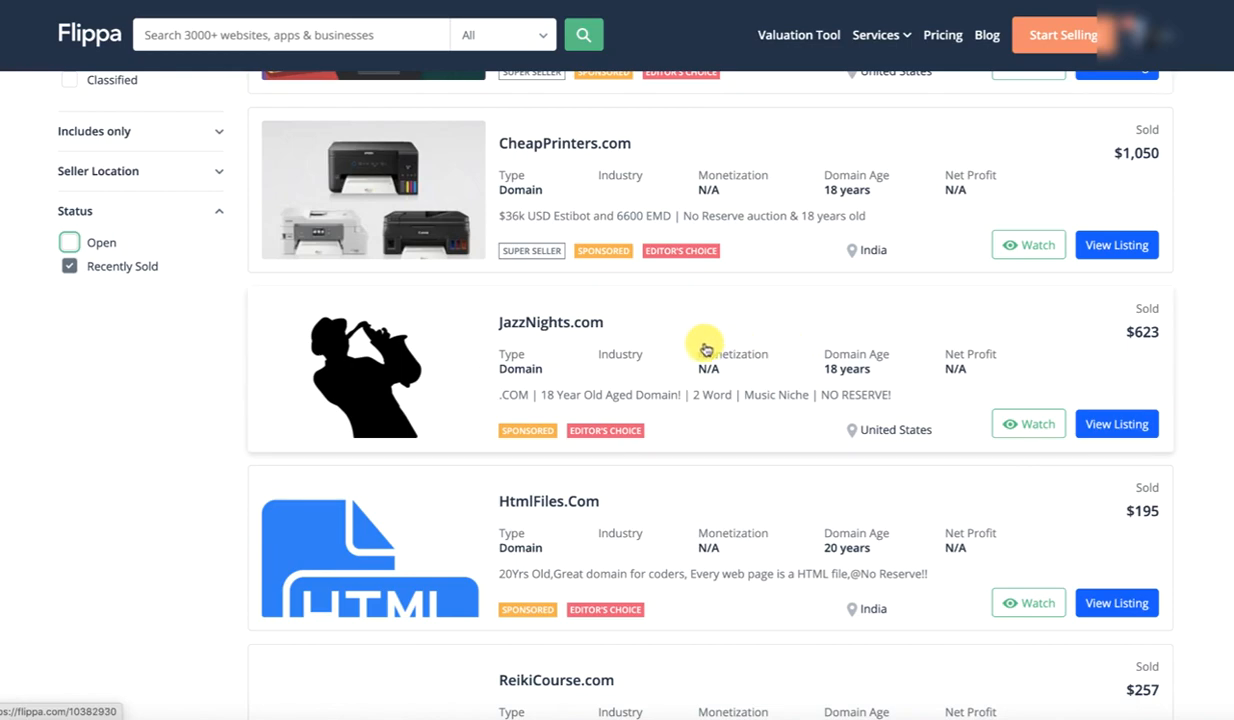
pyautogui.moveTo(755, 360)
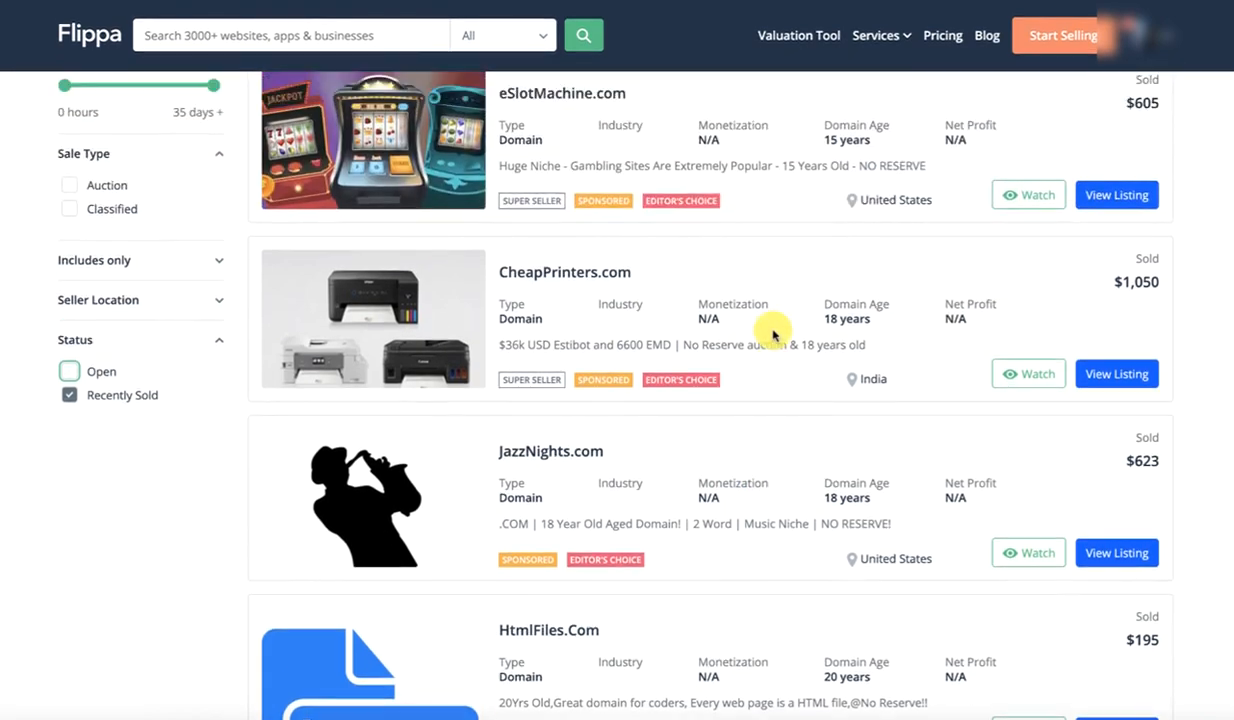
pyautogui.scroll(-3)
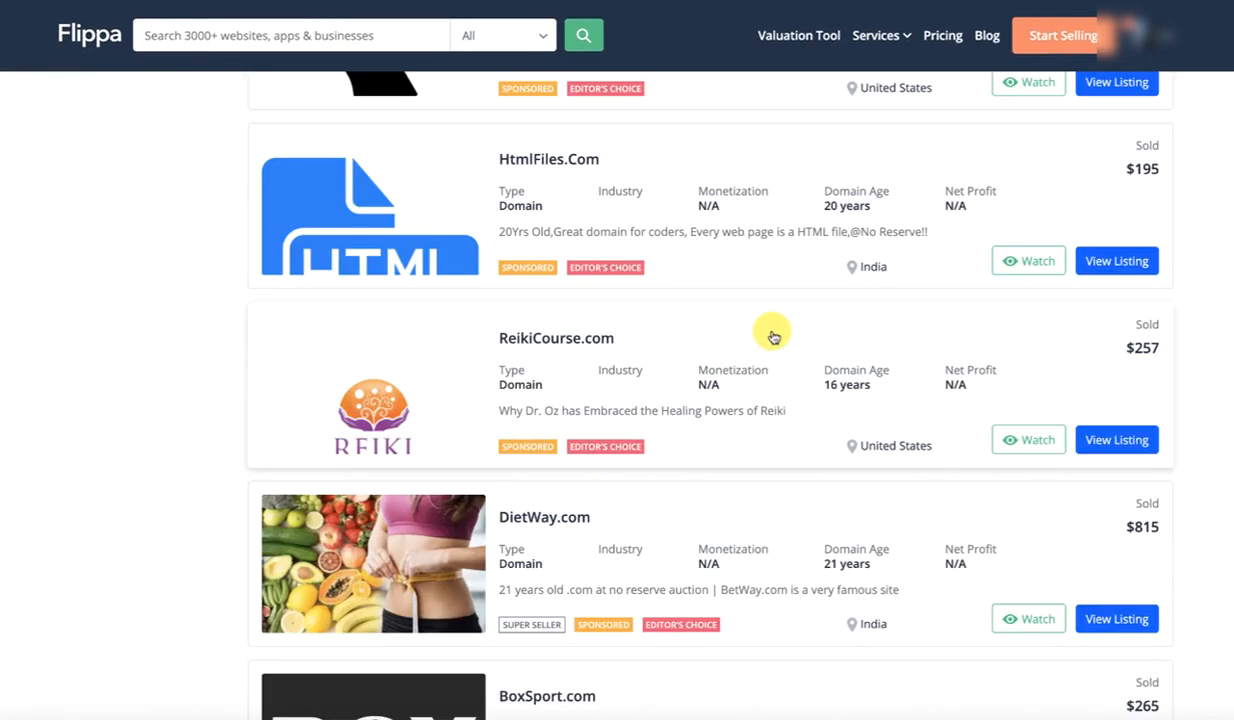
pyautogui.scroll(-3)
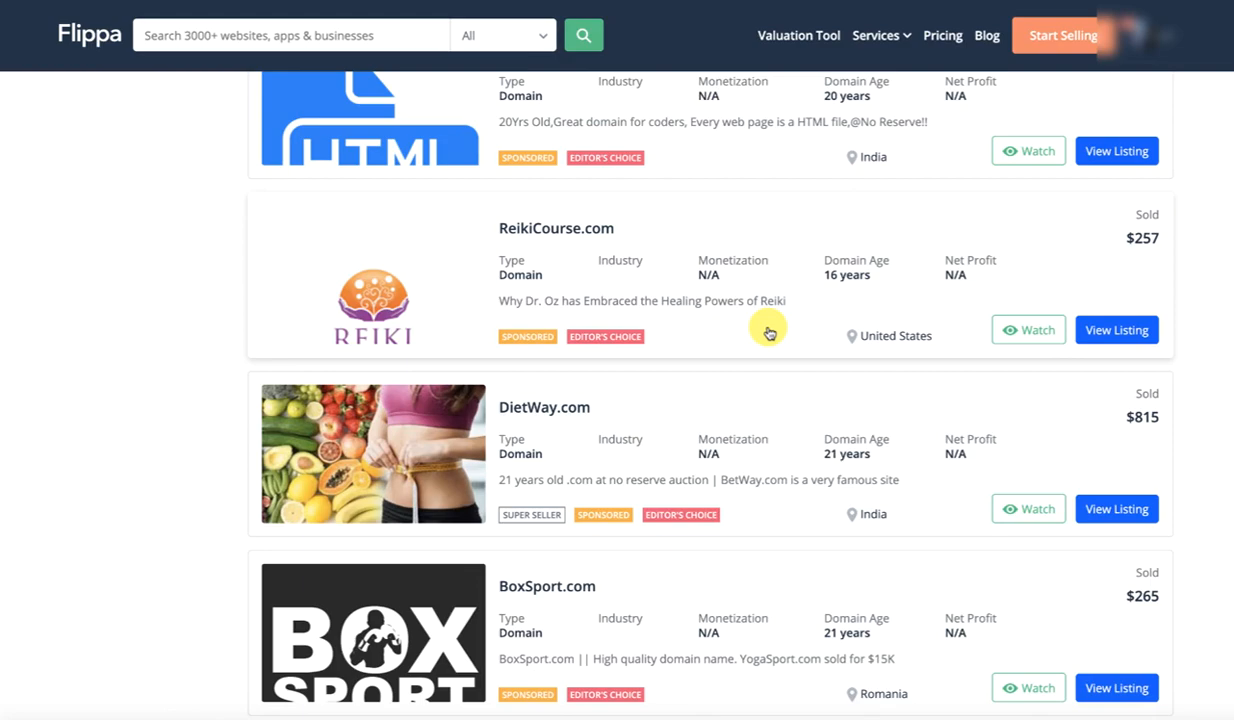
# Compare sold prices from Breaking.net through AllianceTalk.com $35, WomensPajamas.com $1,050, DirectForex.com $2,000.
pyautogui.scroll(-3)
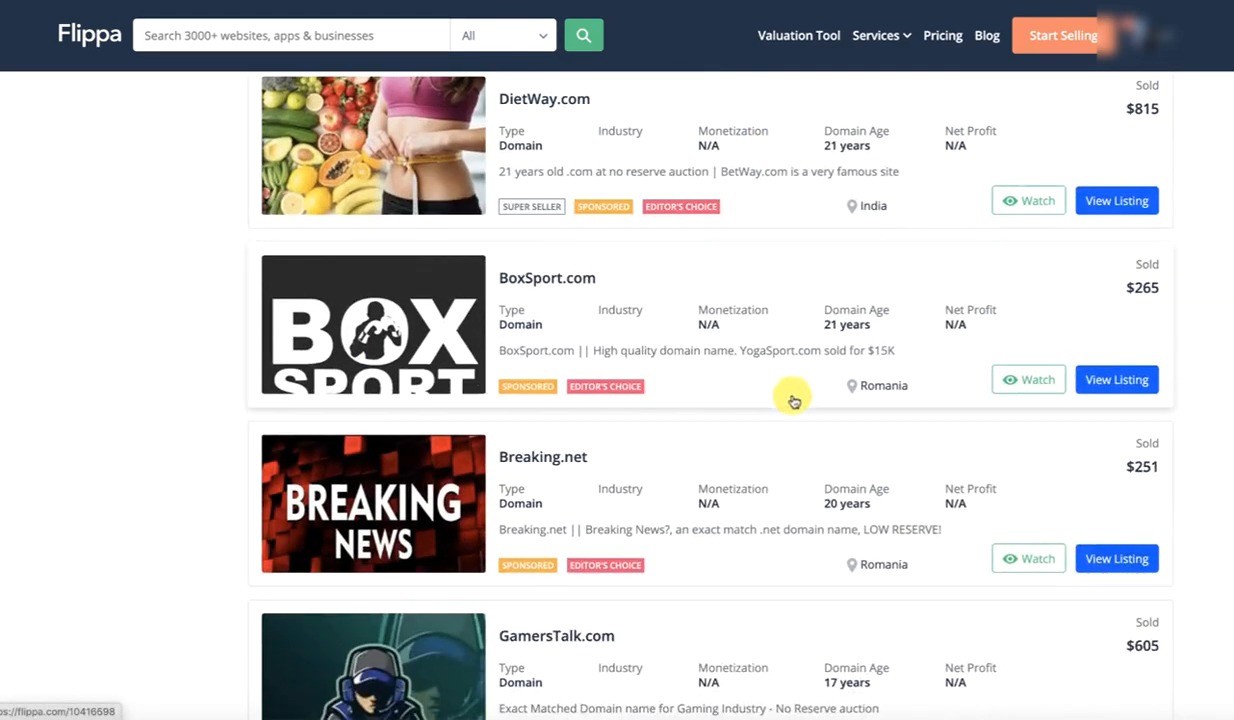
pyautogui.scroll(-3)
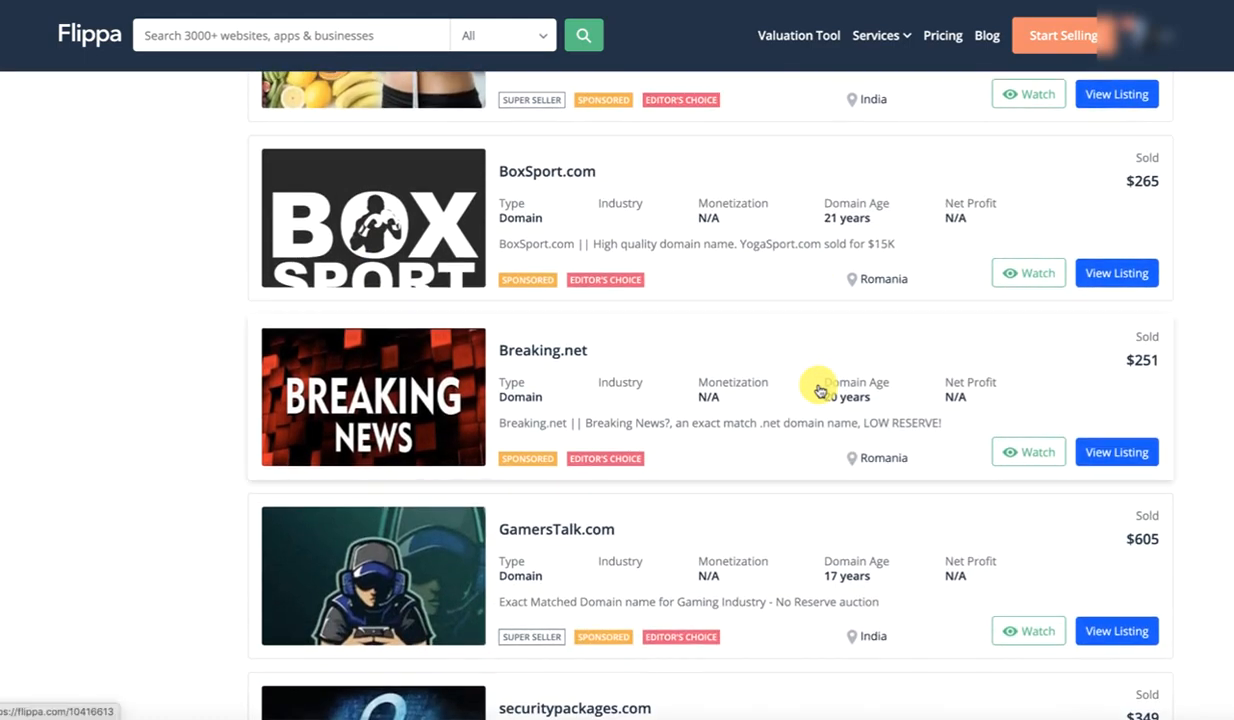
pyautogui.scroll(-3)
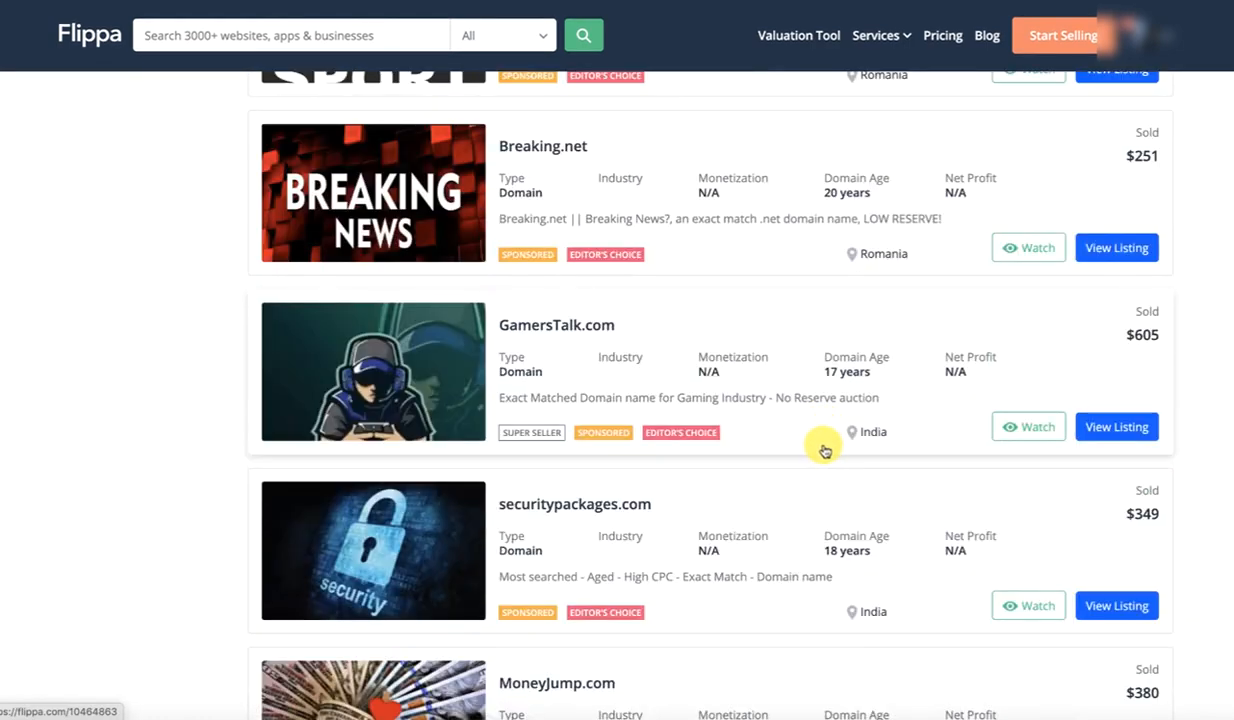
pyautogui.scroll(-3)
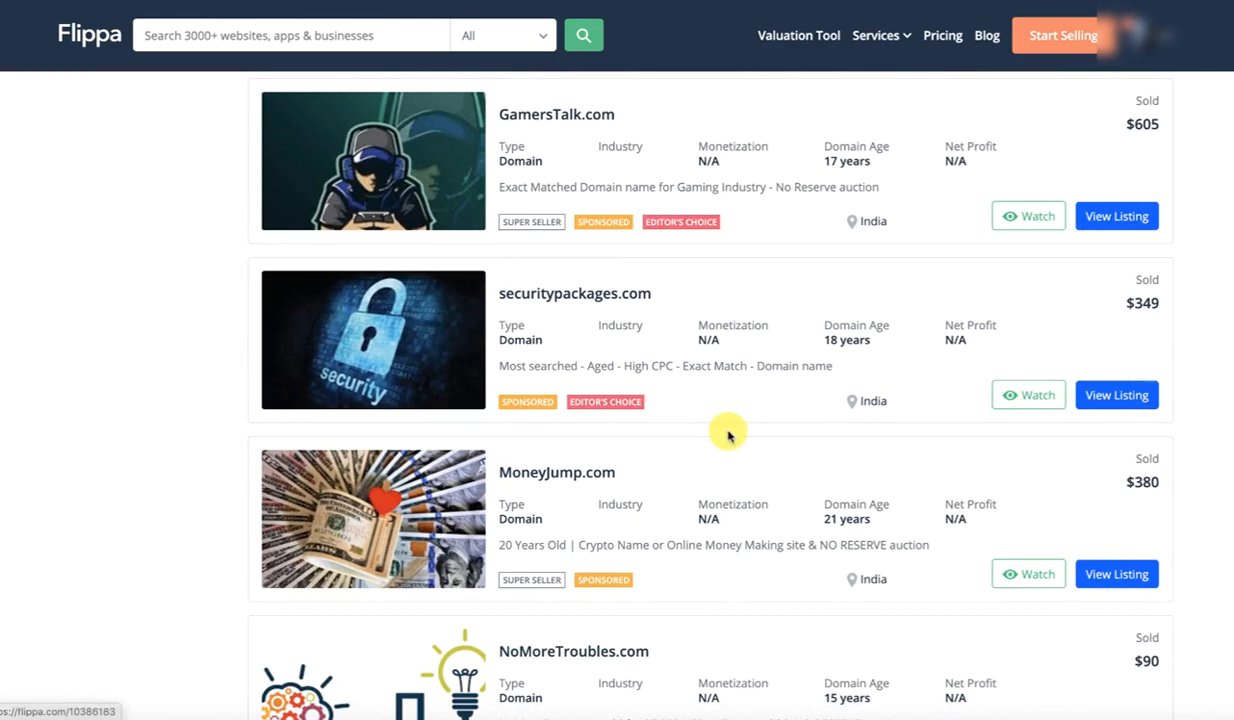
pyautogui.scroll(-3)
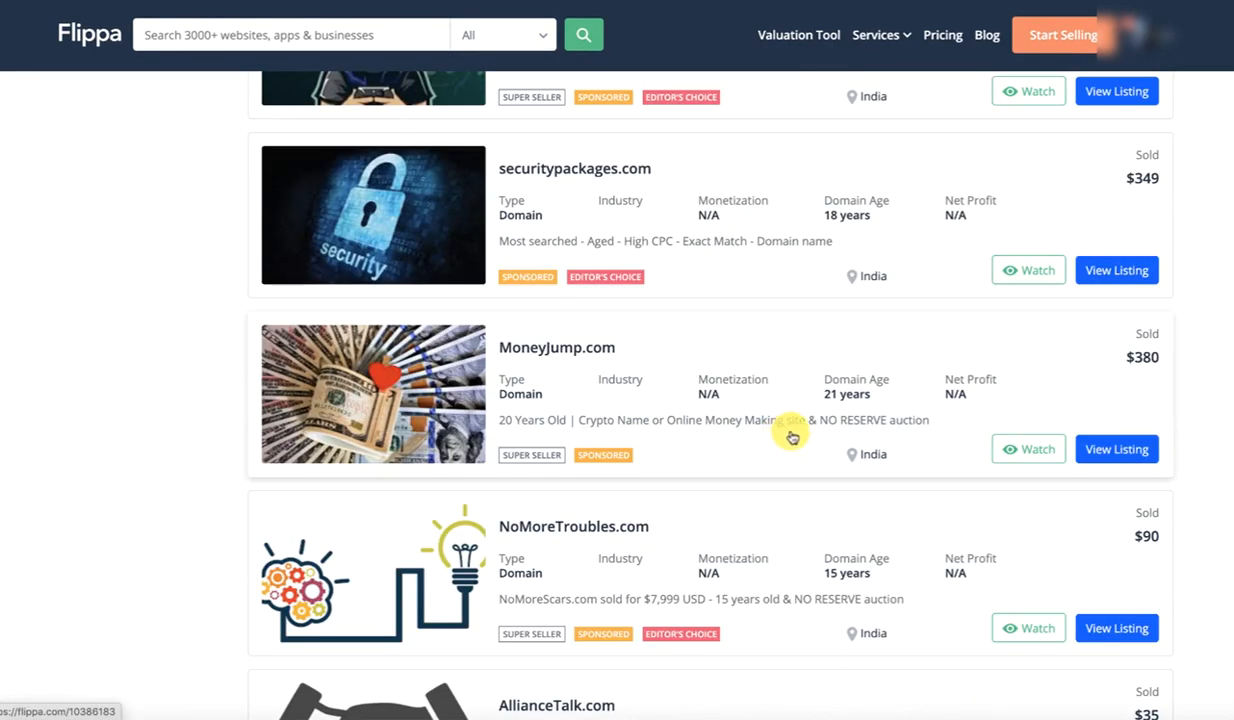
pyautogui.scroll(-3)
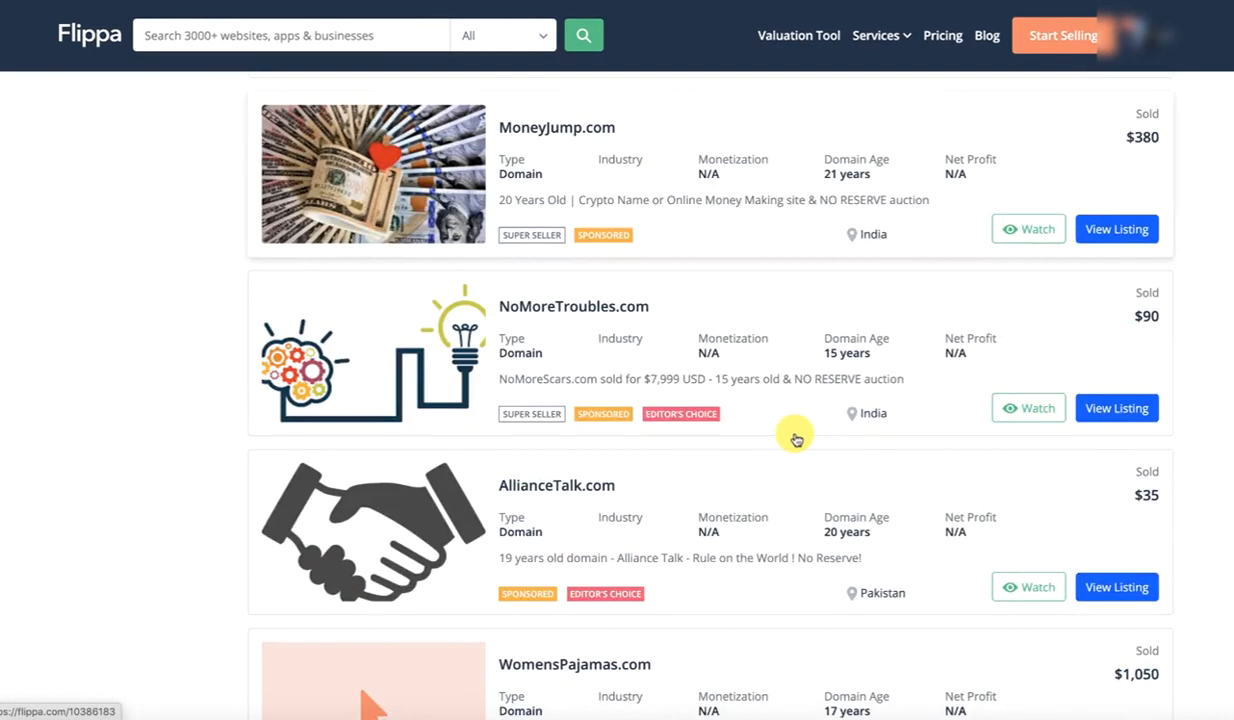
pyautogui.scroll(-3)
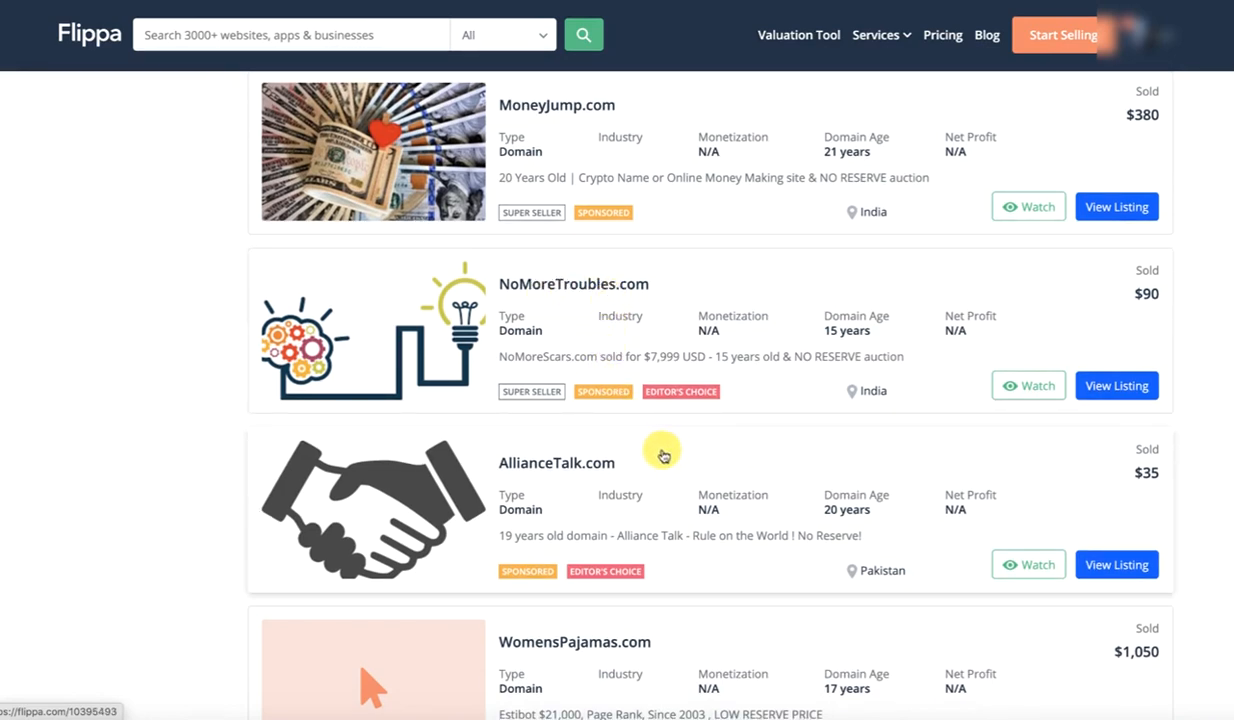
pyautogui.scroll(-3)
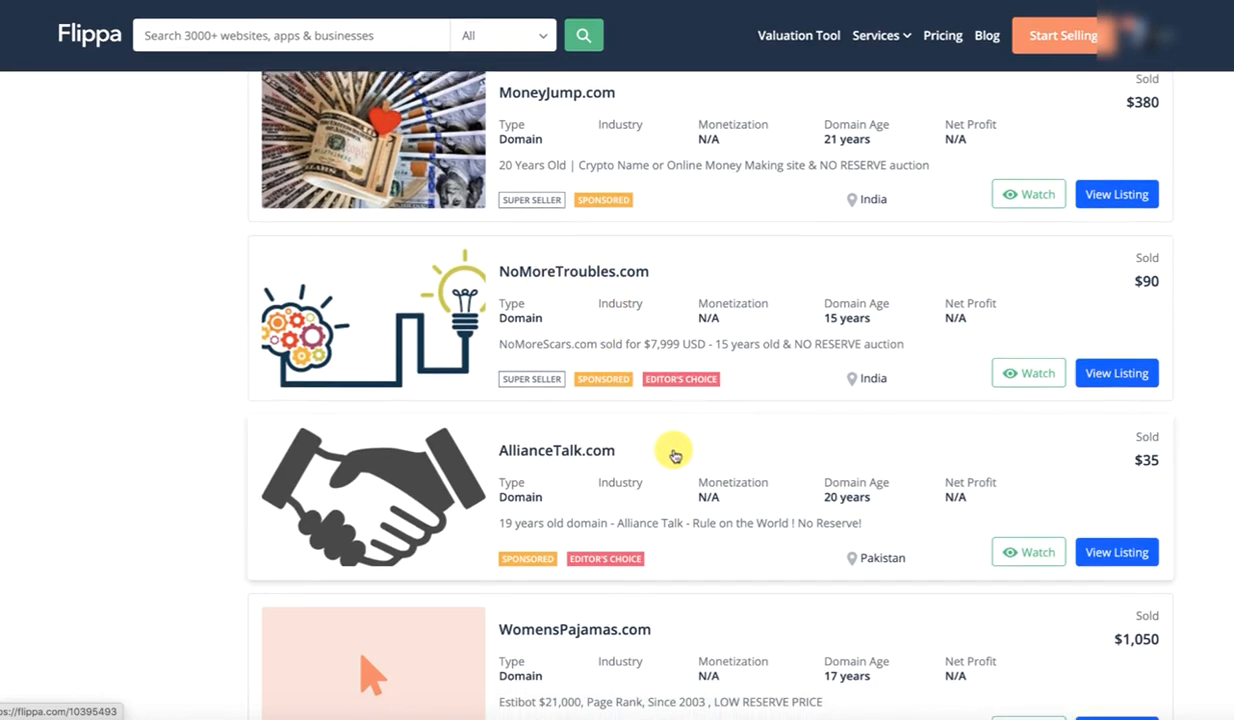
pyautogui.scroll(-3)
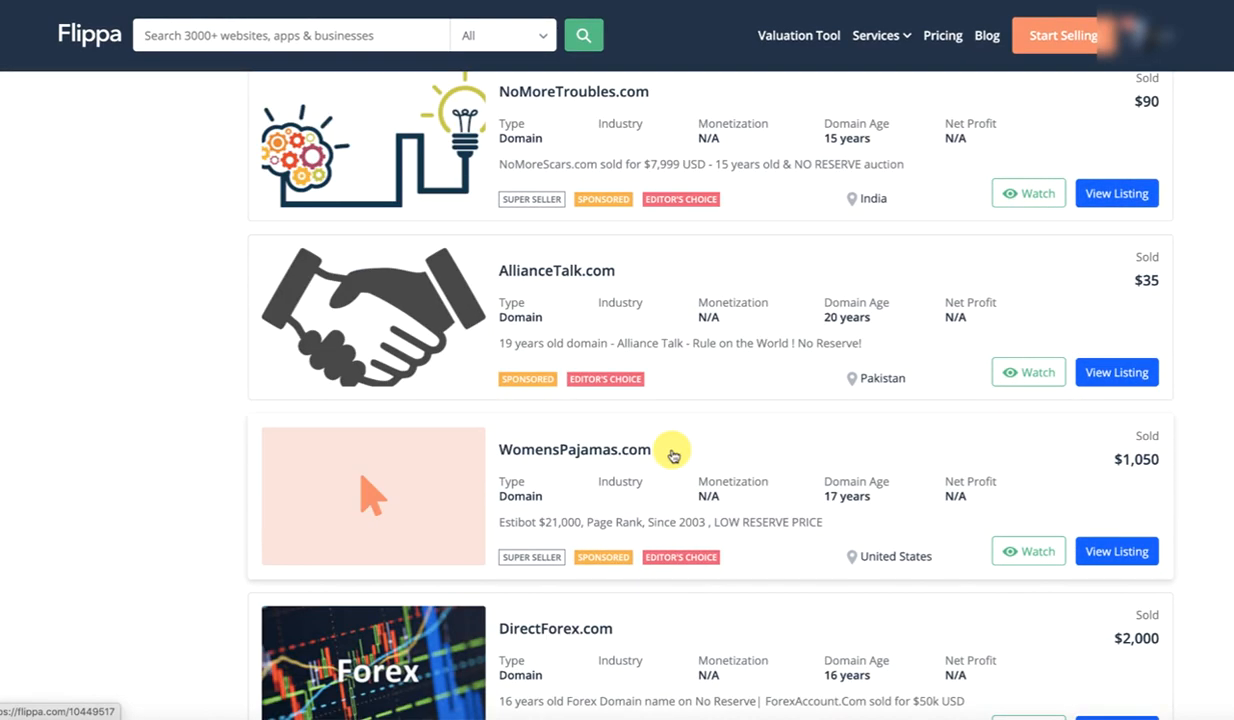
pyautogui.moveTo(686, 448)
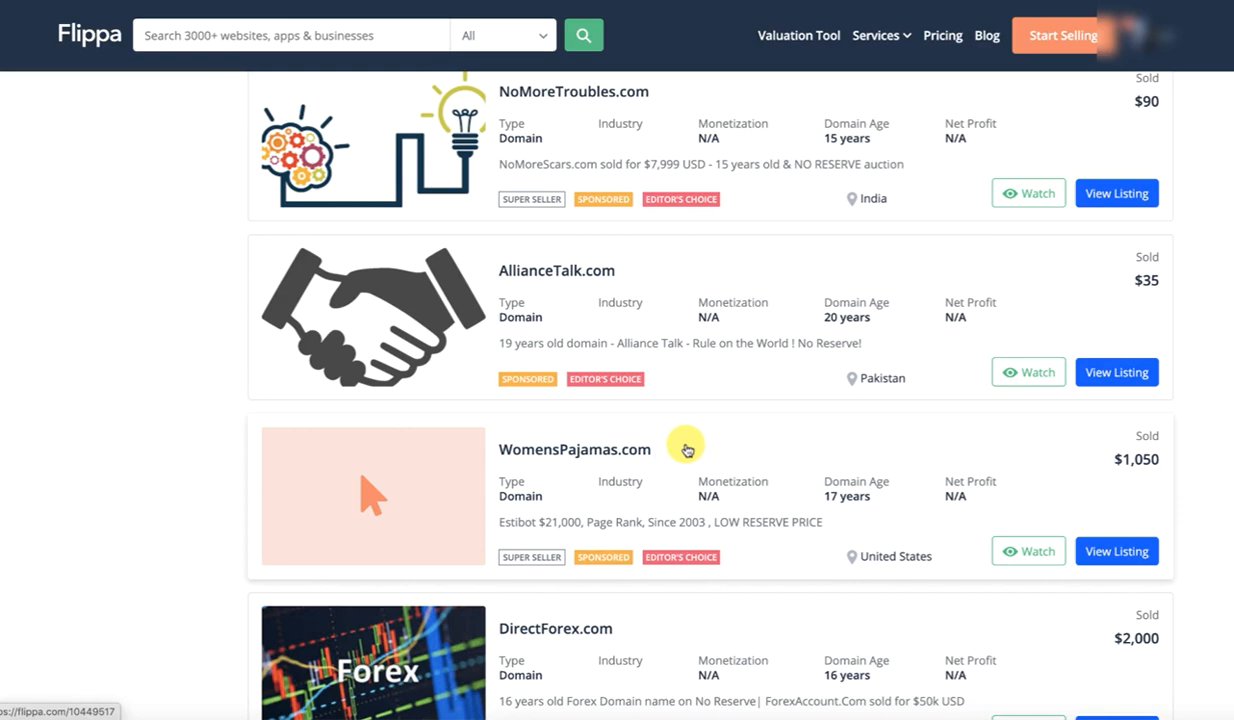
pyautogui.scroll(-3)
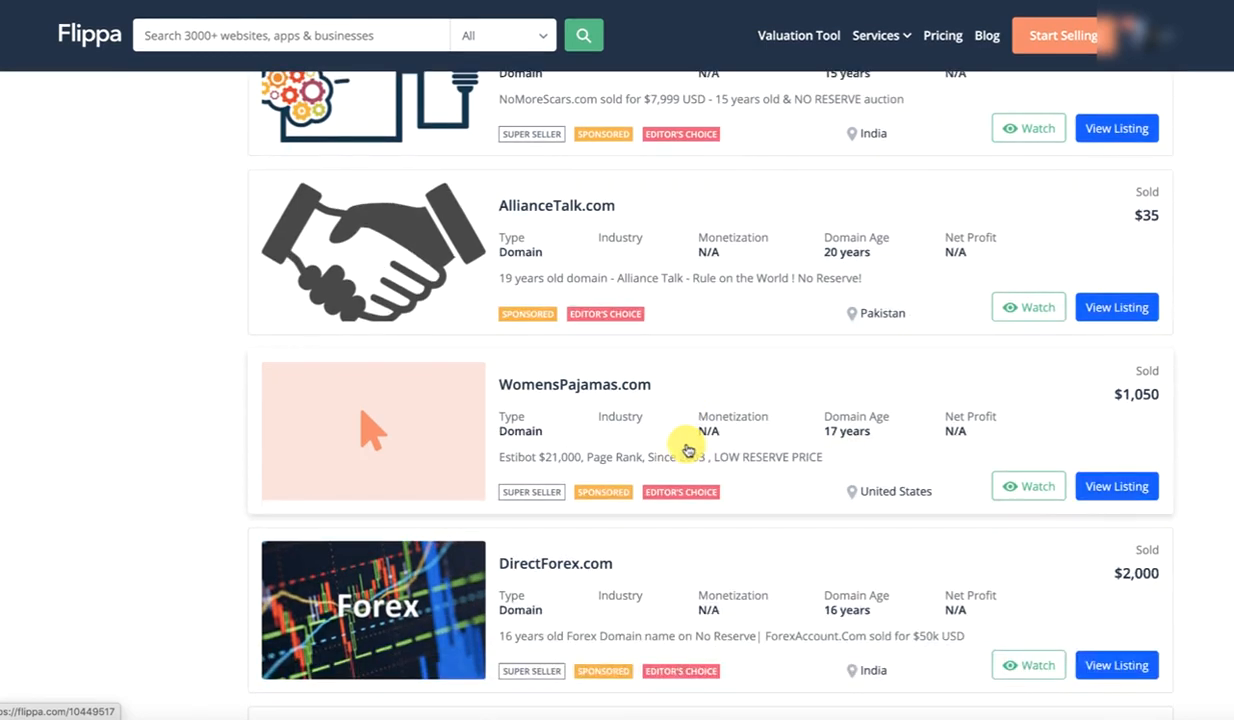
pyautogui.moveTo(833, 463)
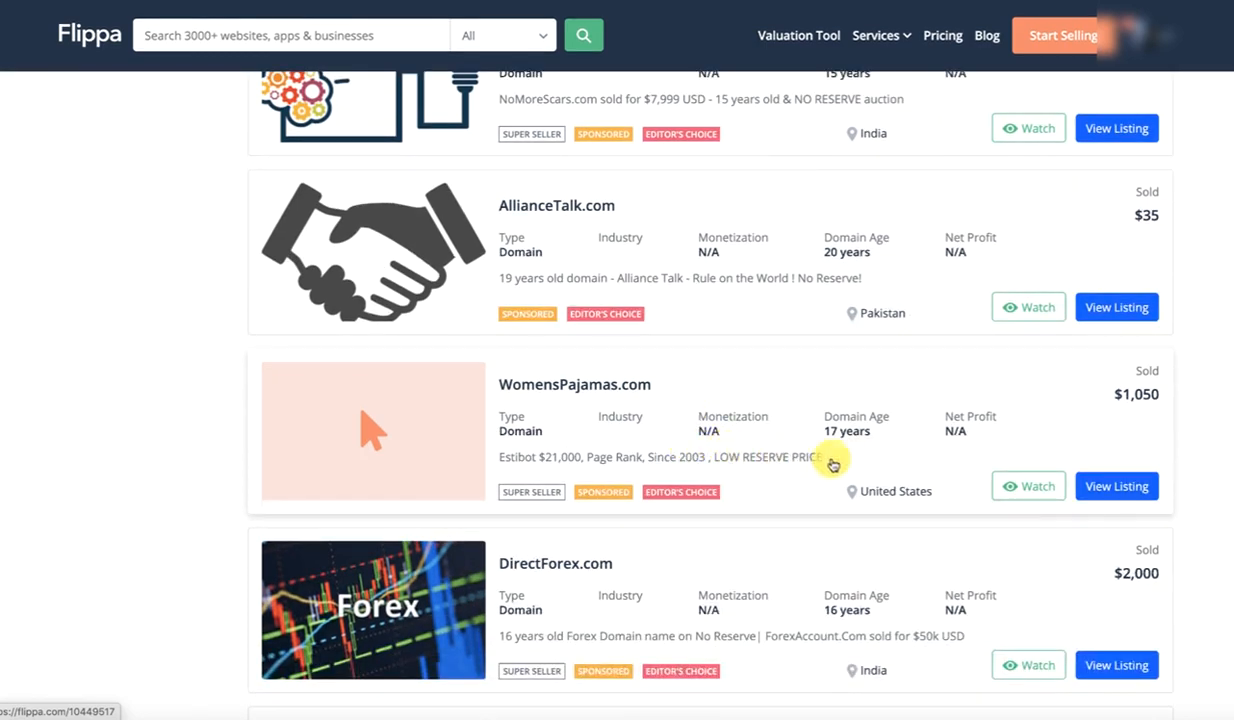
pyautogui.scroll(-3)
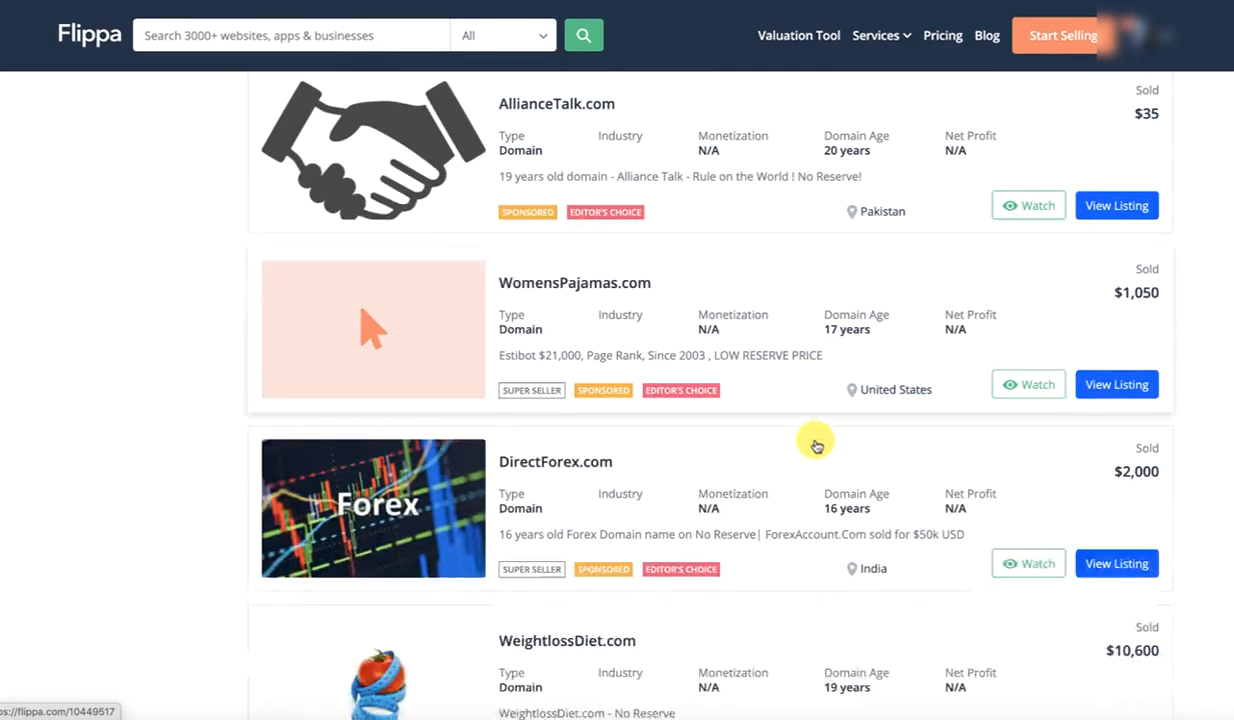
pyautogui.scroll(-3)
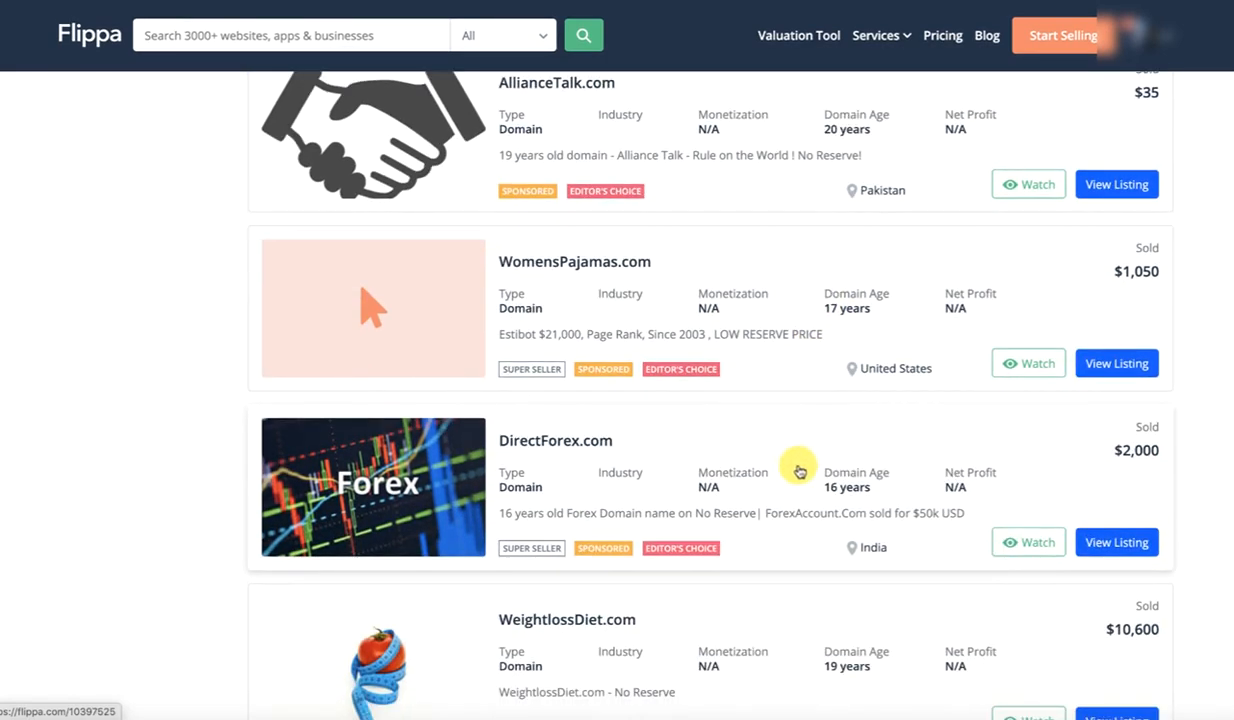